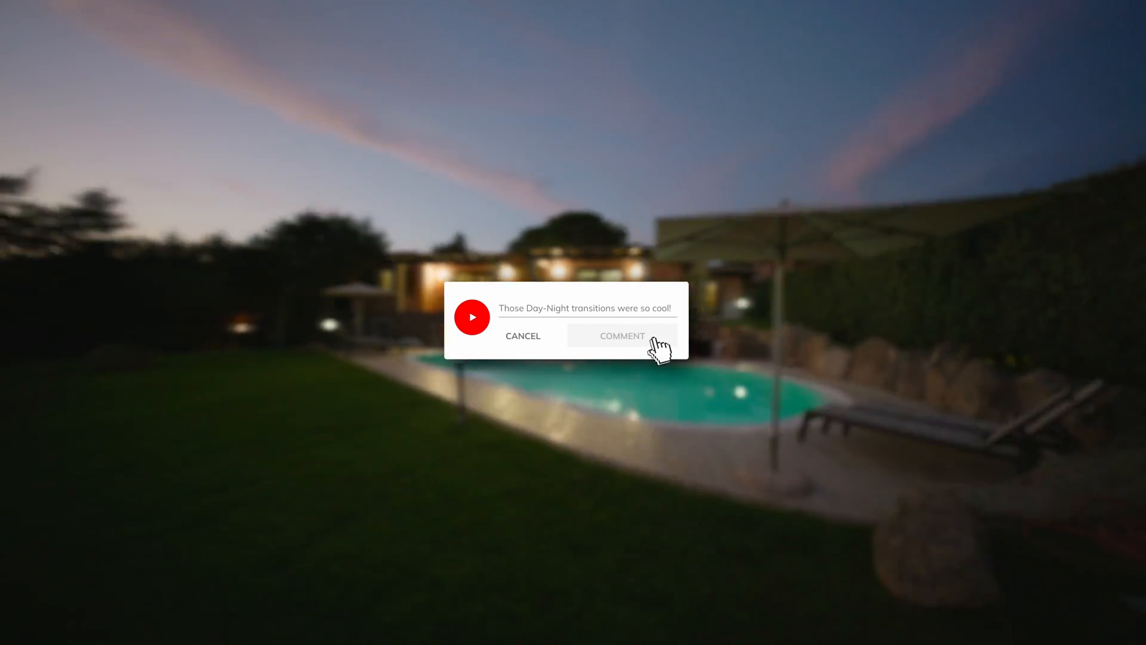
# Place the daytime pool clip Horizontal_V1-0001.mp4 on Video 1 of Day to Night Transition.
pyautogui.click(622, 336)
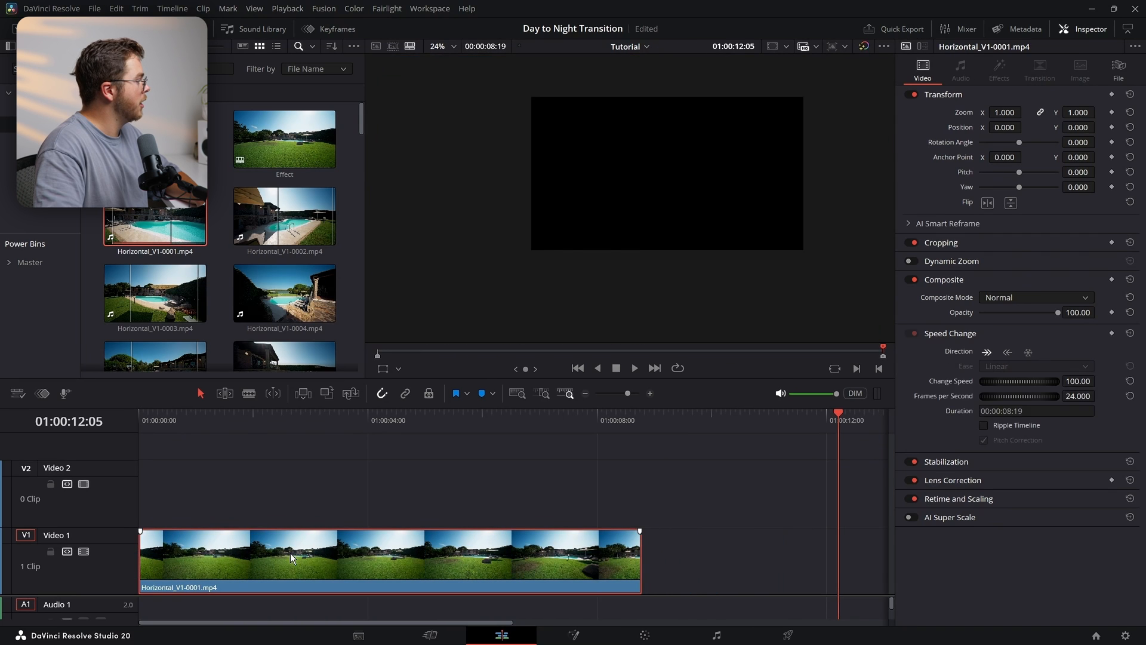
# Trim the day clip to end near 01:00:06:09 and pick dusk clip Horizontal_V1-0050.mp4.
pyautogui.click(436, 420)
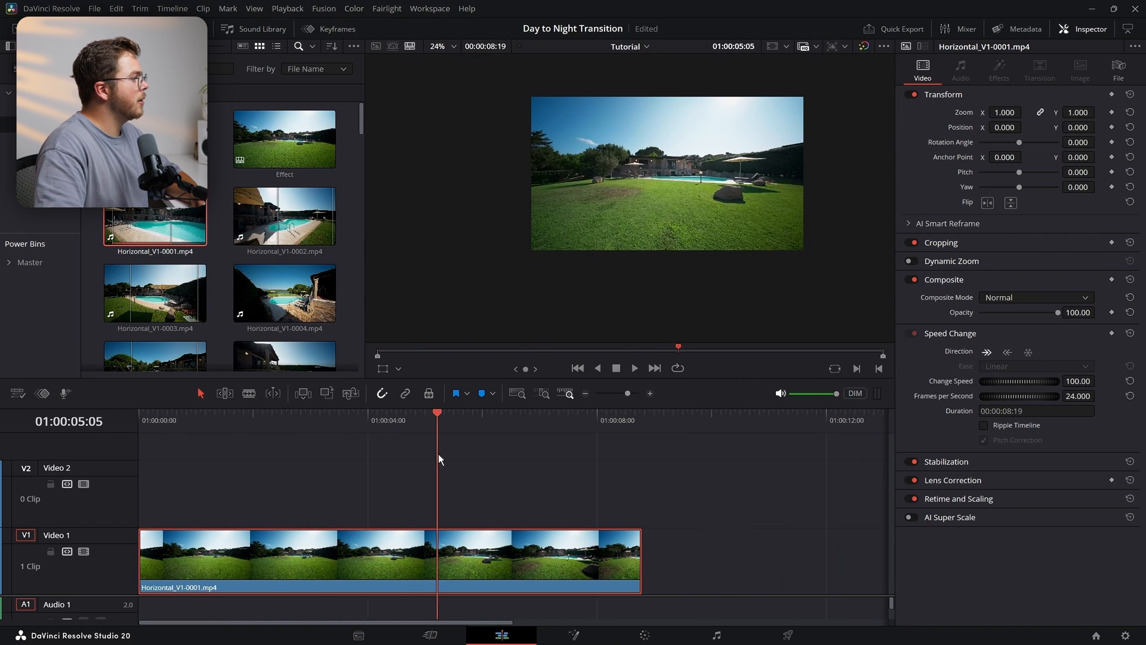
pyautogui.click(504, 413)
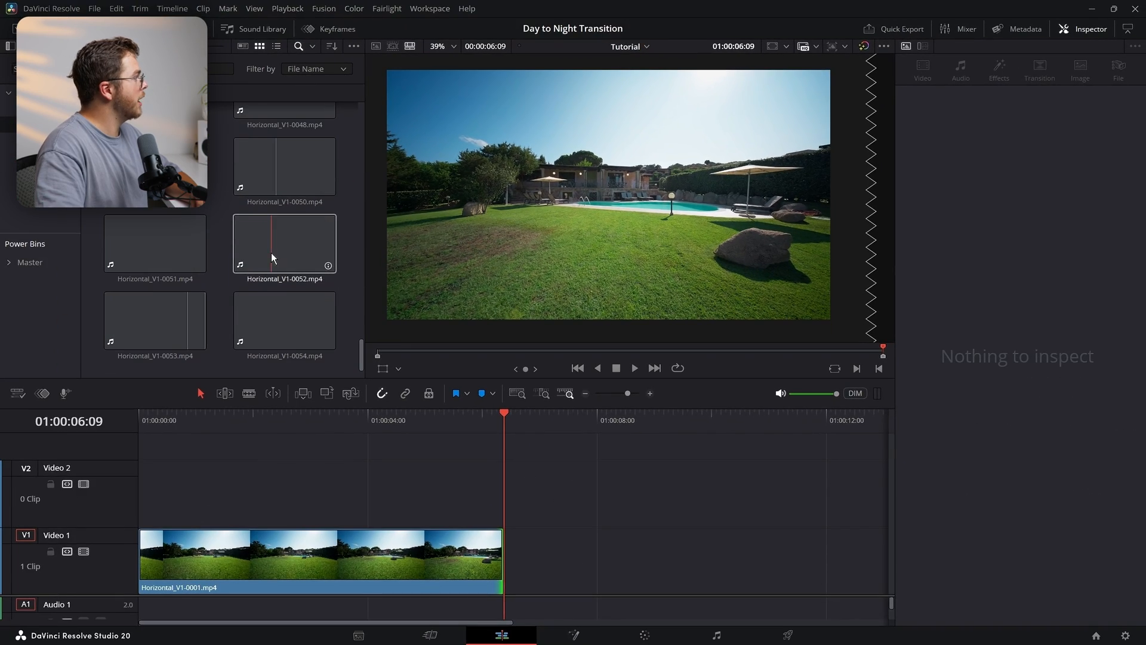
pyautogui.click(284, 166)
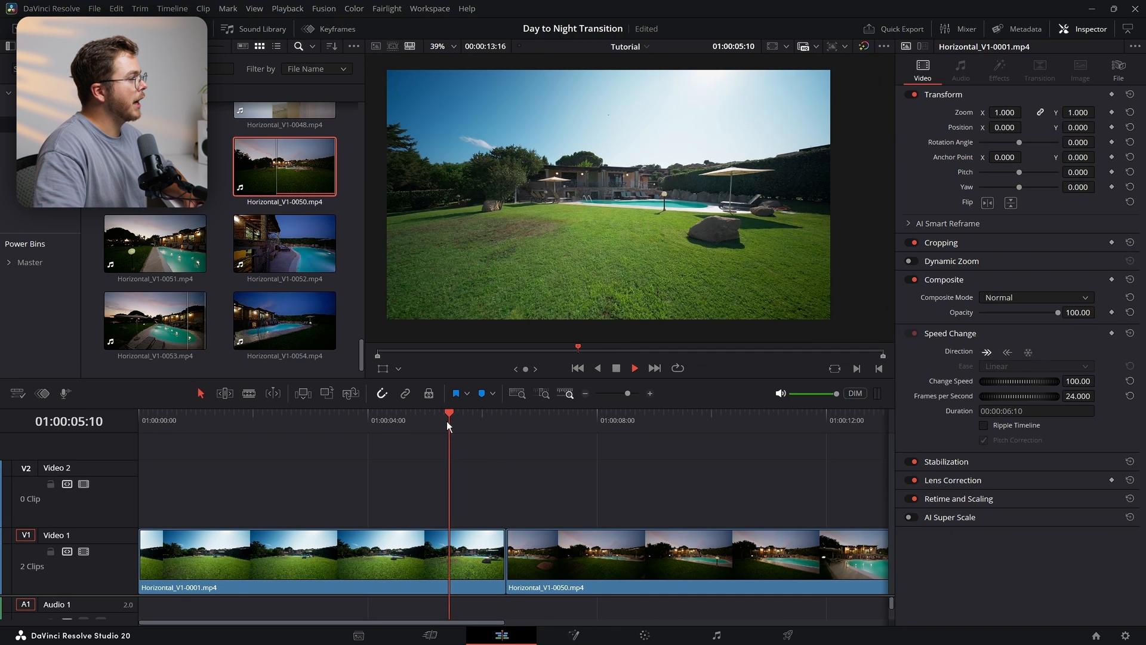
# Put the dusk clip on Video 2, starting near 01:00:06:09 over the day clip.
pyautogui.click(539, 420)
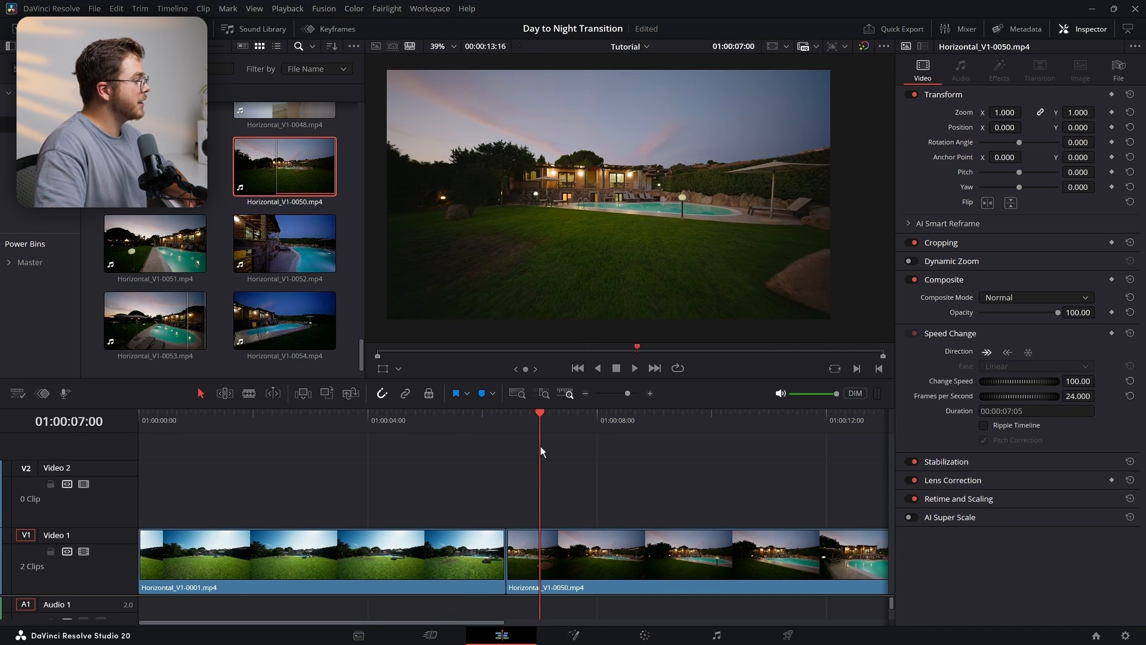
pyautogui.moveTo(694, 559); pyautogui.dragTo(694, 489)
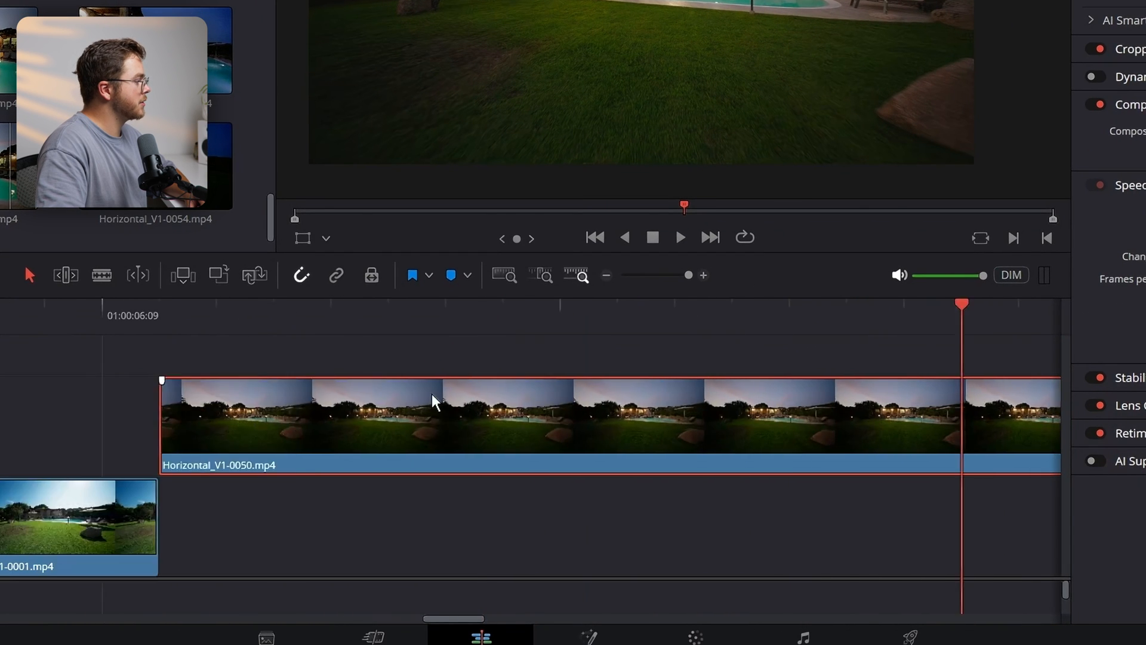
pyautogui.moveTo(431, 400); pyautogui.dragTo(552, 420)
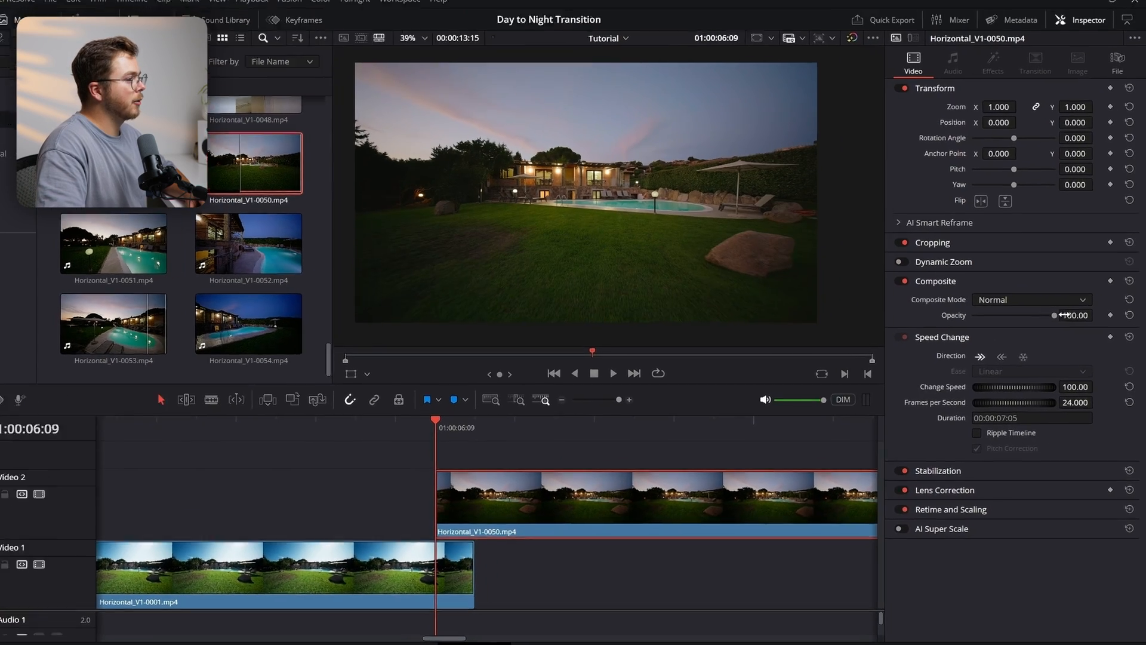
# Lower the dusk clip's opacity to about 36 and nudge its timing.
pyautogui.moveTo(1060, 315); pyautogui.dragTo(926, 346)
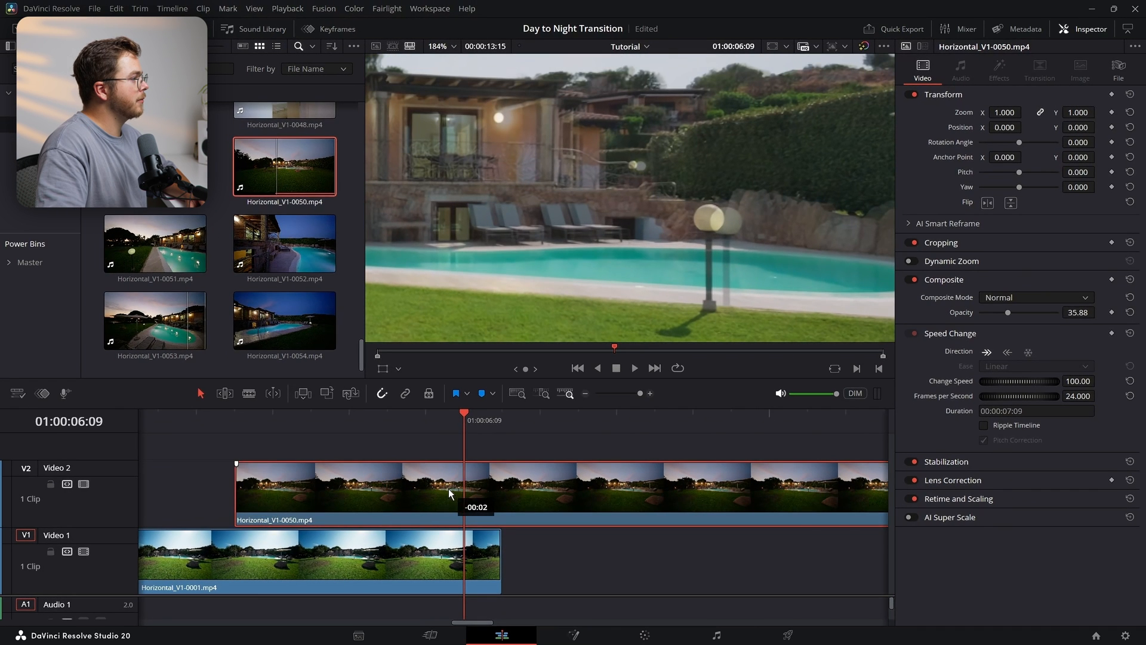
pyautogui.moveTo(449, 489); pyautogui.dragTo(680, 489)
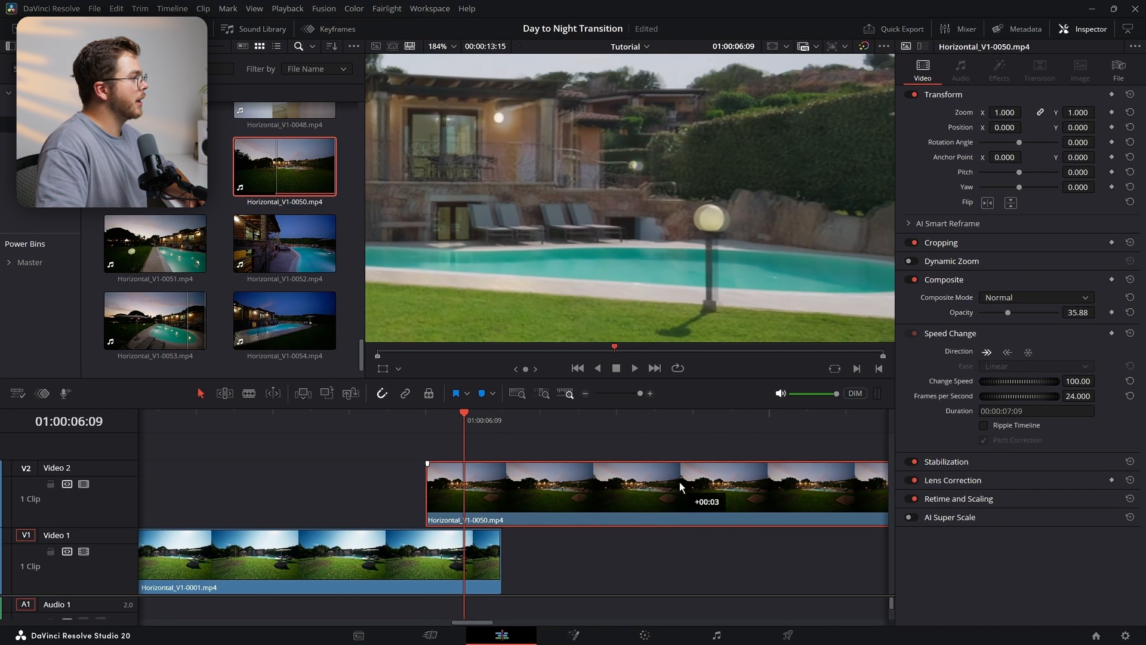
pyautogui.moveTo(428, 489); pyautogui.dragTo(310, 489)
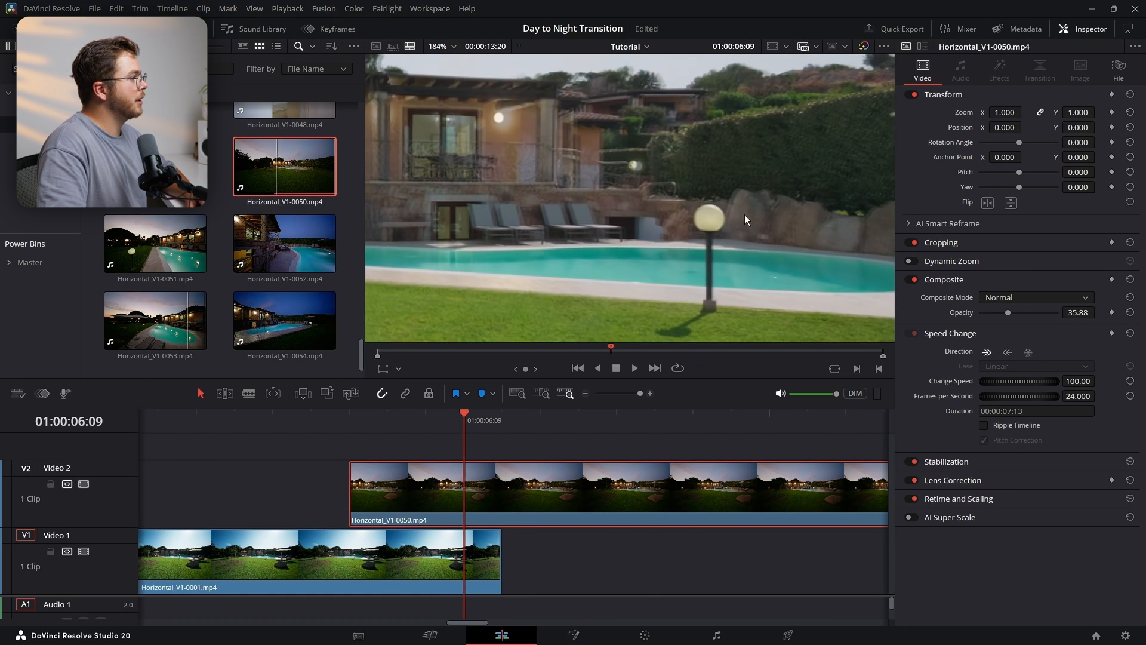
# Set the dusk clip's Position X to -5.000, restore full opacity, and move it after the day clip.
pyautogui.moveTo(351, 489); pyautogui.dragTo(466, 489)
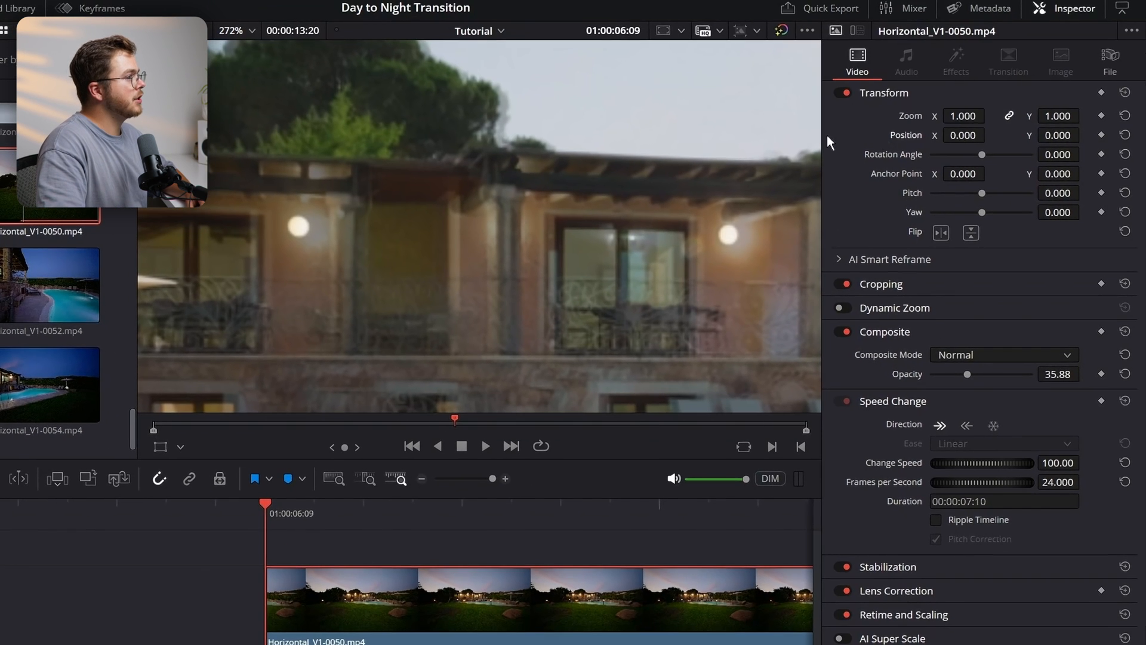
pyautogui.write('-5.000')
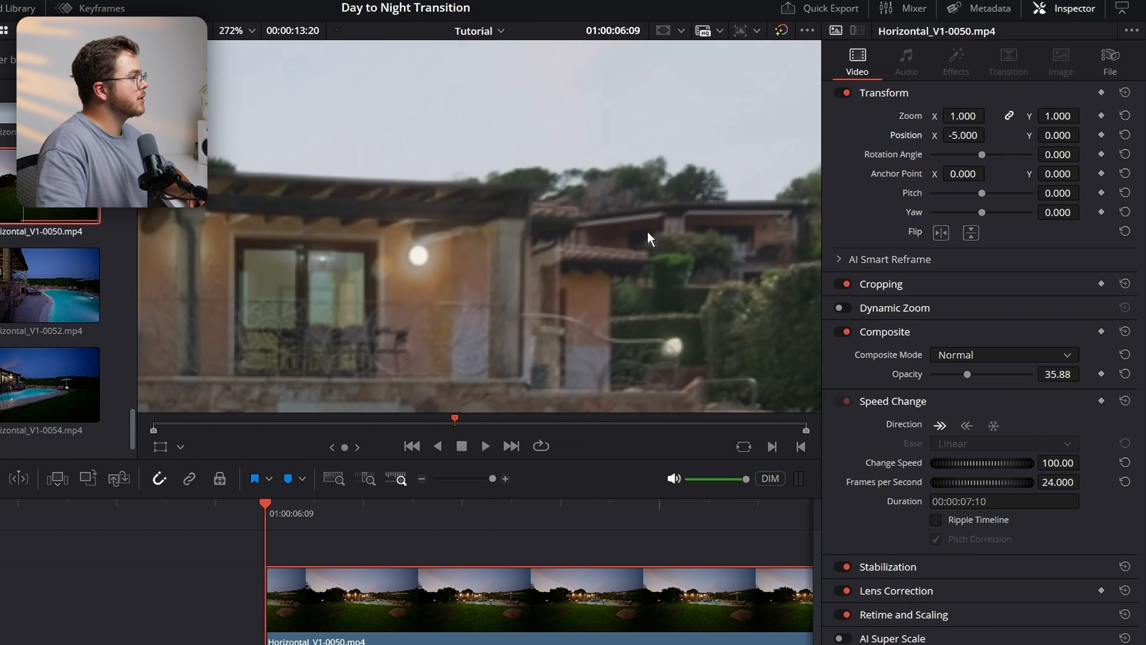
pyautogui.moveTo(1002, 374); pyautogui.dragTo(939, 374)
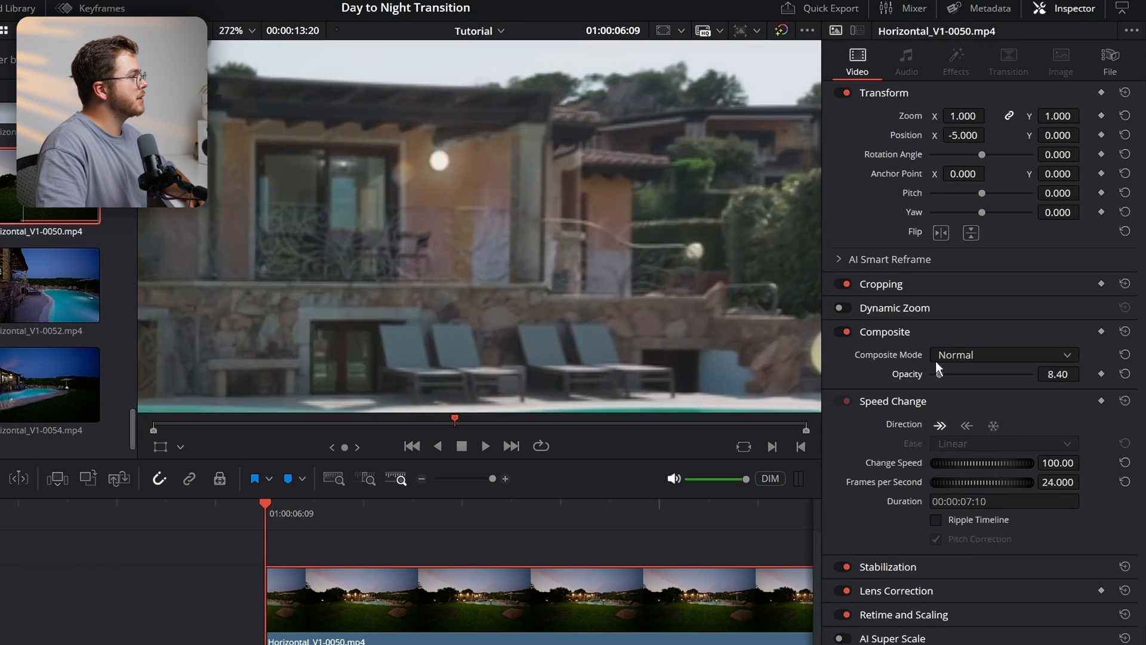
pyautogui.moveTo(932, 374); pyautogui.dragTo(943, 373)
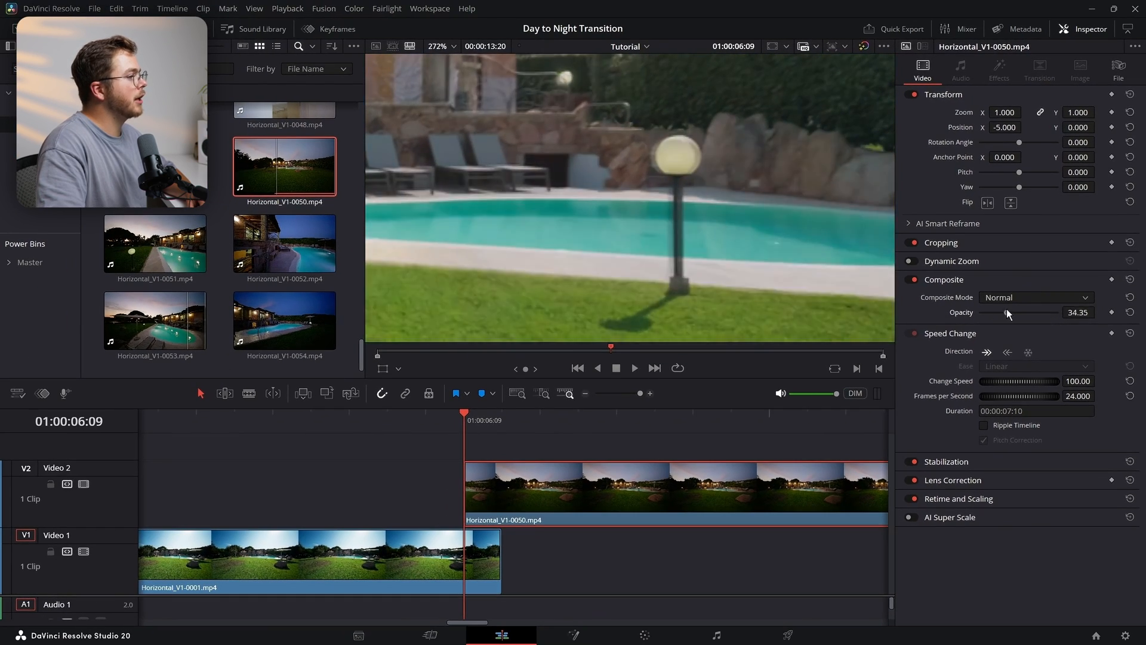
pyautogui.moveTo(1008, 312); pyautogui.dragTo(1064, 312)
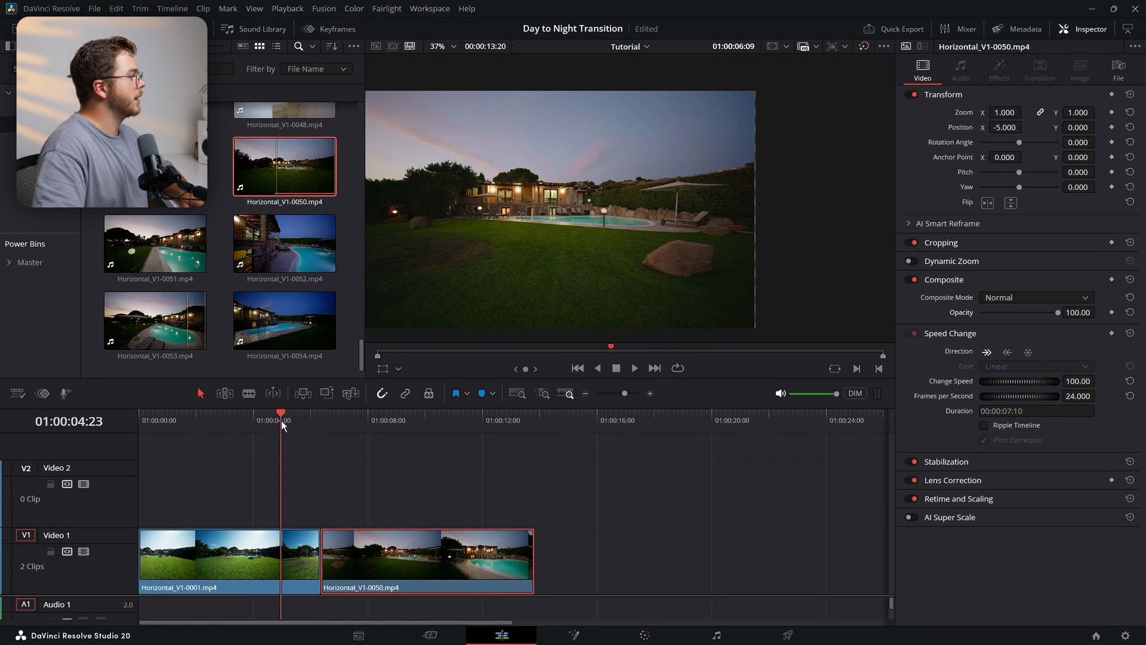
# Set the day clip's Zoom to 1.010 and browse the video transitions library.
pyautogui.click(634, 367)
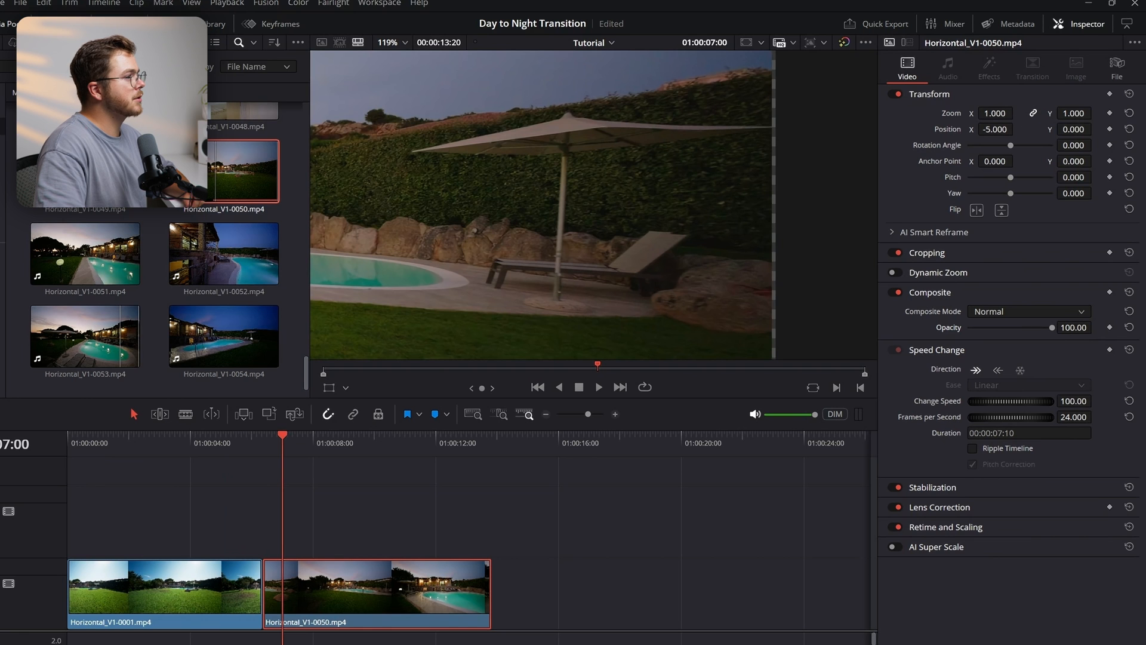
pyautogui.write('1.010')
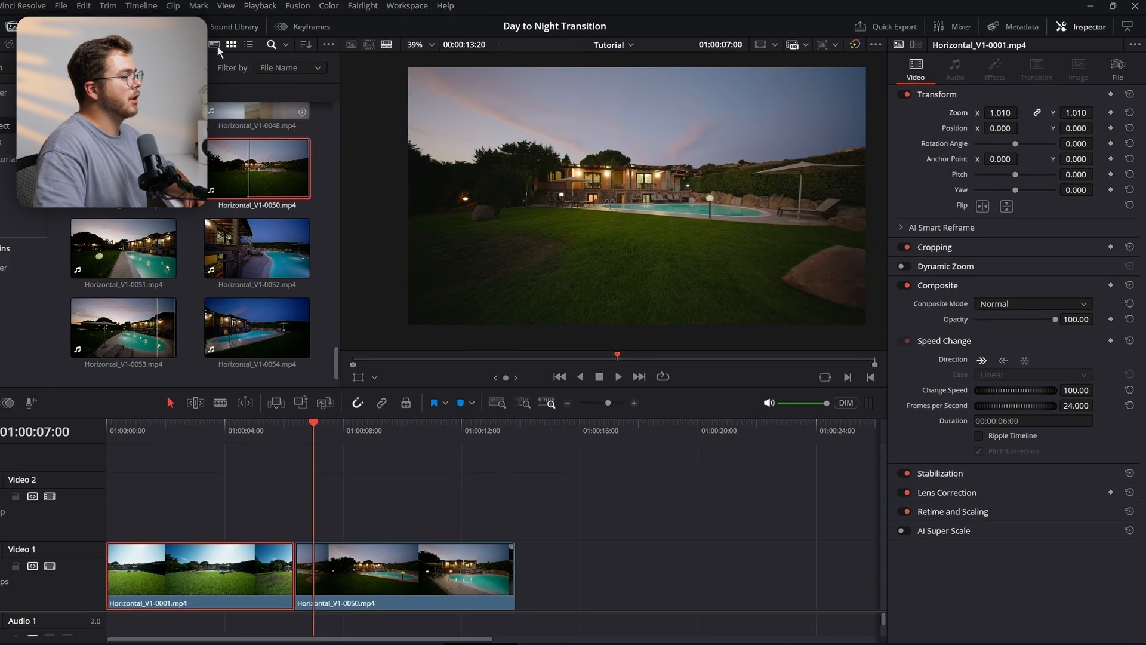
pyautogui.click(143, 30)
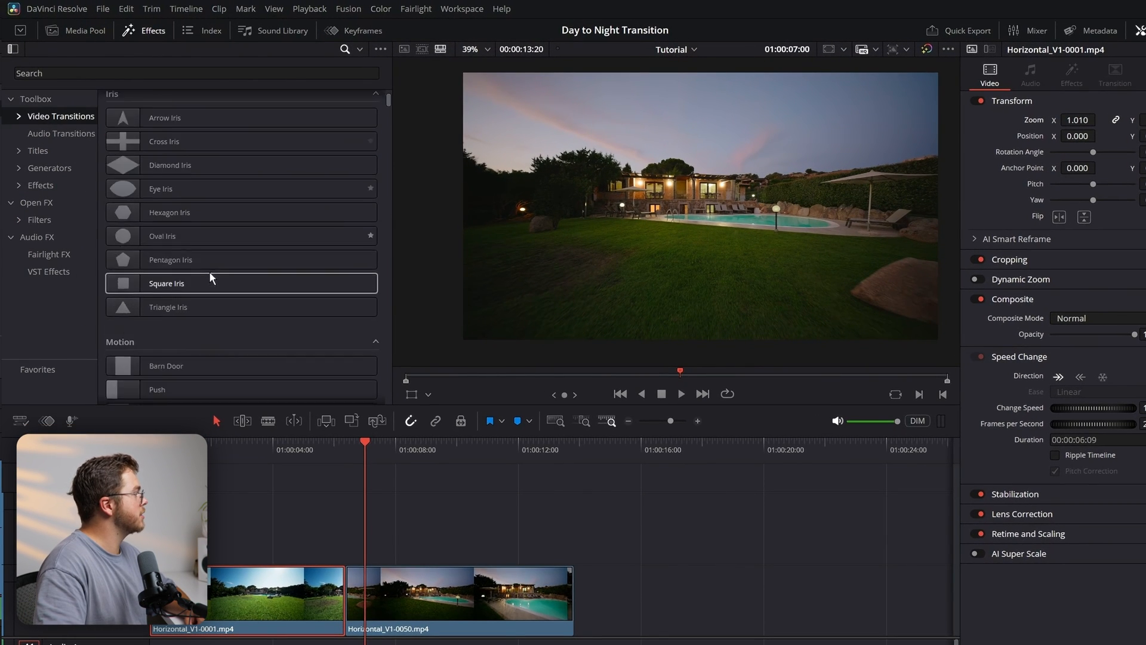
# Open the Cross Dissolve transition in Fusion, showing CrossDissolve between MediaIn1, MediaIn2 and MediaOut1.
pyautogui.scroll(-3)
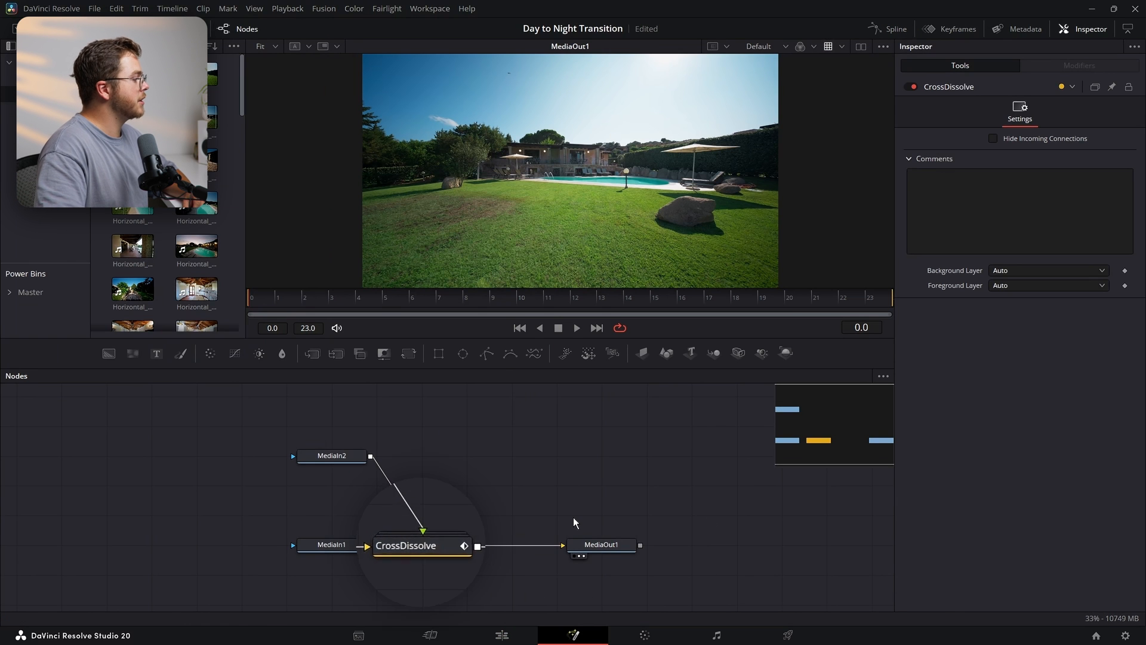
# Search for 'Dissolve' in the tool picker and add an unconnected Dissolve2 node.
pyautogui.rightClick(420, 544)
pyautogui.write('d')
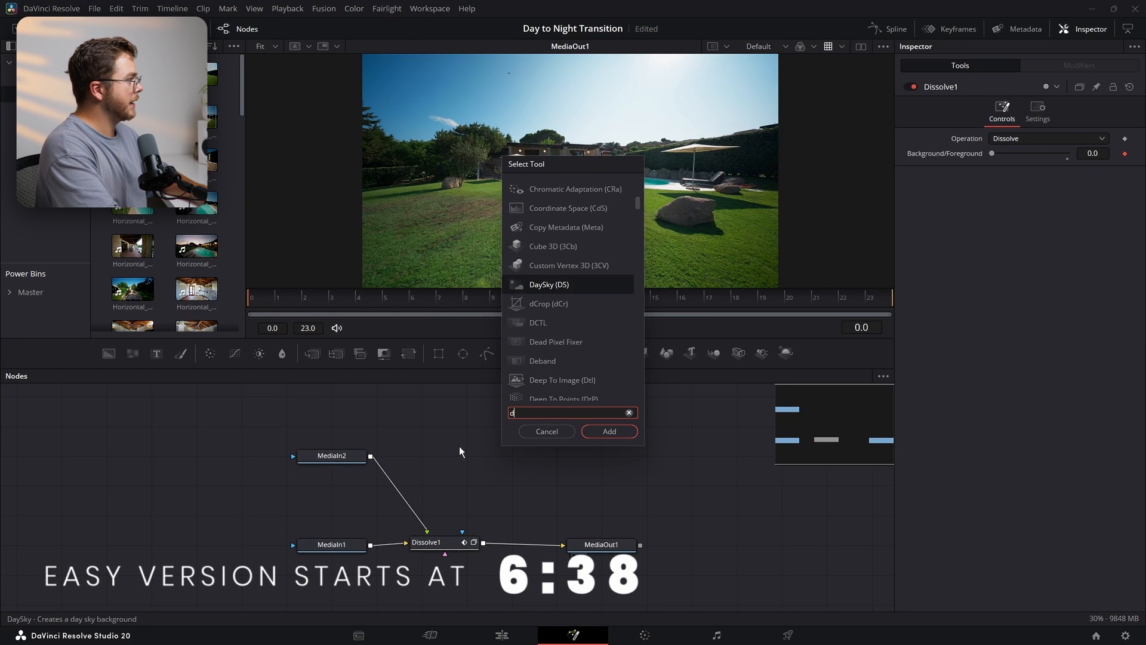
pyautogui.write('issol')
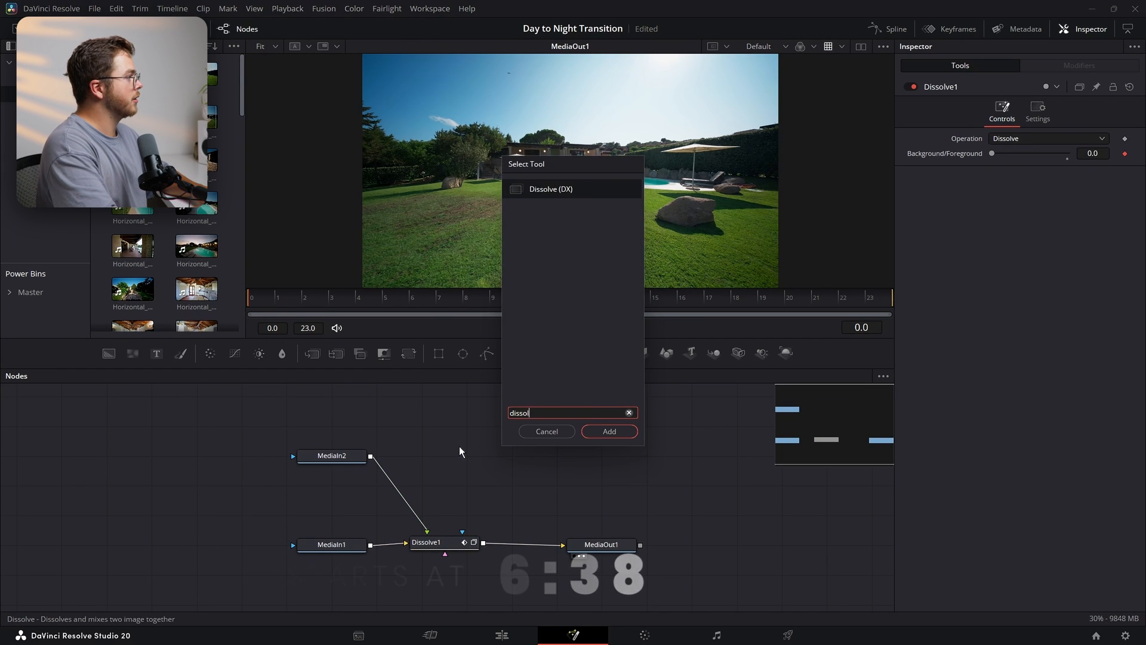
pyautogui.click(608, 430)
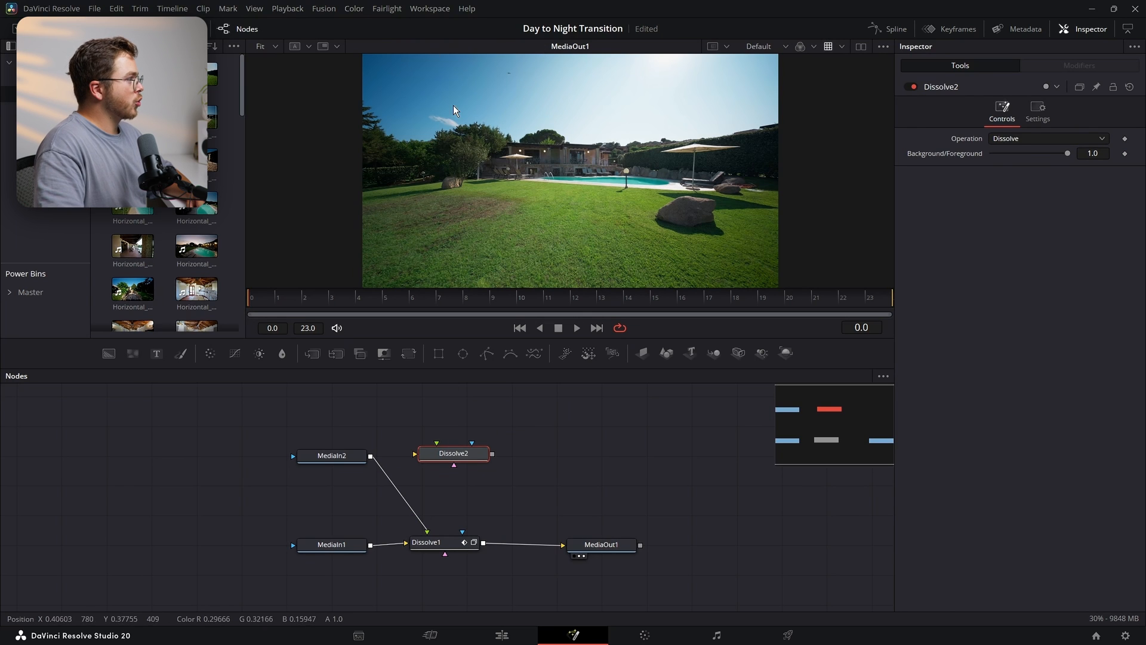
pyautogui.moveTo(351, 251)
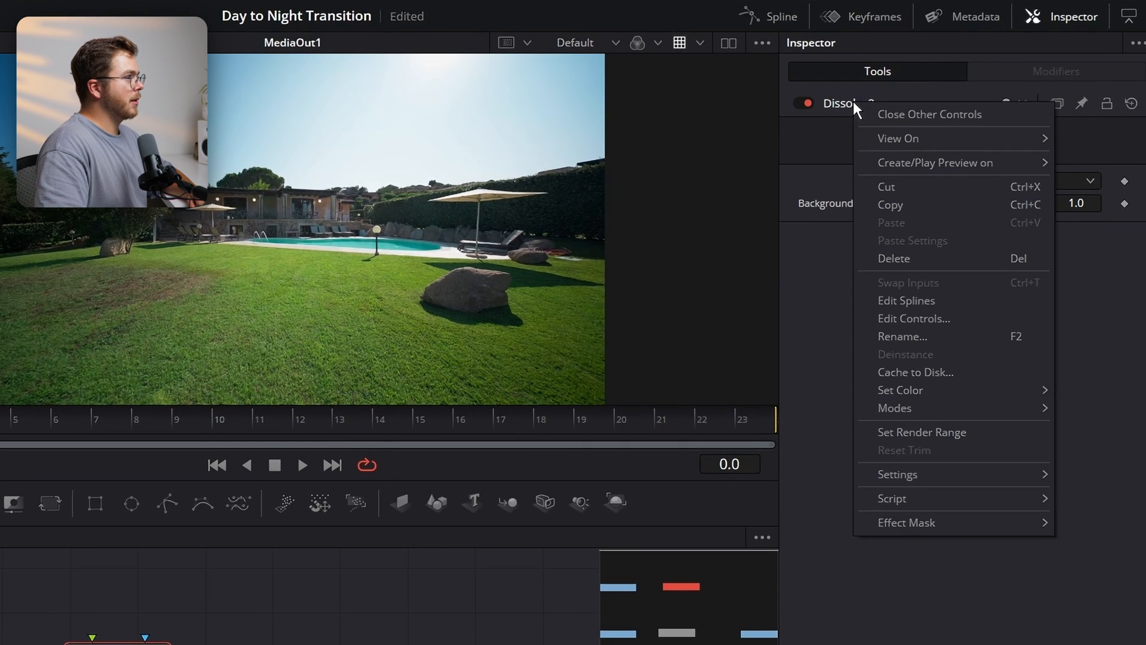
# Start a custom control on Dissolve2 named Video1/Video2.
pyautogui.click(914, 318)
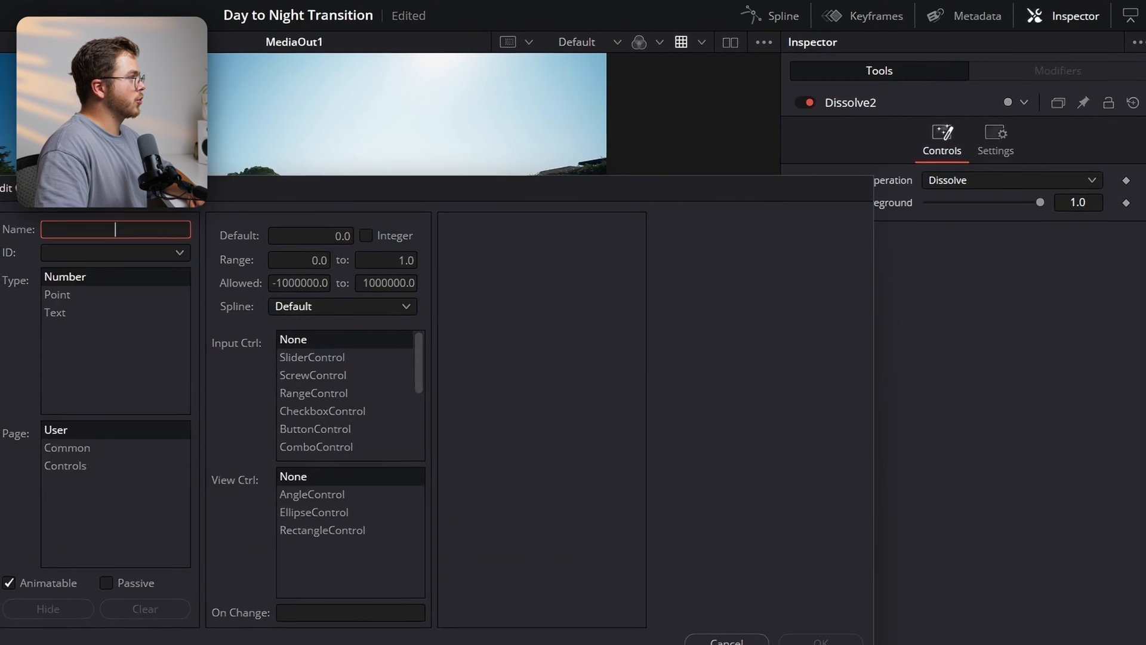
pyautogui.write('V')
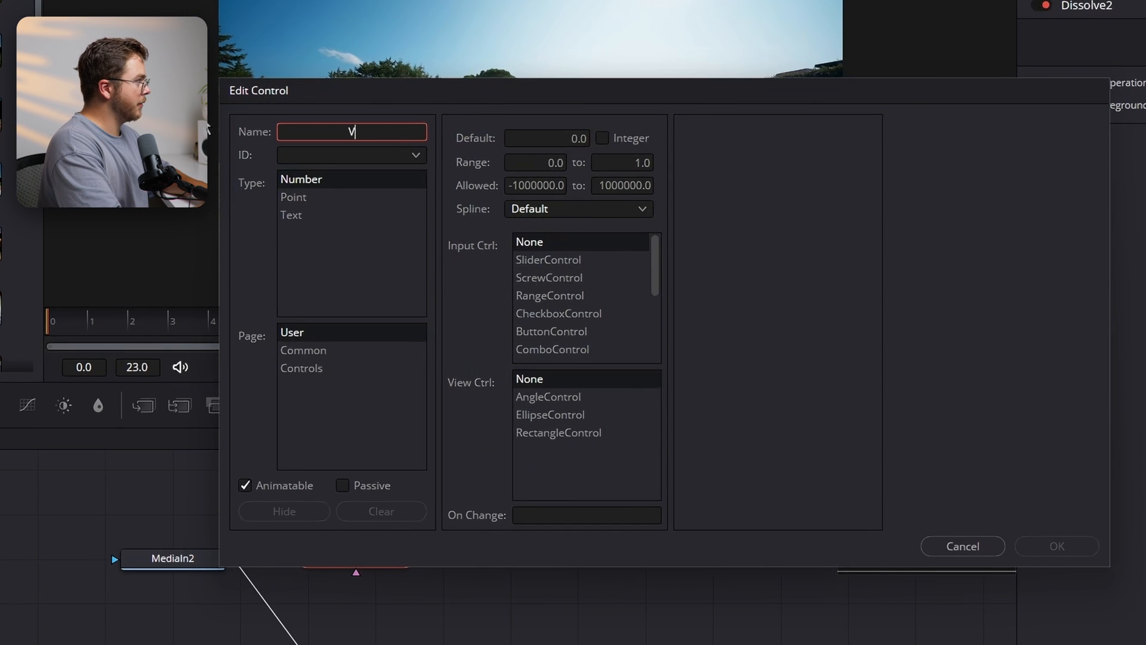
pyautogui.write('ideo1/Video')
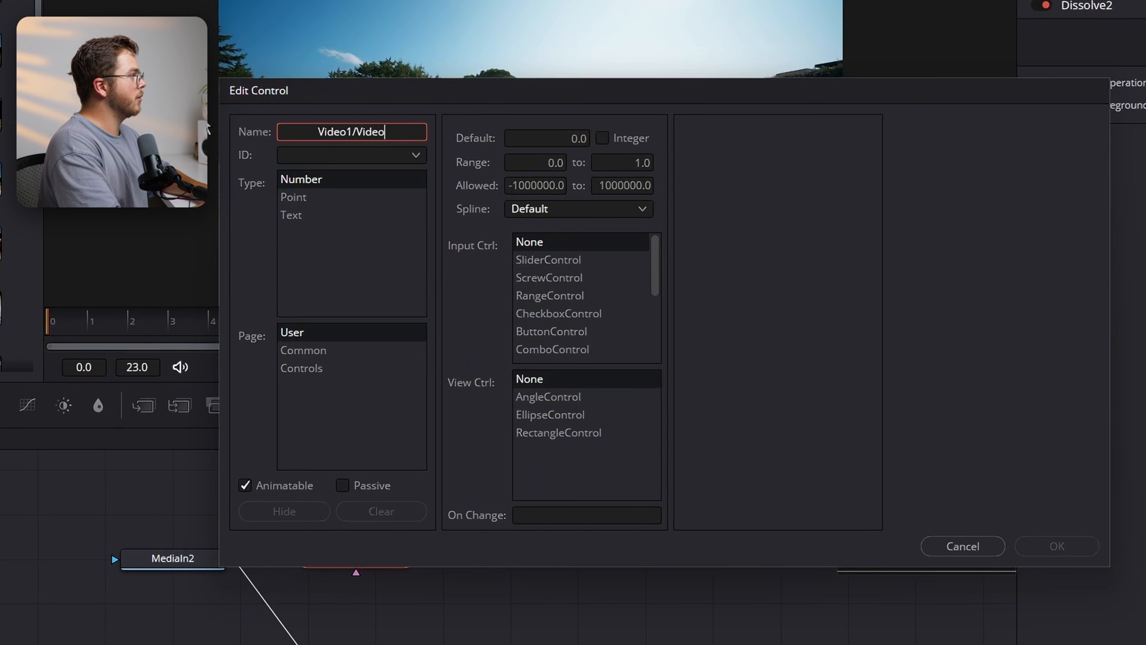
pyautogui.write('2')
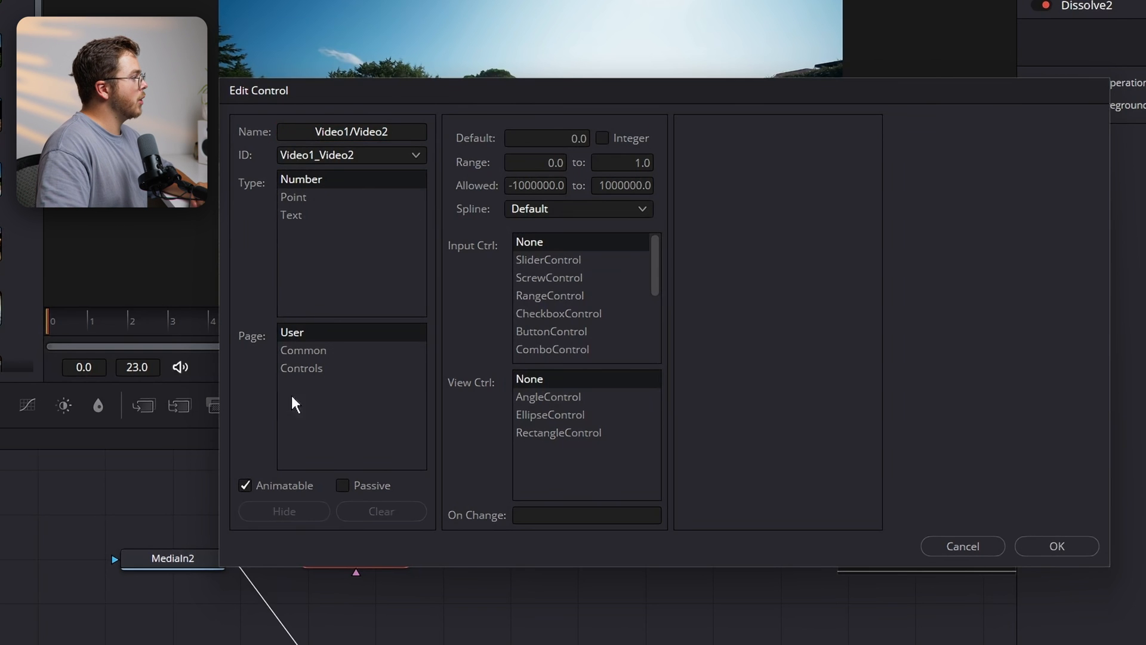
# Make it a CheckboxControl on the Controls page, then toggle it on and off.
pyautogui.click(301, 368)
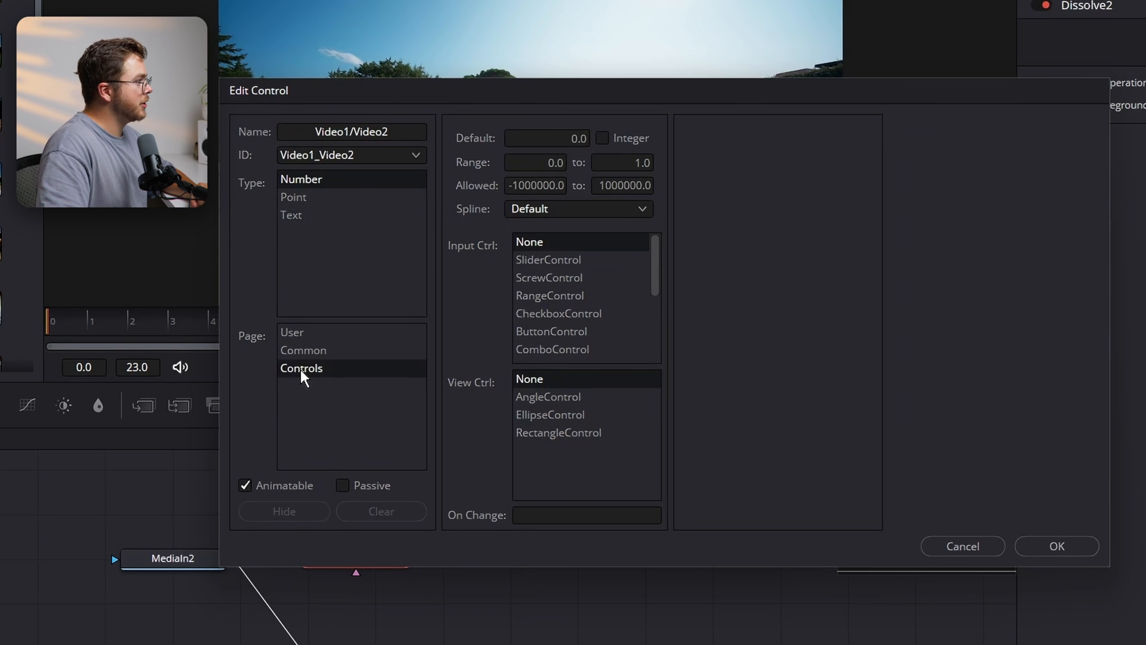
pyautogui.moveTo(559, 329)
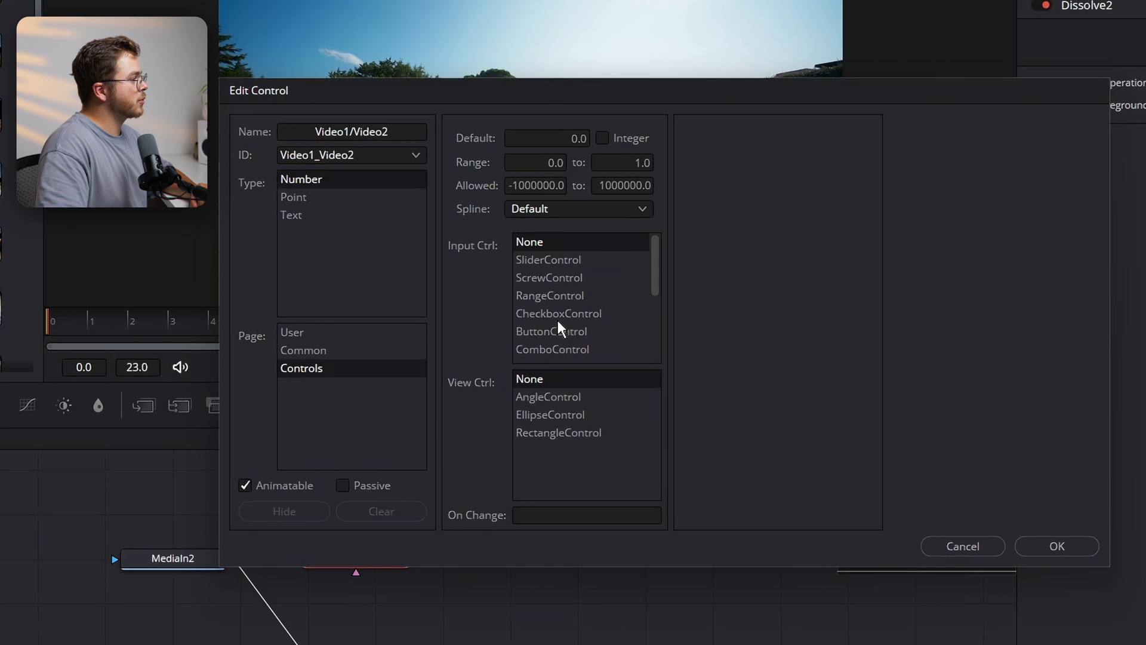
pyautogui.click(559, 313)
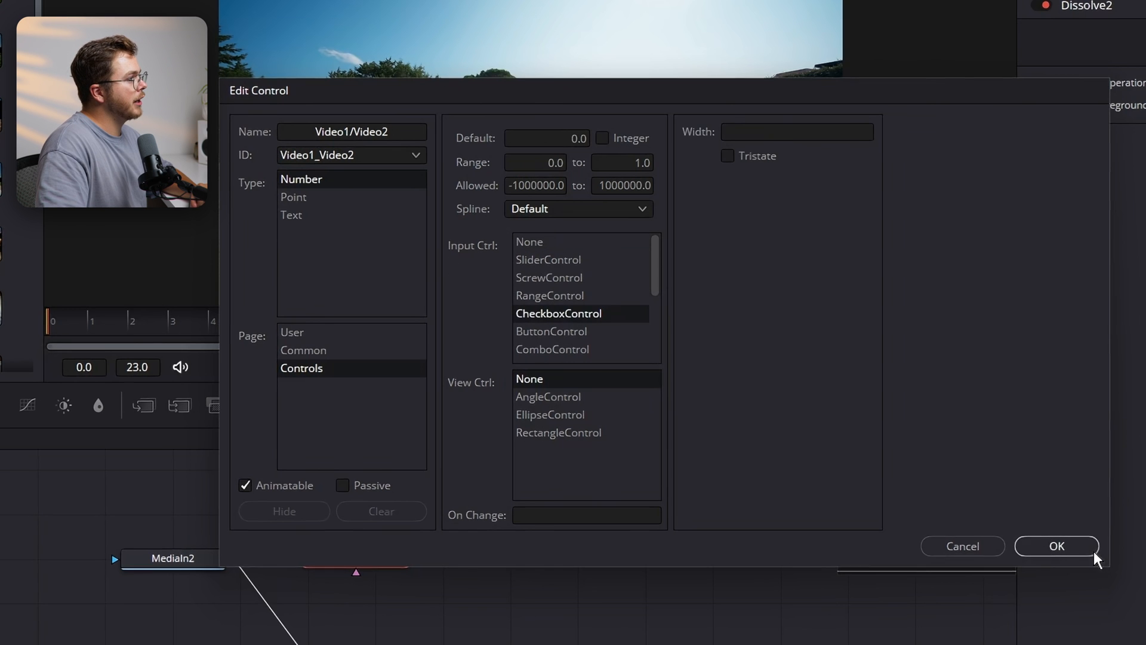
pyautogui.click(1055, 545)
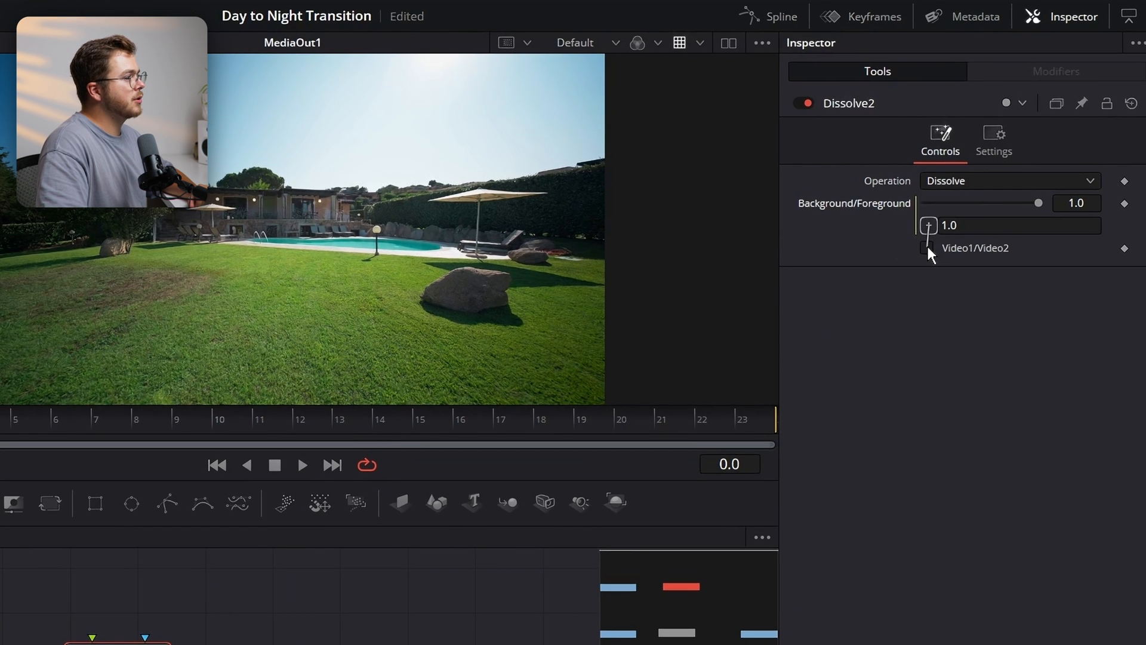
pyautogui.click(928, 248)
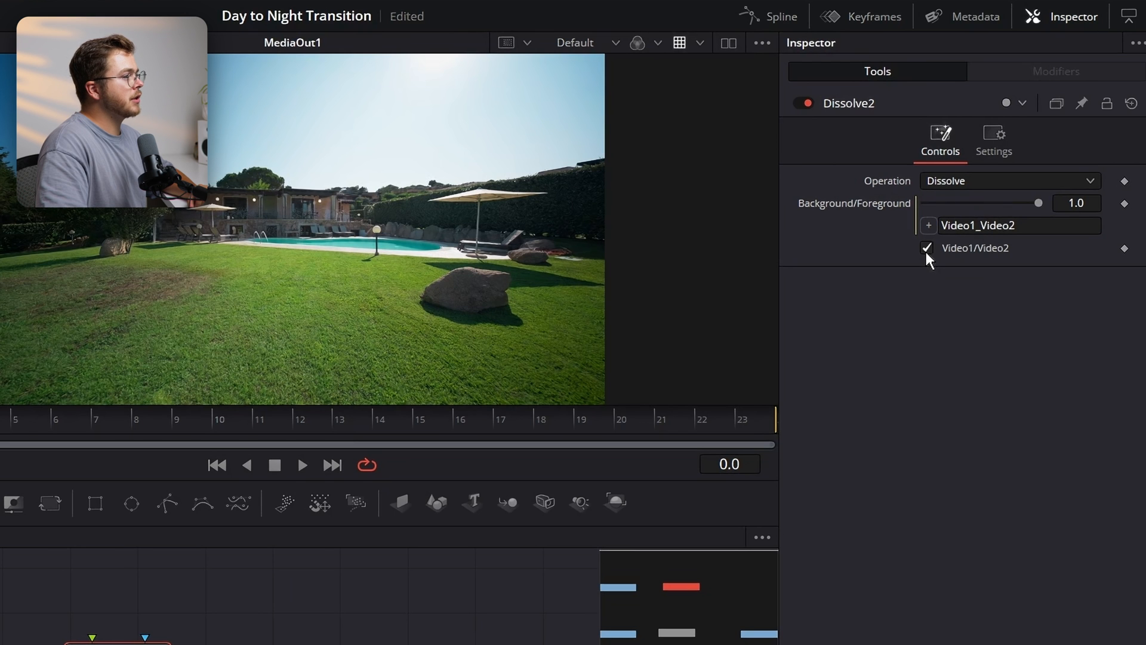
pyautogui.click(926, 247)
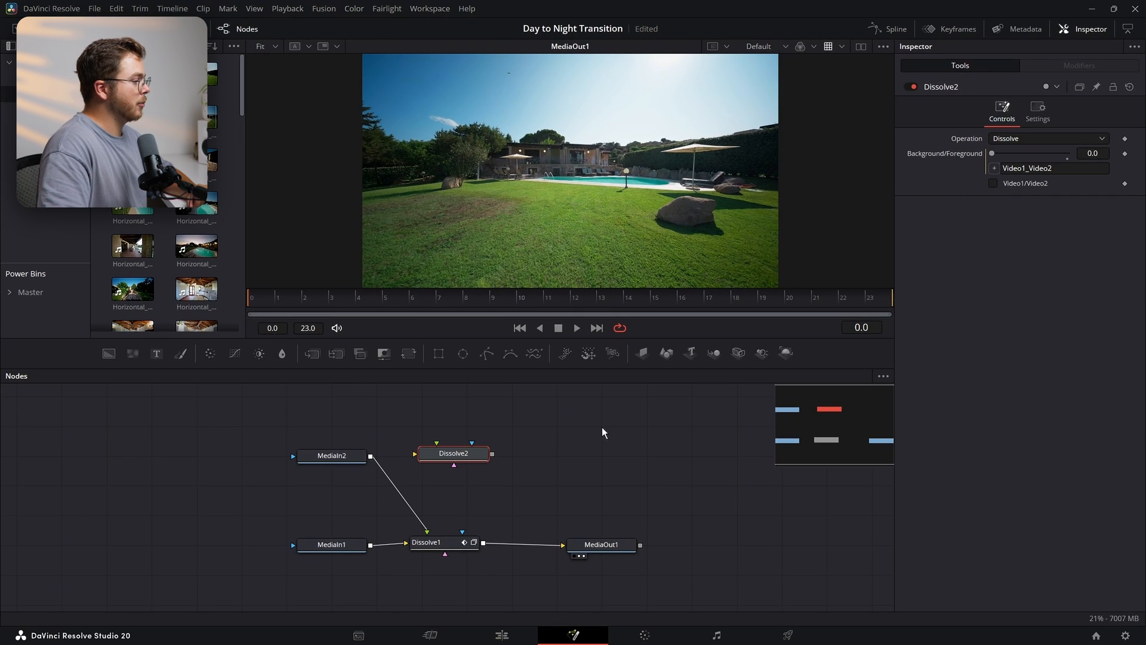
# Add Blur1 and Bitmap1, connect Blur1 into Bitmap1, and choose the mask channel.
pyautogui.write('blu')
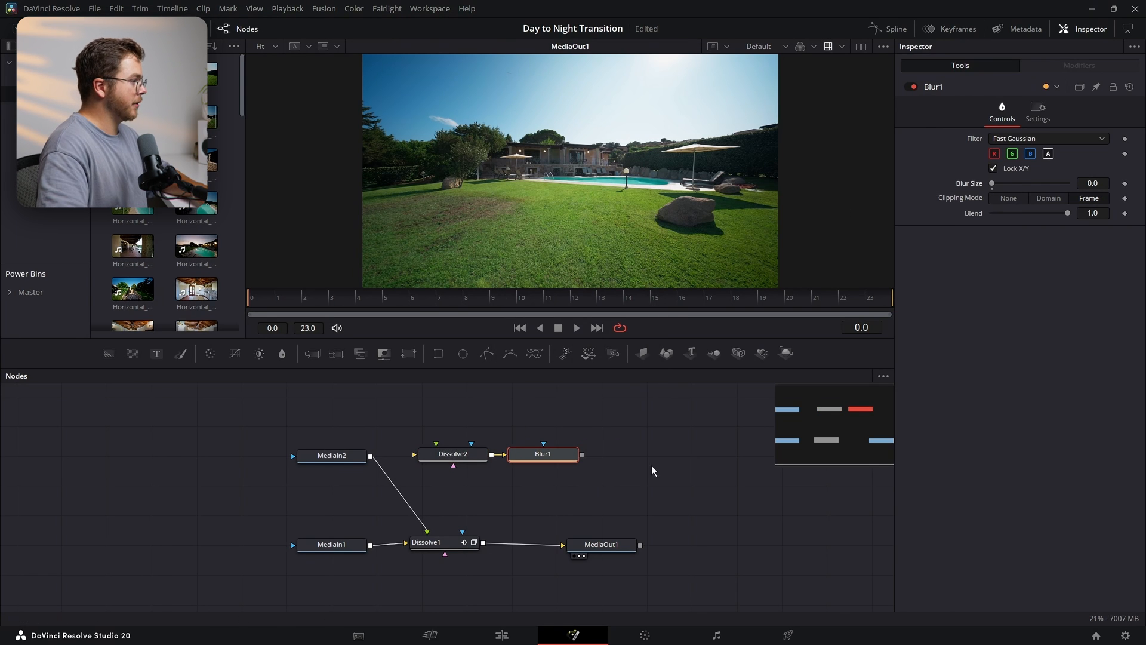
pyautogui.write('bitma')
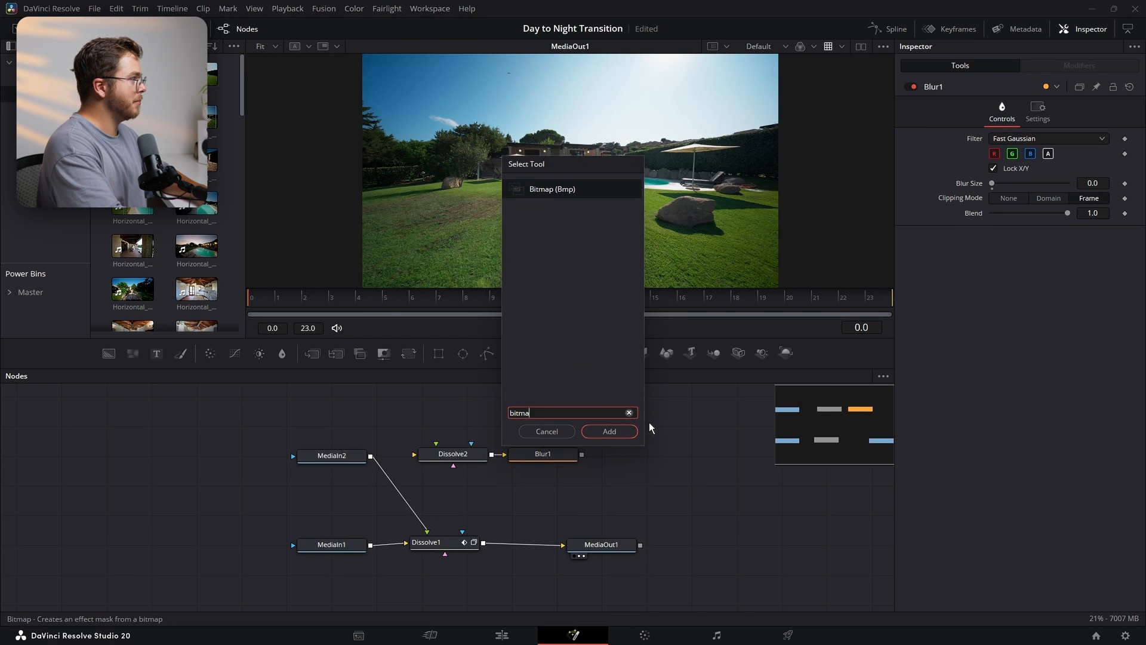
pyautogui.click(608, 430)
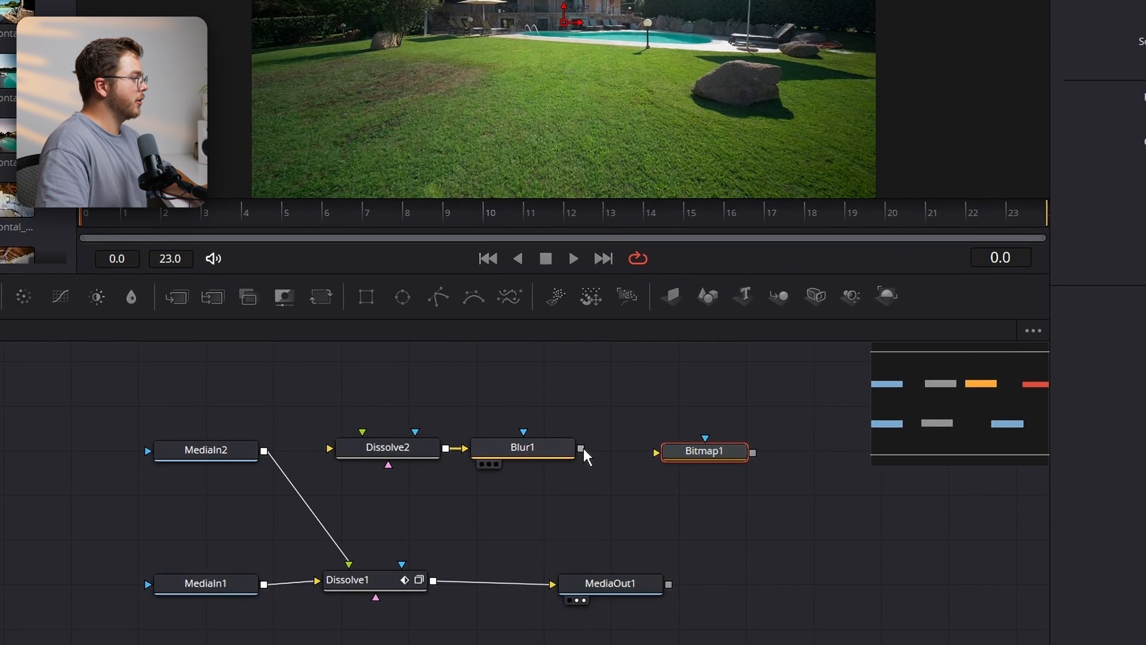
pyautogui.moveTo(703, 451); pyautogui.dragTo(680, 443)
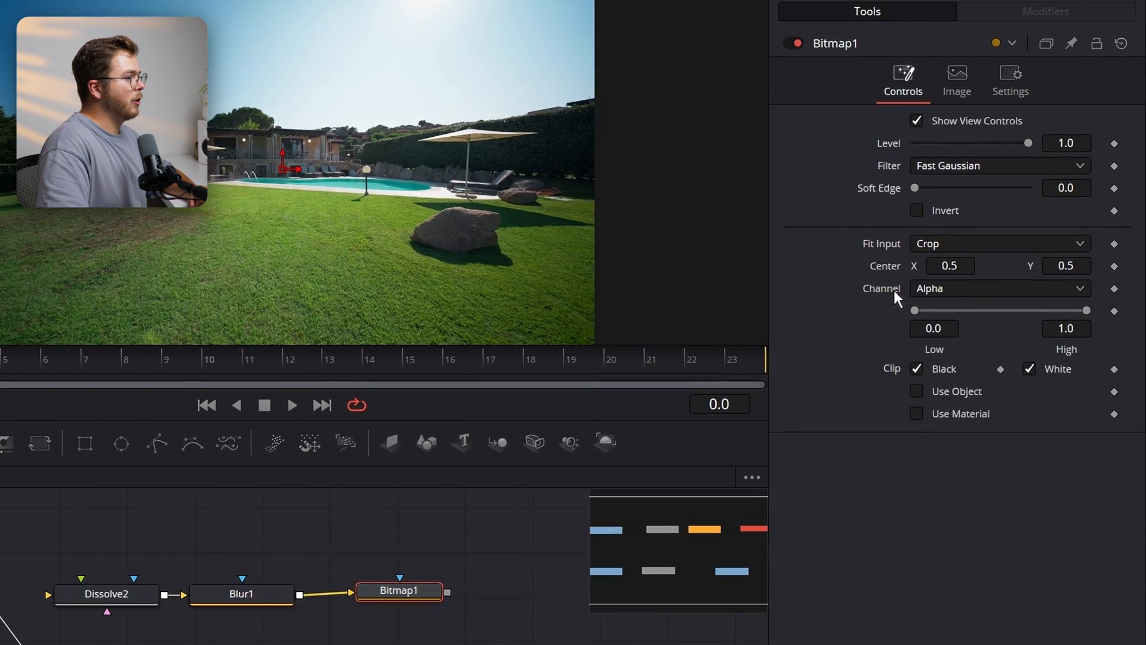
pyautogui.click(998, 288)
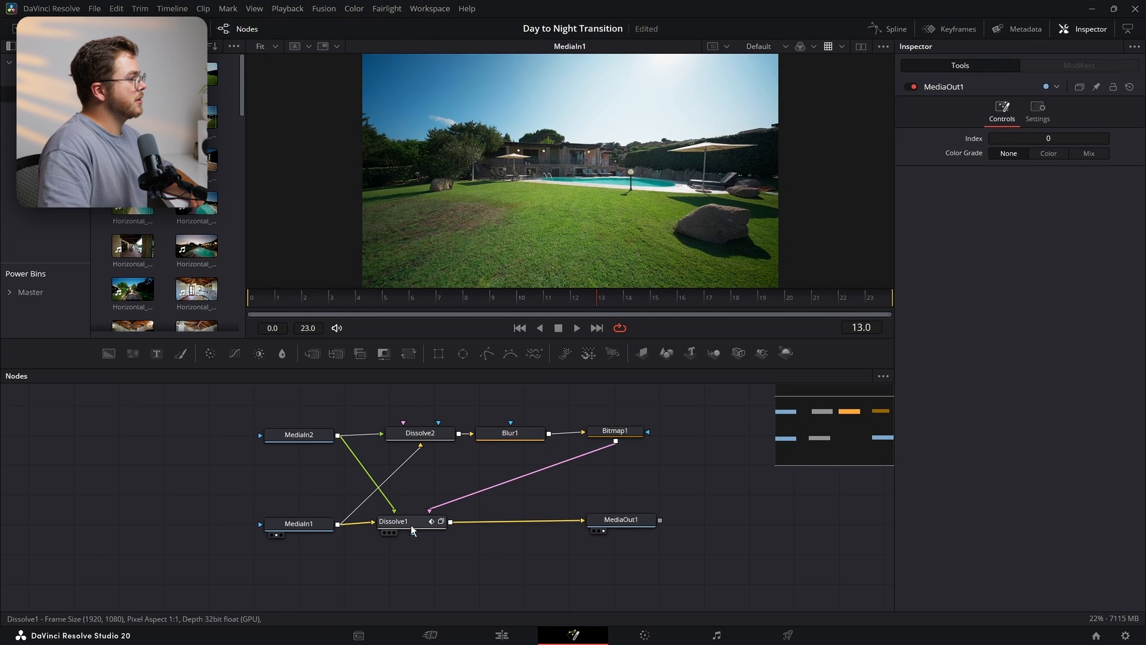
# Switch Dissolve1's operation to Gradient Wipe.
pyautogui.click(393, 521)
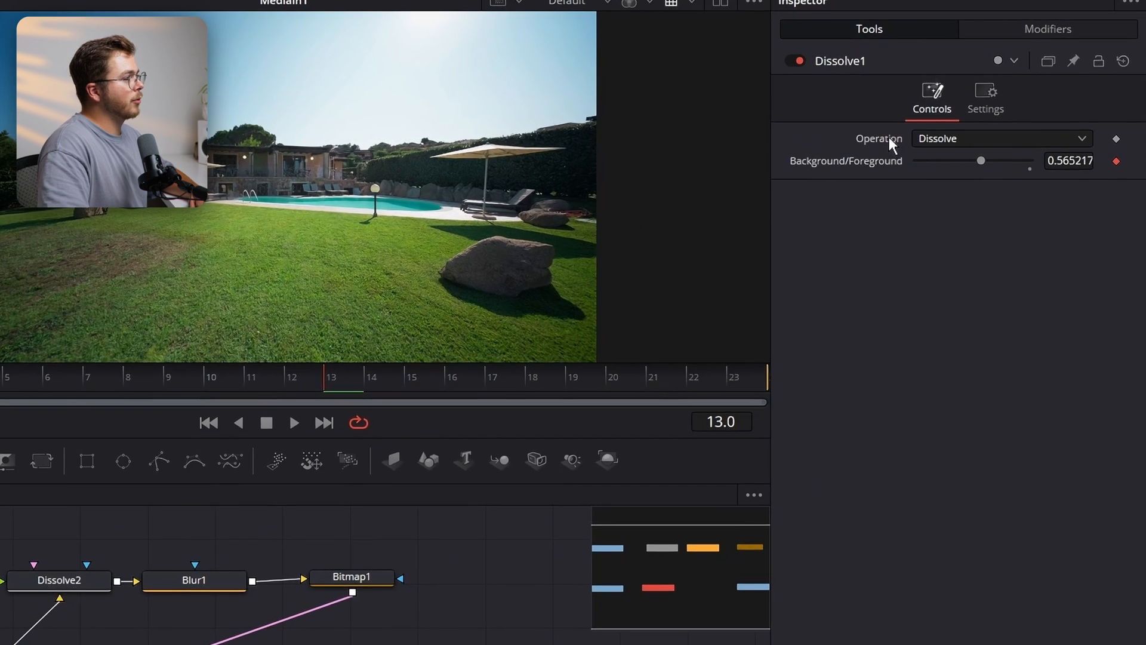
pyautogui.click(1000, 138)
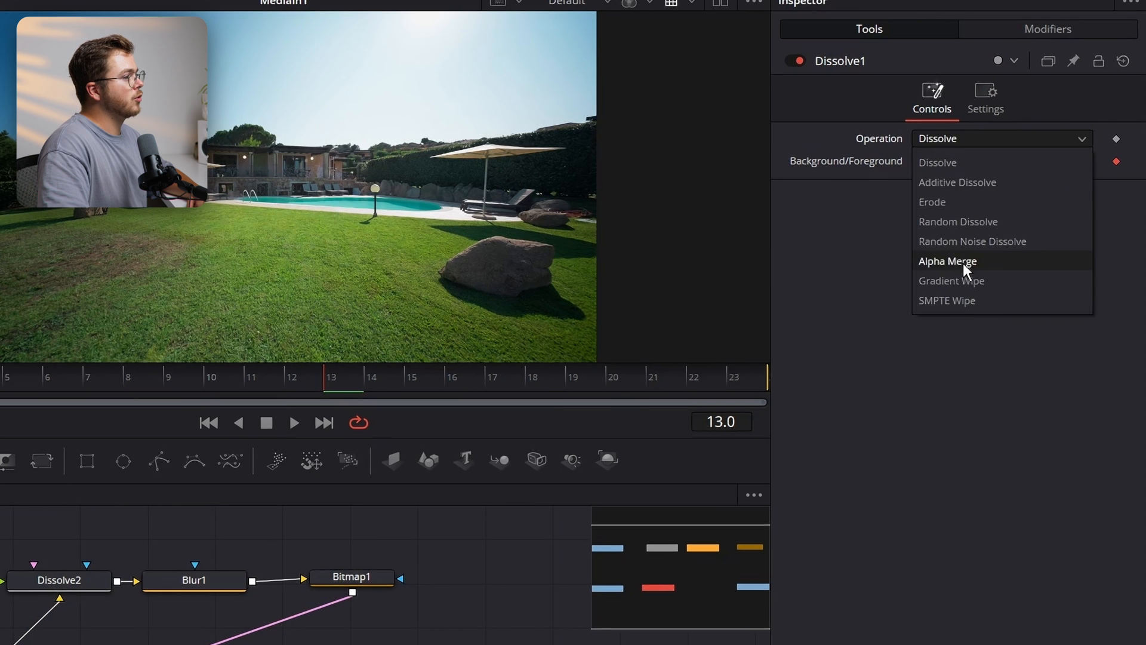
pyautogui.click(951, 281)
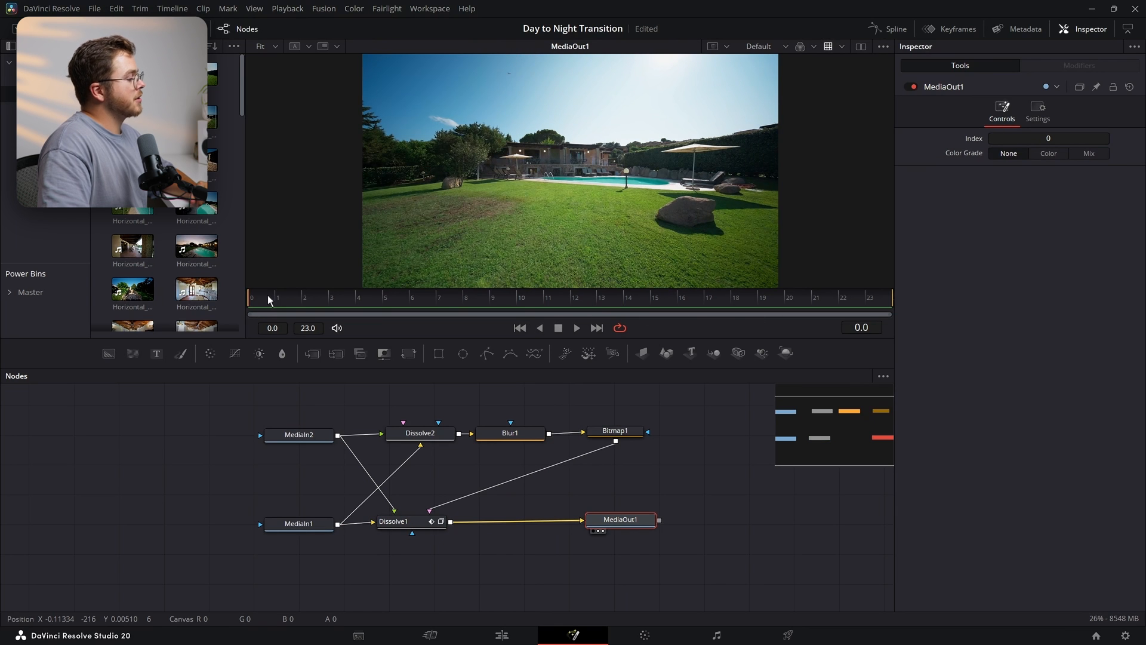
# Preview the day-to-night fade at frames 5, 16, 11 and 13.
pyautogui.click(387, 297)
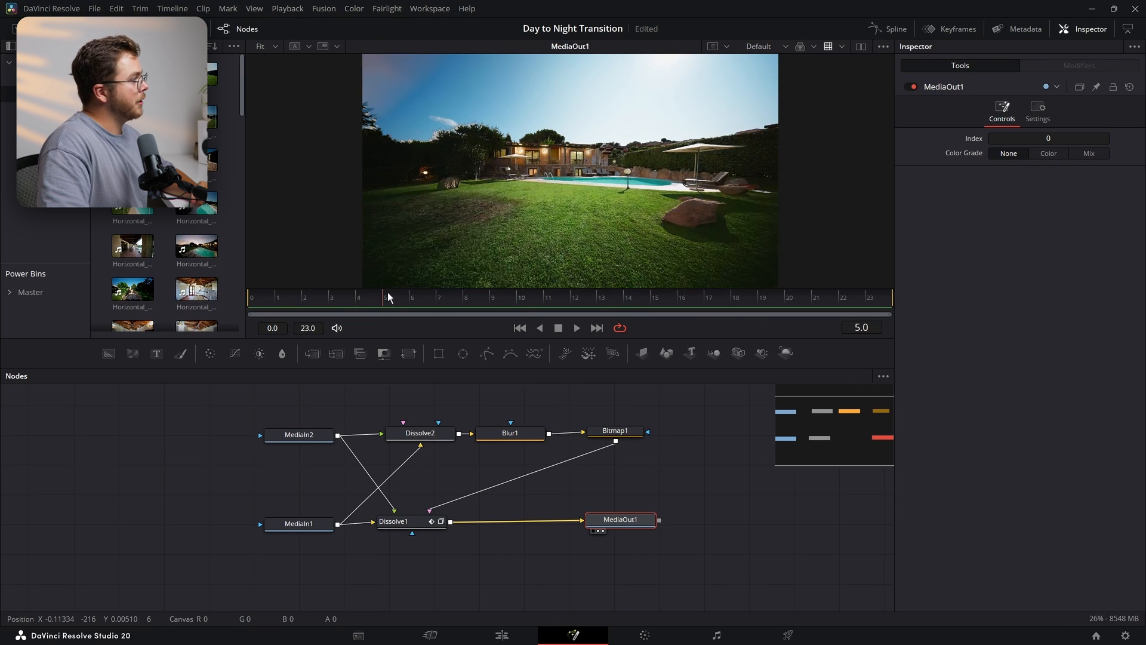
pyautogui.click(674, 297)
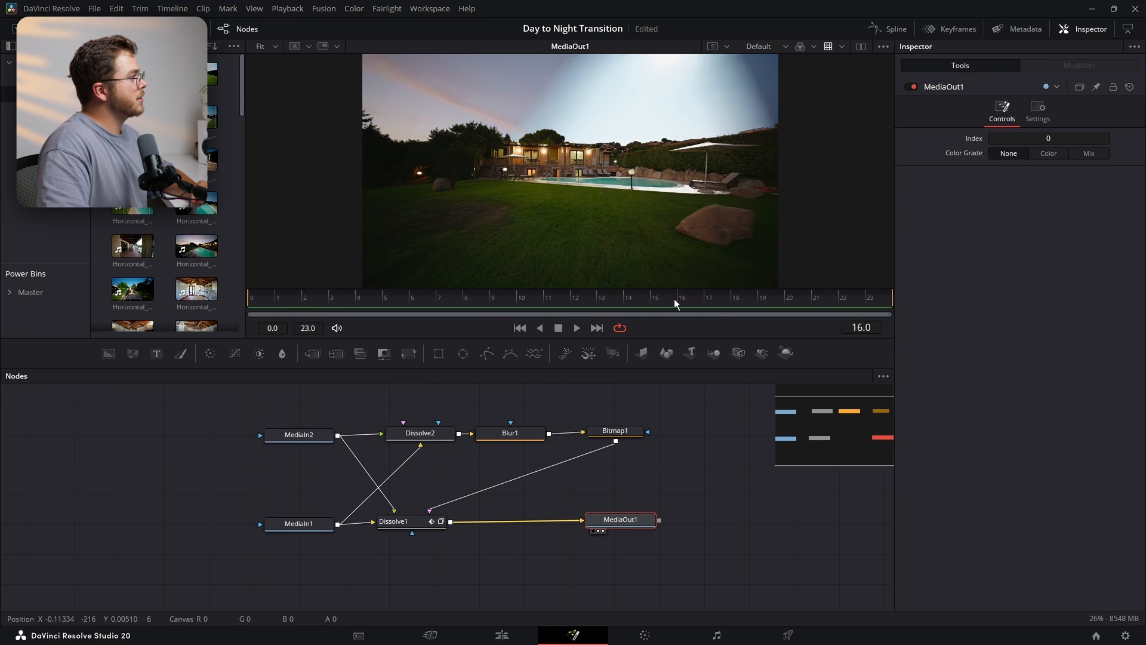
pyautogui.click(546, 297)
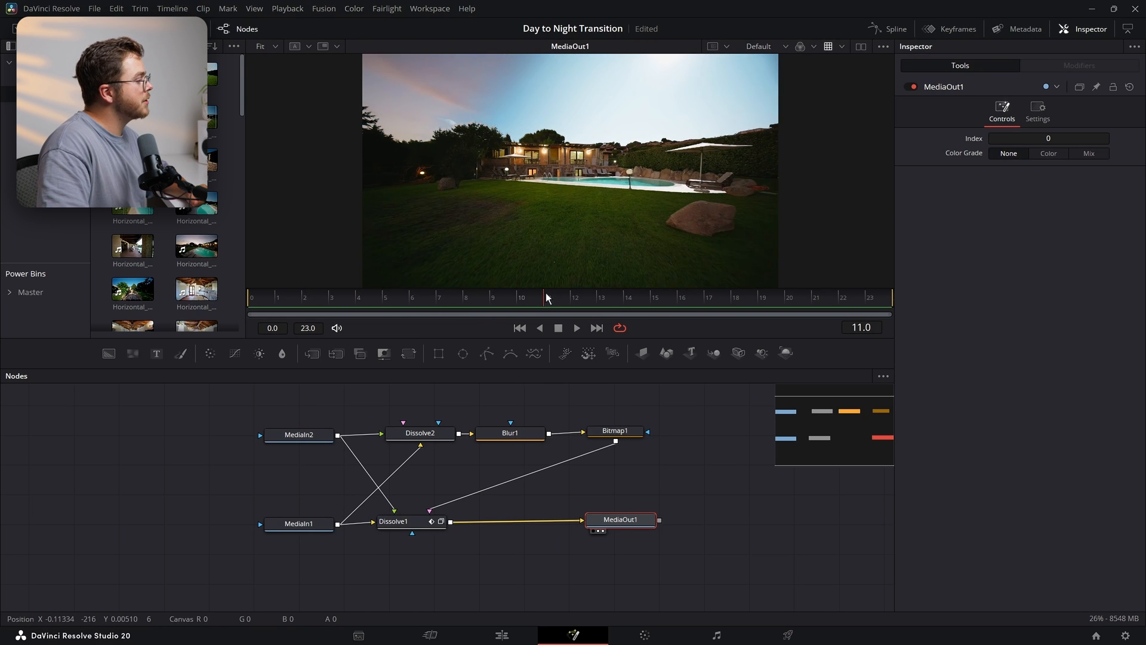
pyautogui.click(614, 430)
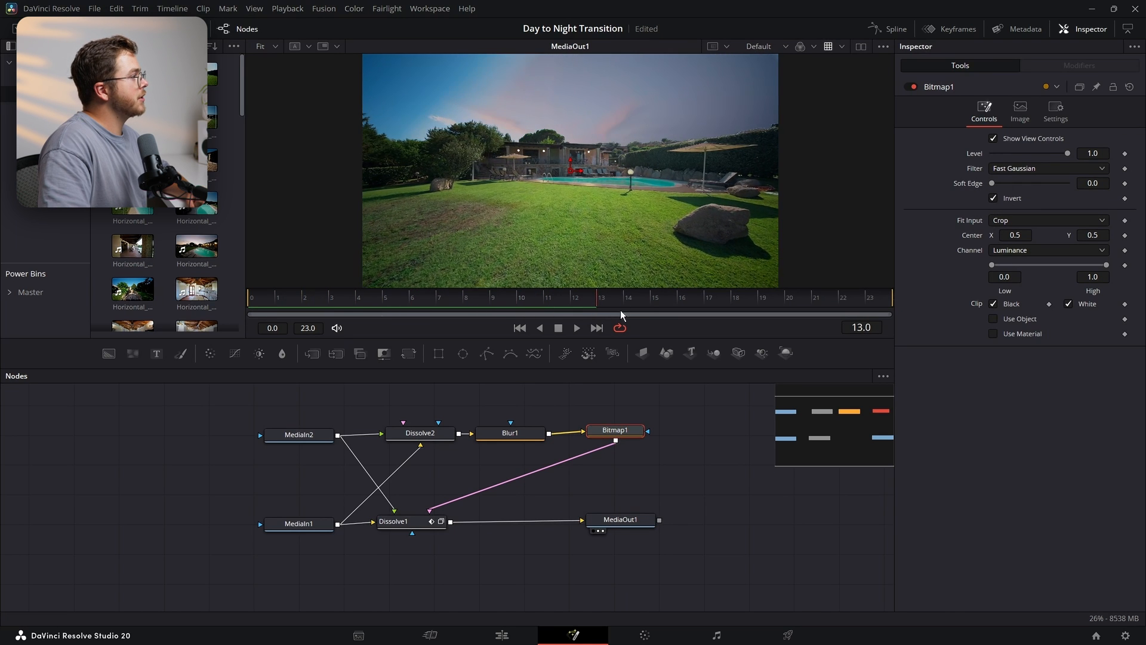
# Select Dissolve2 with Video1/Video2 on and scrub the fade between frames 18 and 22.
pyautogui.moveTo(621, 314); pyautogui.dragTo(856, 314)
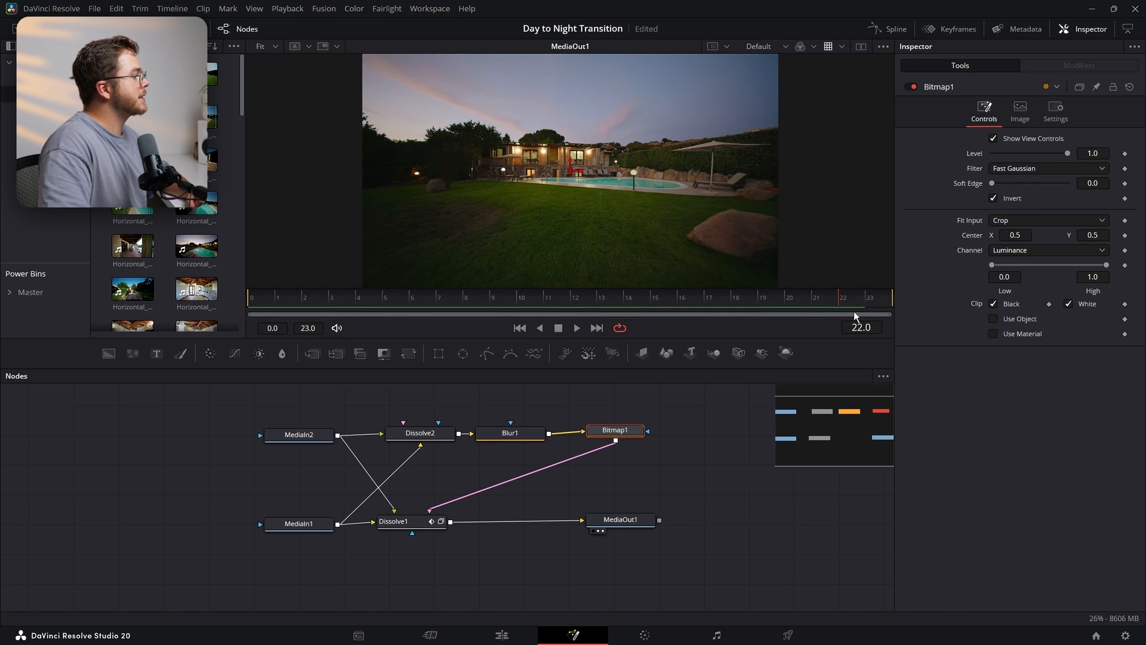
pyautogui.click(420, 432)
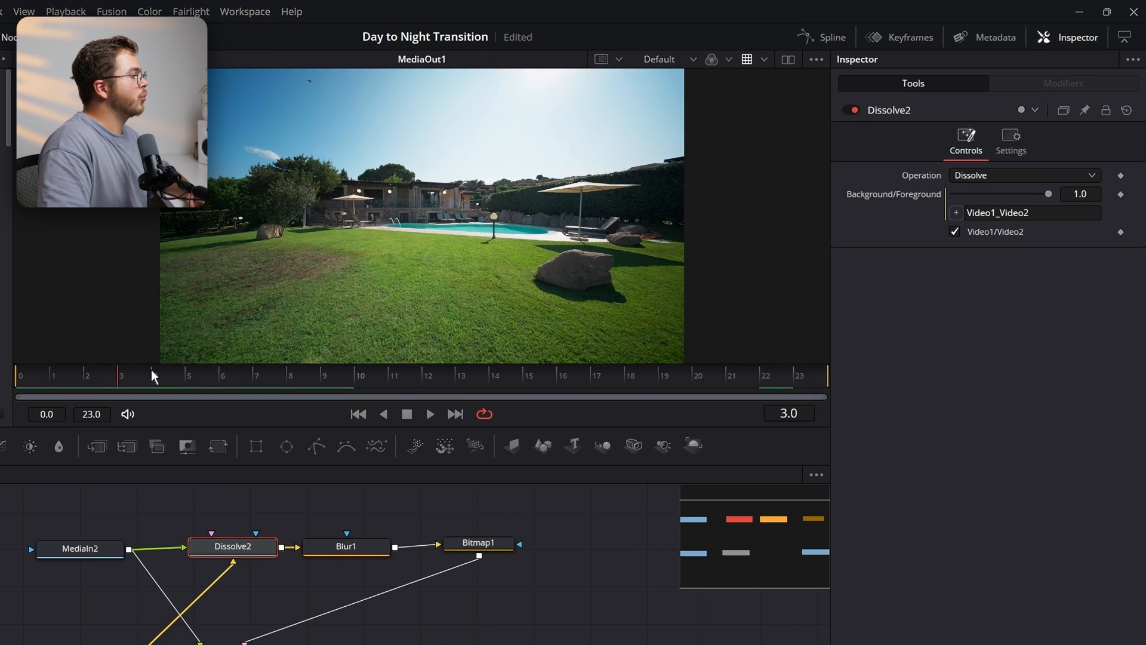
pyautogui.click(383, 376)
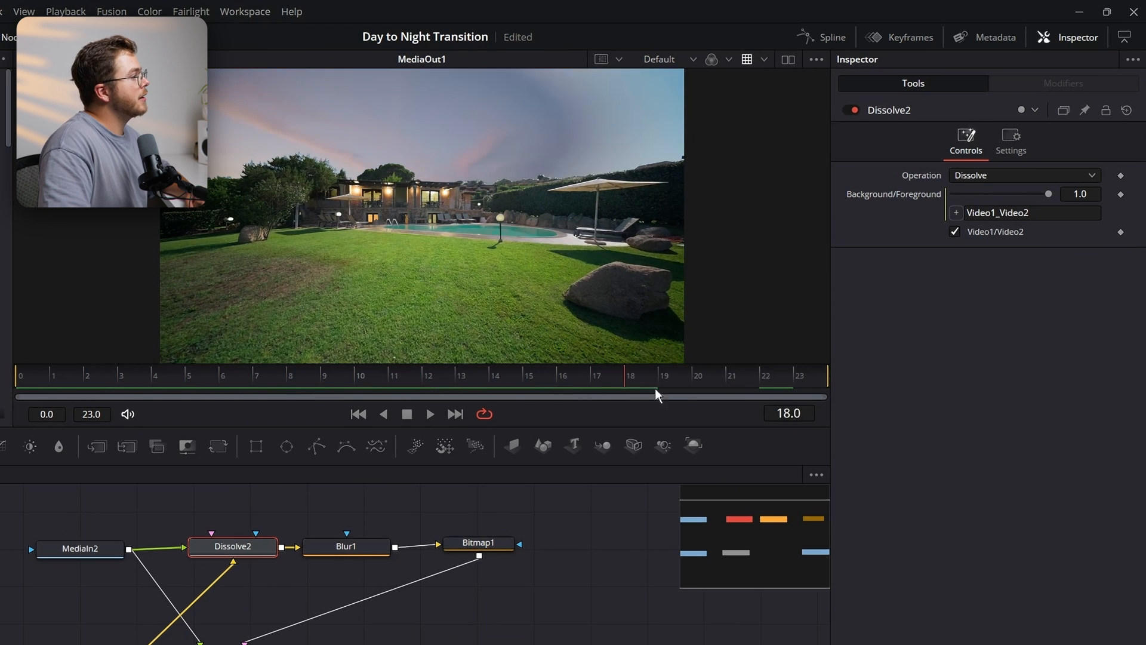
pyautogui.moveTo(655, 395); pyautogui.dragTo(788, 390)
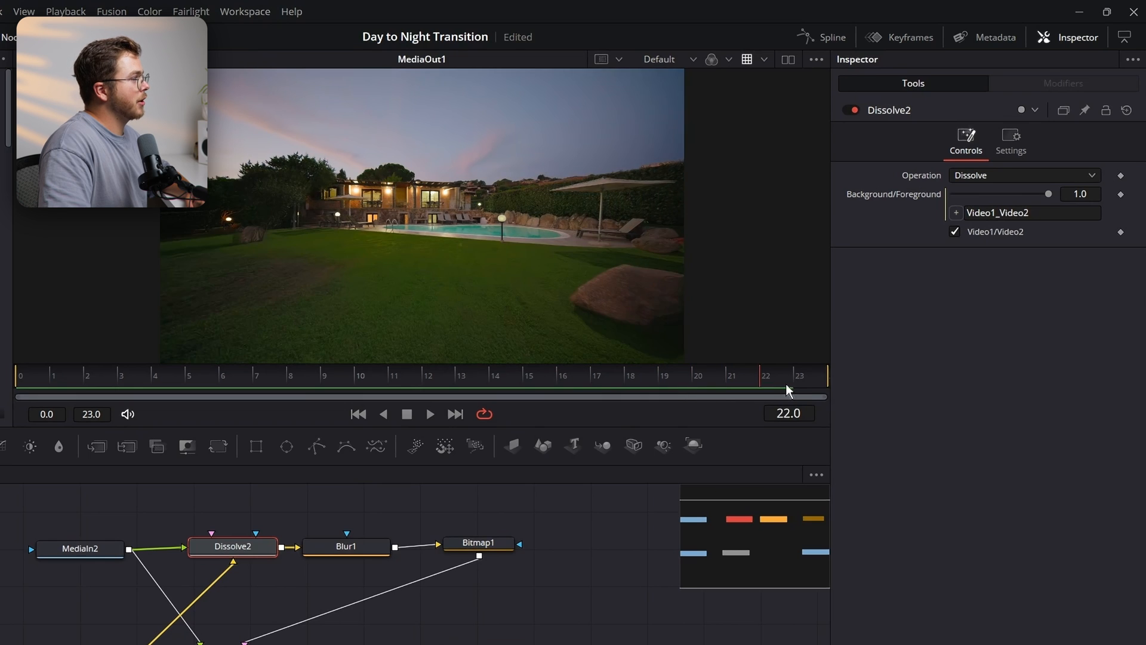
pyautogui.click(394, 375)
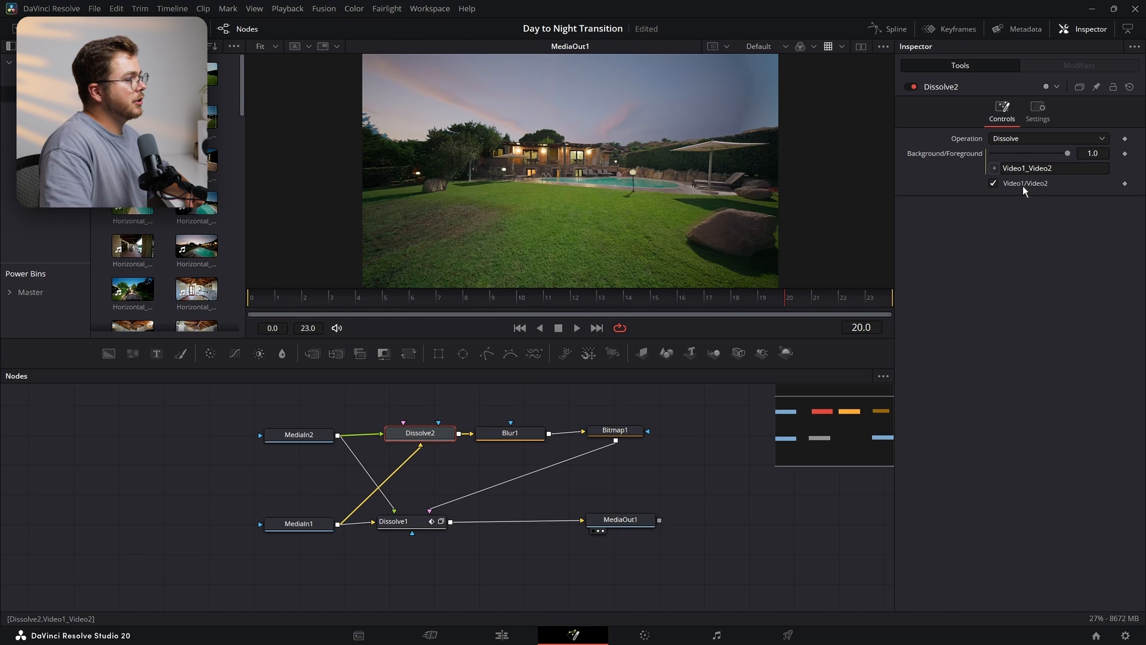
pyautogui.click(615, 430)
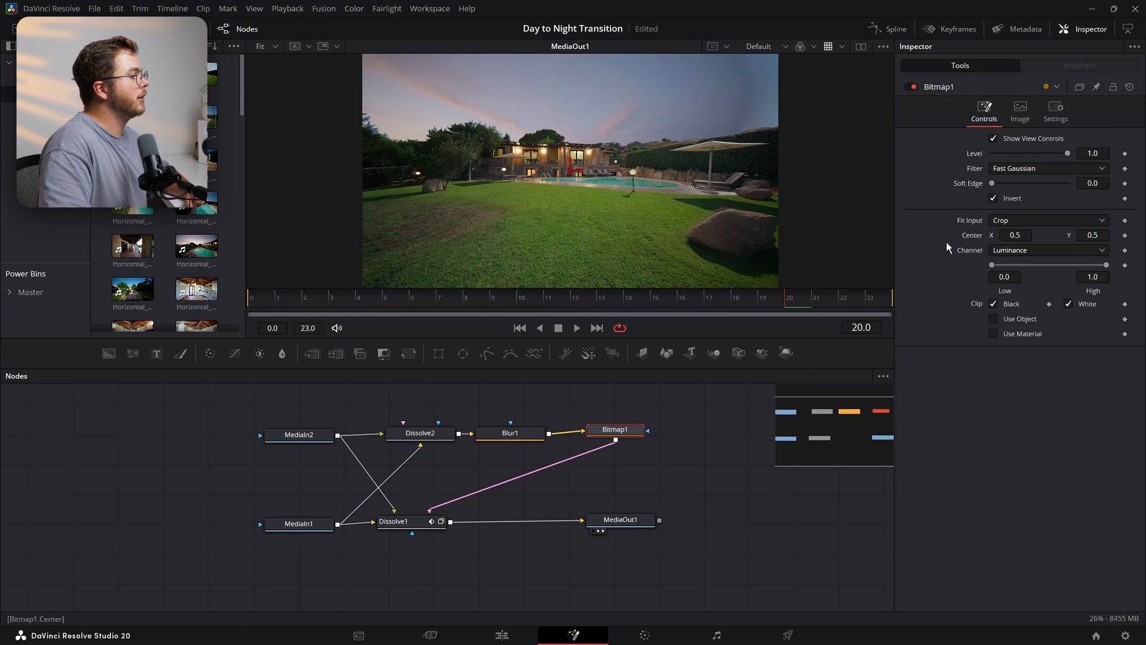
pyautogui.click(492, 297)
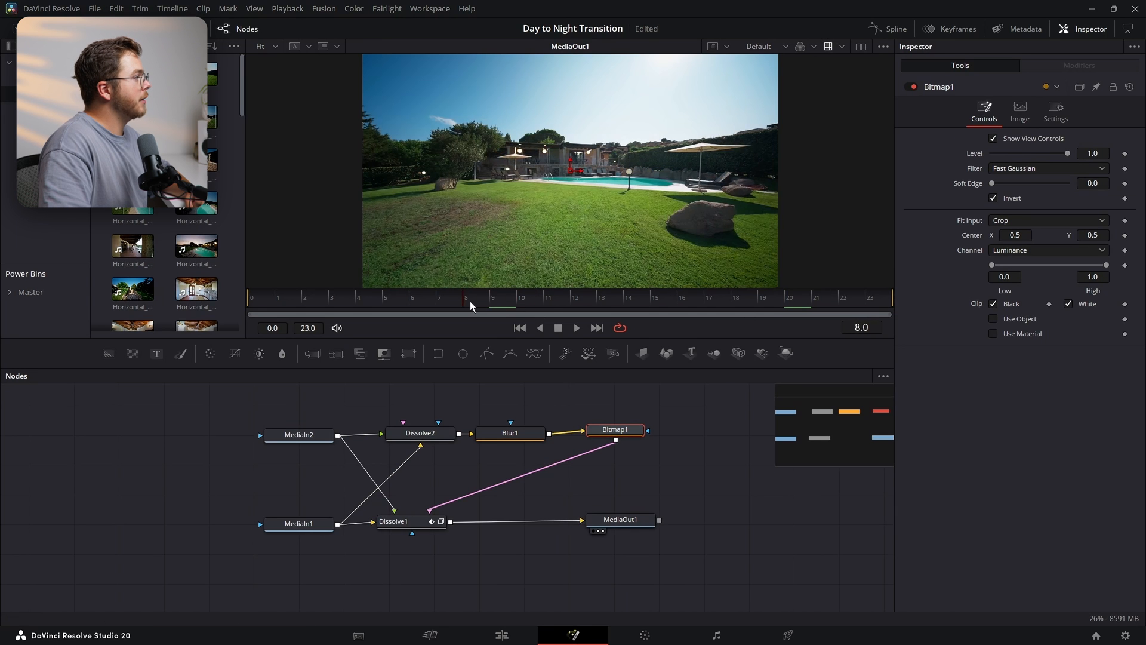
pyautogui.moveTo(471, 306); pyautogui.dragTo(723, 306)
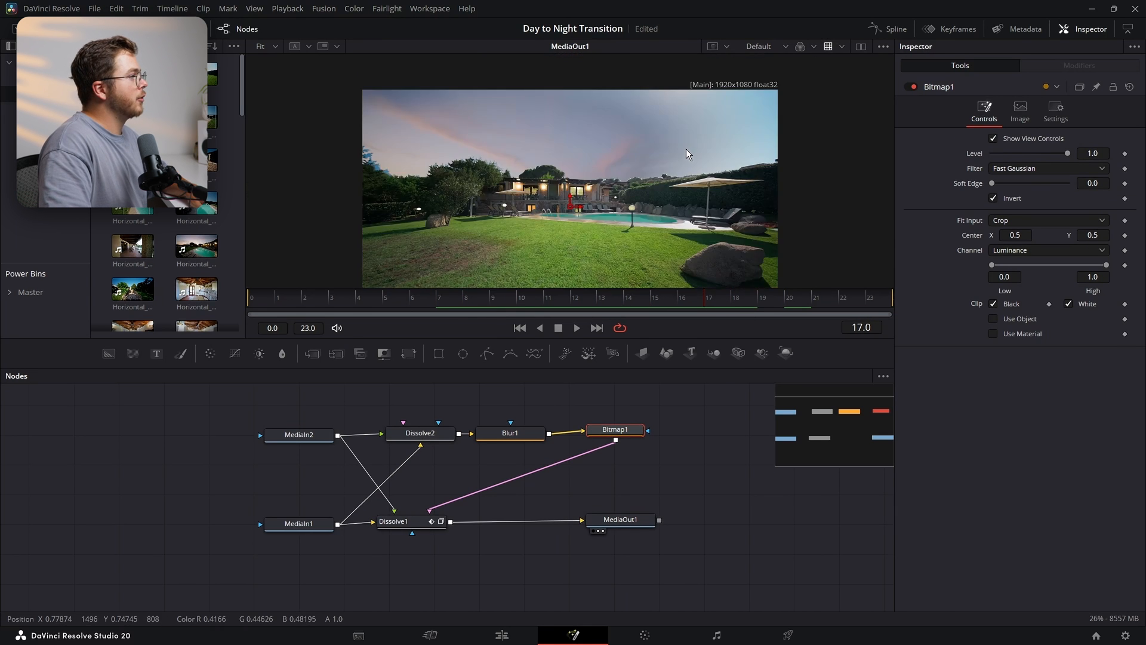
pyautogui.click(509, 432)
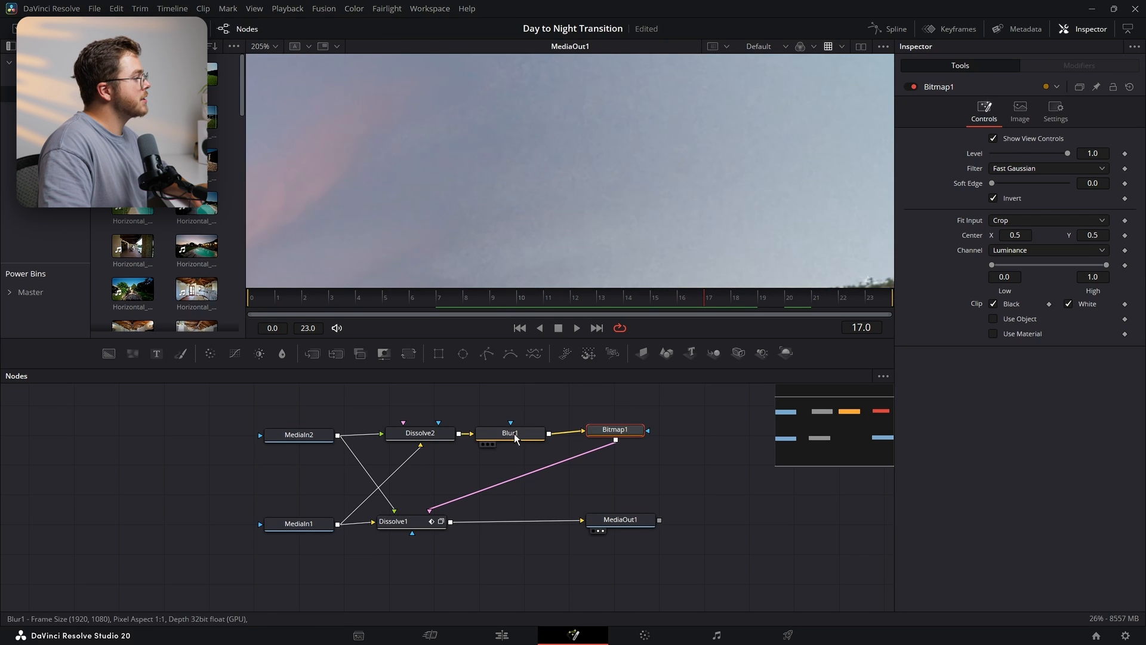
pyautogui.click(509, 432)
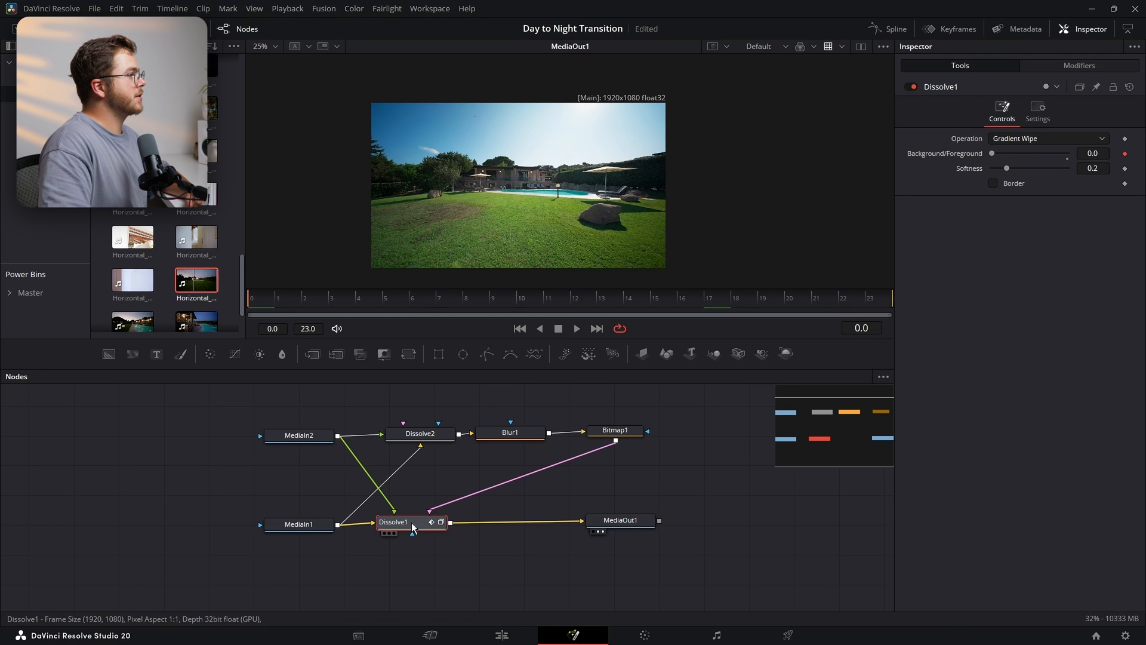
# Pick an In/Out easing type for the dissolve's animation curve in Modifiers.
pyautogui.click(1078, 65)
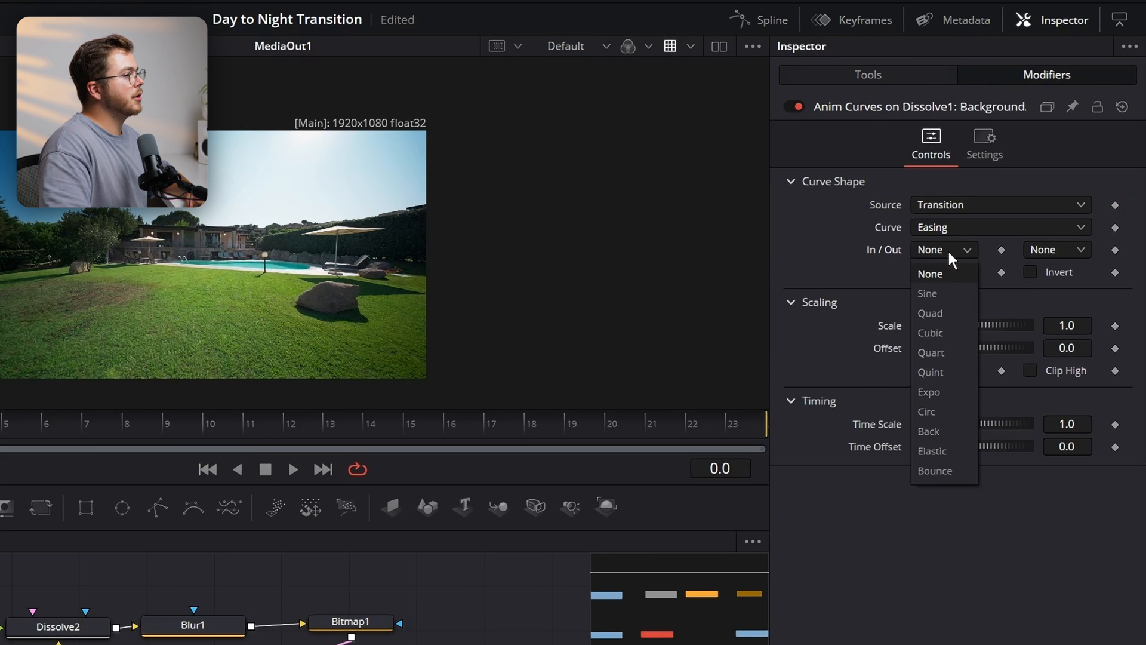
pyautogui.click(930, 313)
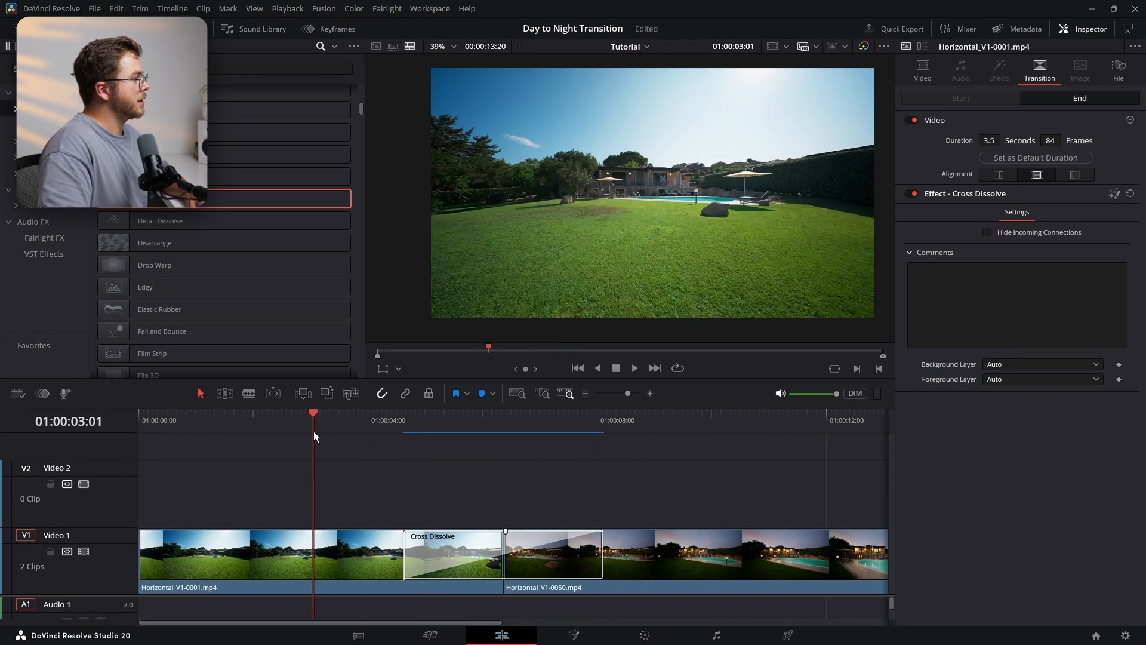
pyautogui.click(632, 367)
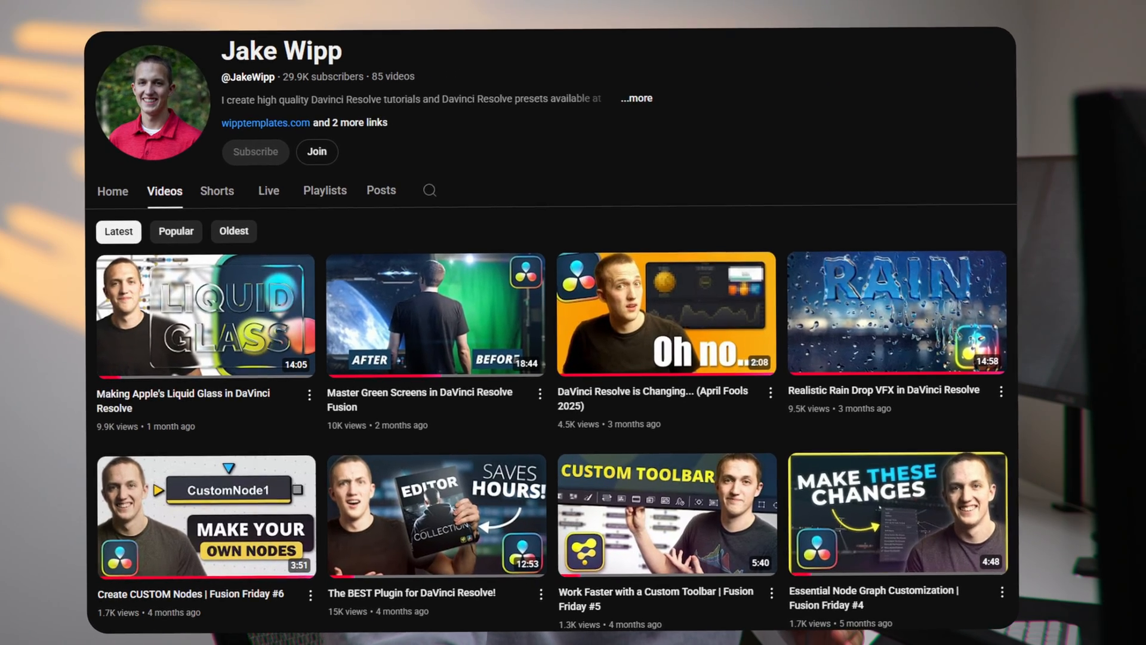
# Go to wipptemplates.com from the channel header and scroll its homepage.
pyautogui.click(265, 122)
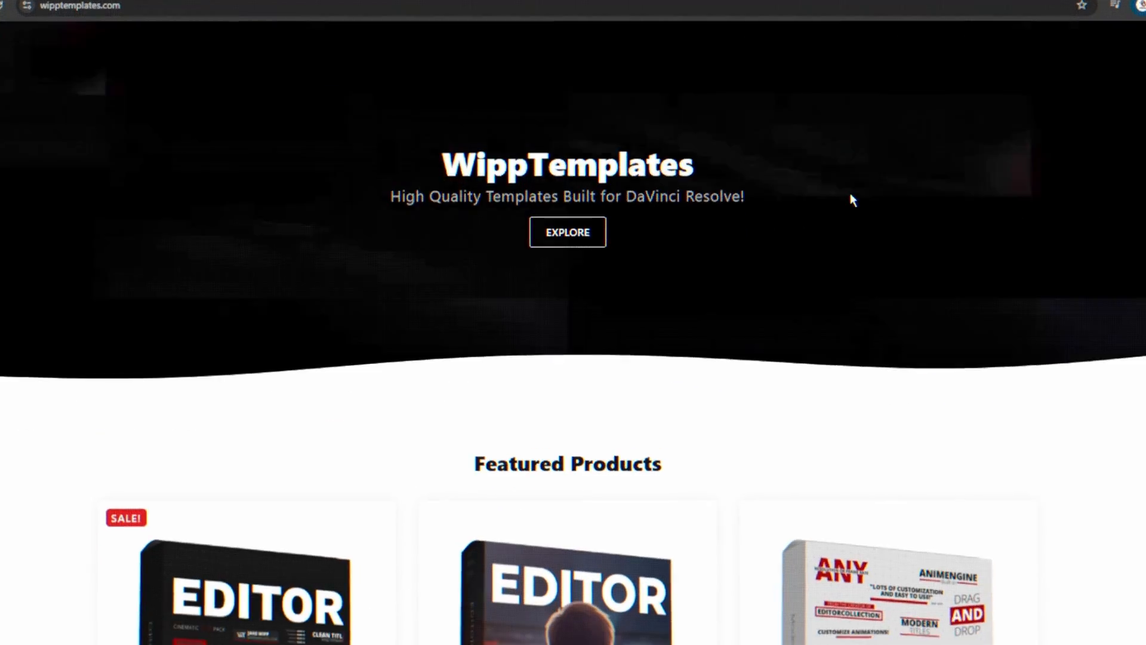
pyautogui.scroll(-3)
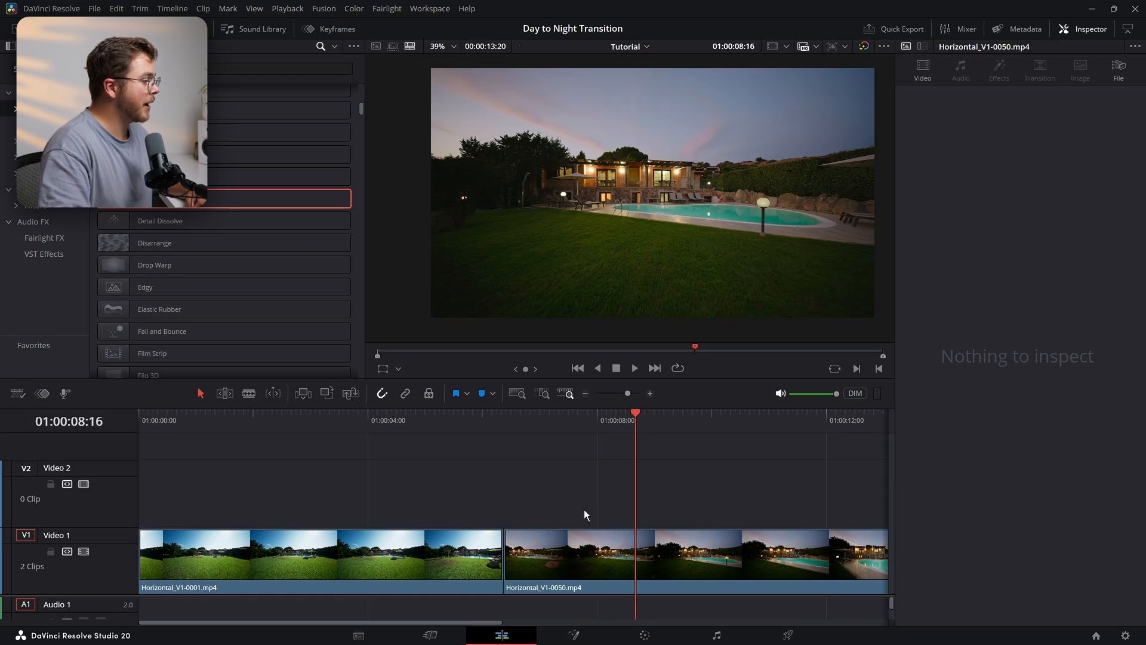
pyautogui.moveTo(400, 431)
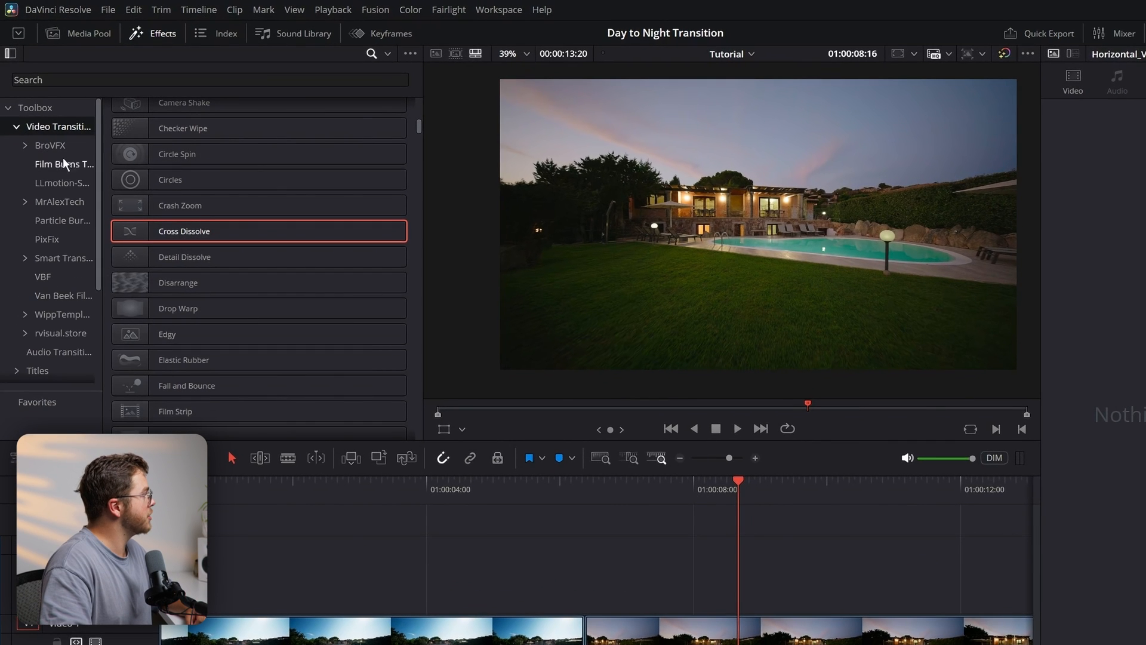
pyautogui.moveTo(65, 307)
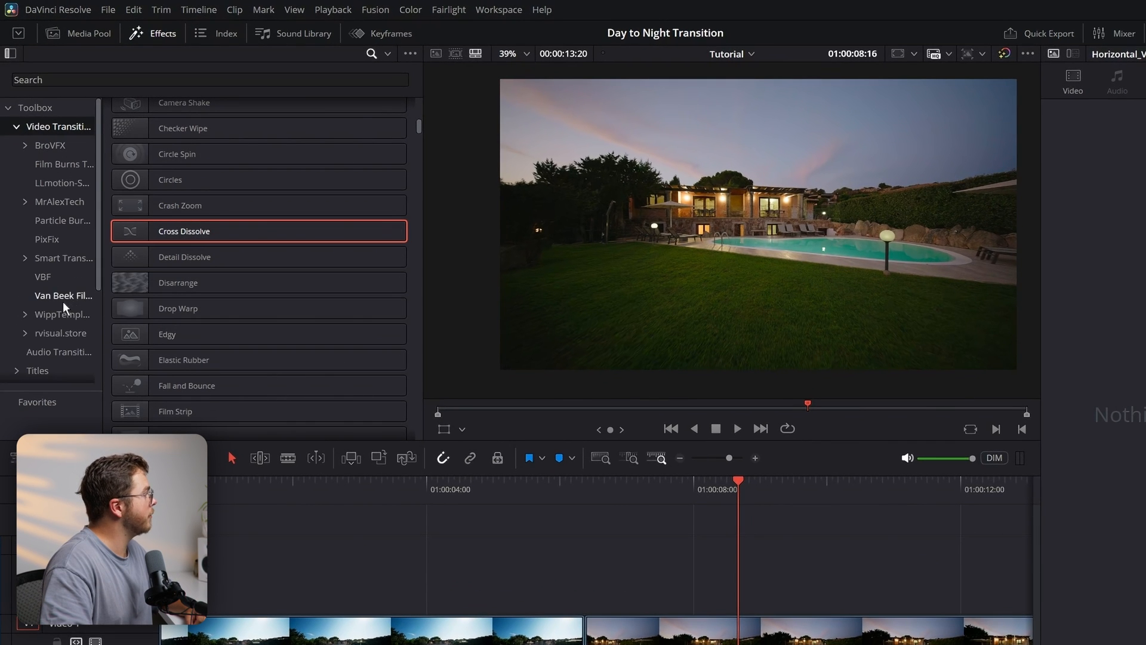
# Add the Van Beek Films Luma Fade onto the day–night cut and select it.
pyautogui.click(62, 295)
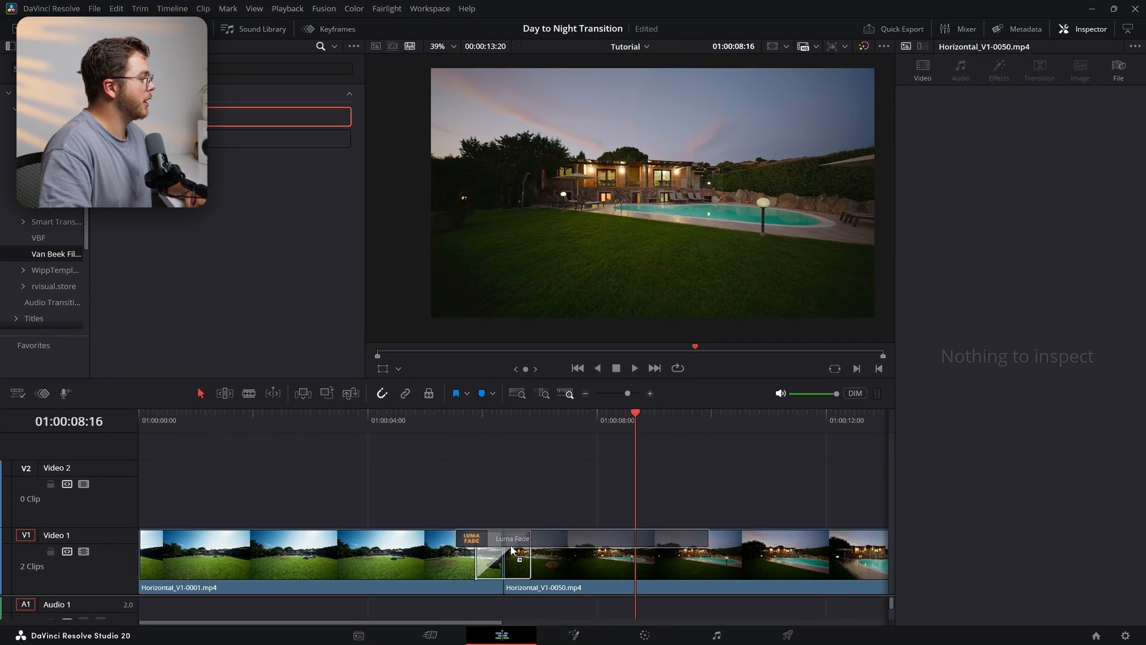
pyautogui.click(502, 555)
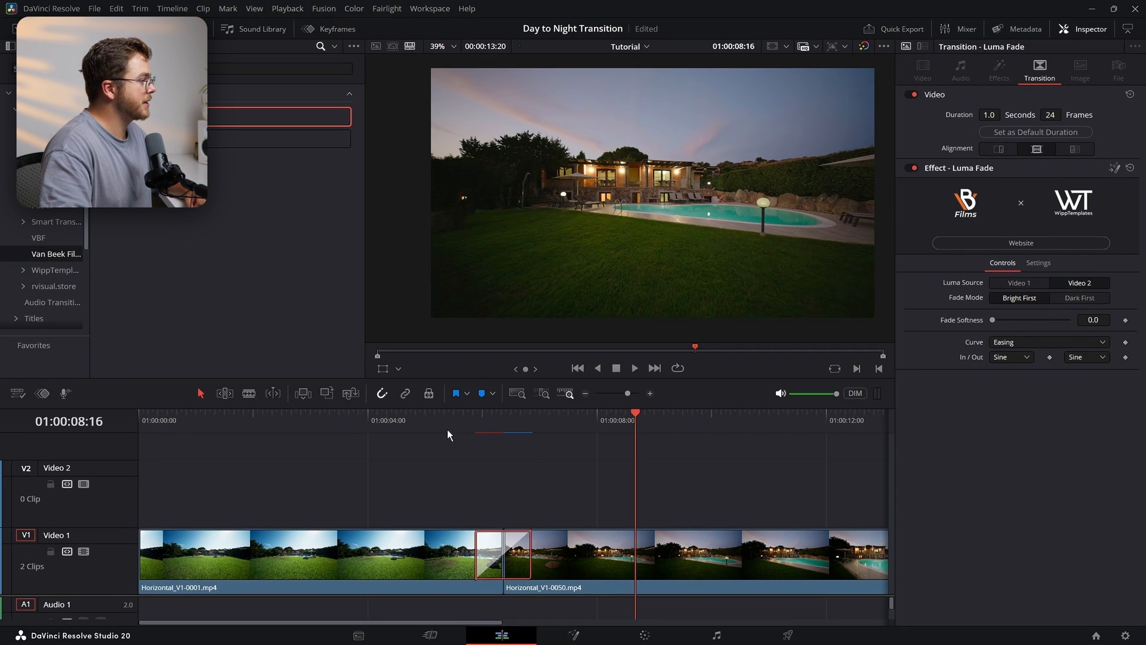
pyautogui.moveTo(884, 431)
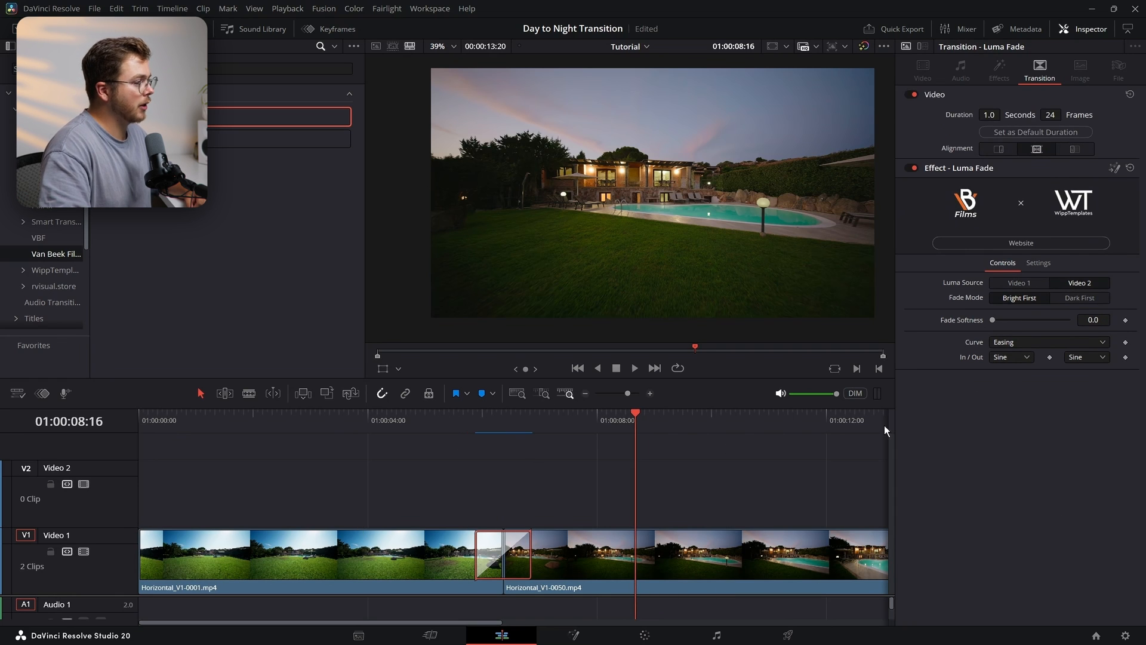
pyautogui.moveTo(891, 523)
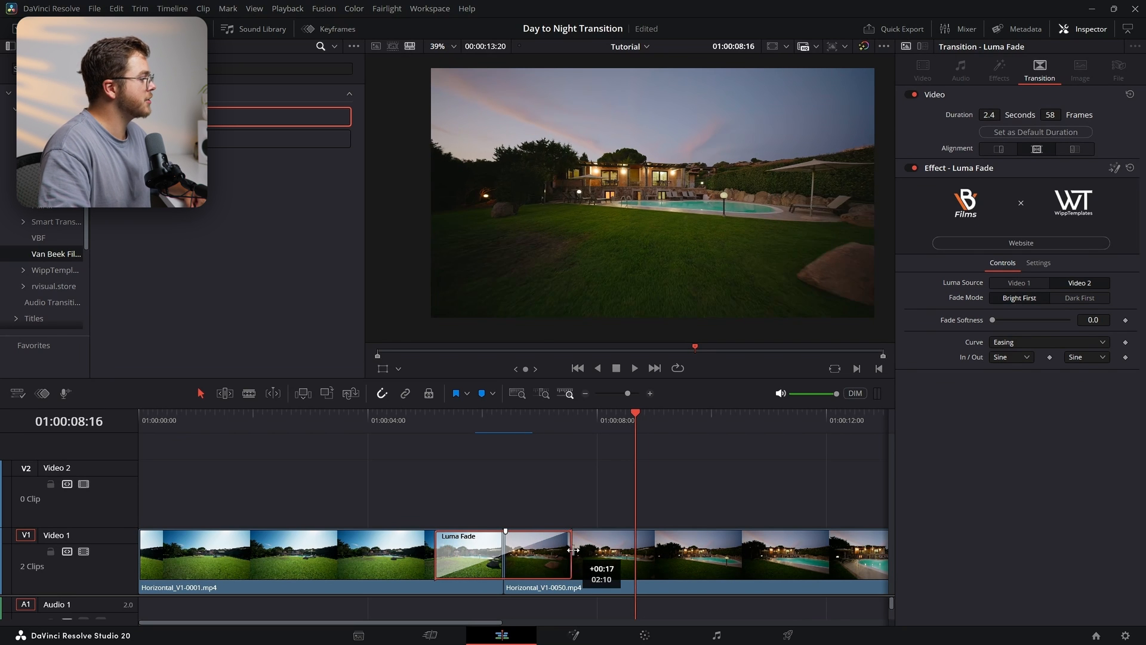
# Lengthen the Luma Fade to 2.4 s and preview Video 1, then Video 2 as luma source.
pyautogui.click(360, 413)
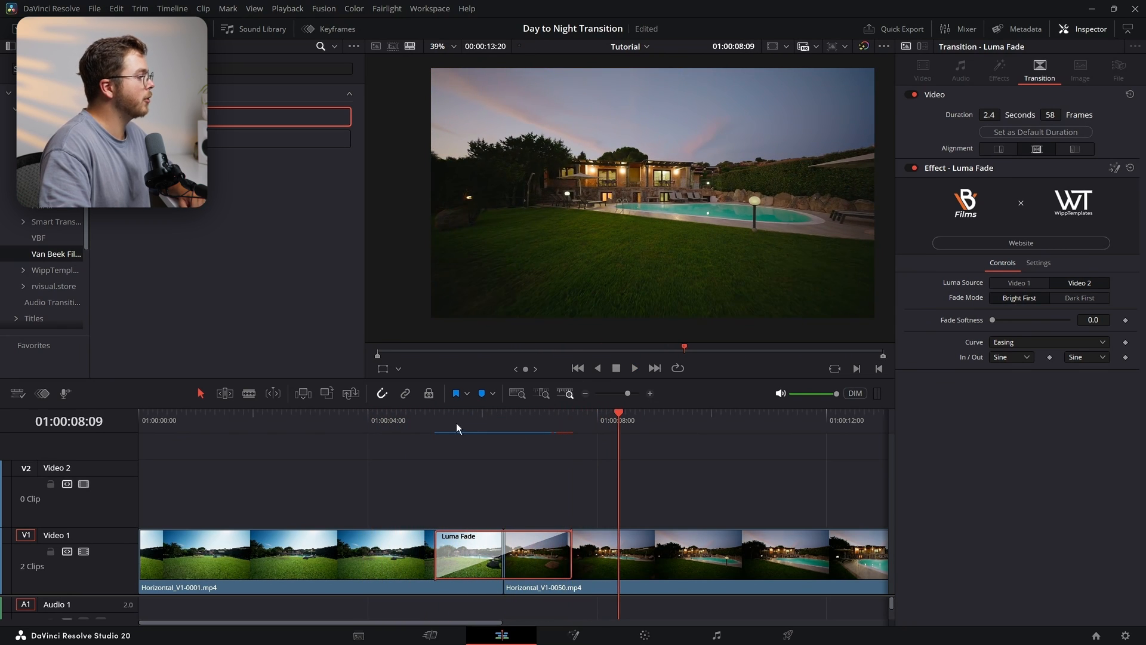
pyautogui.click(476, 420)
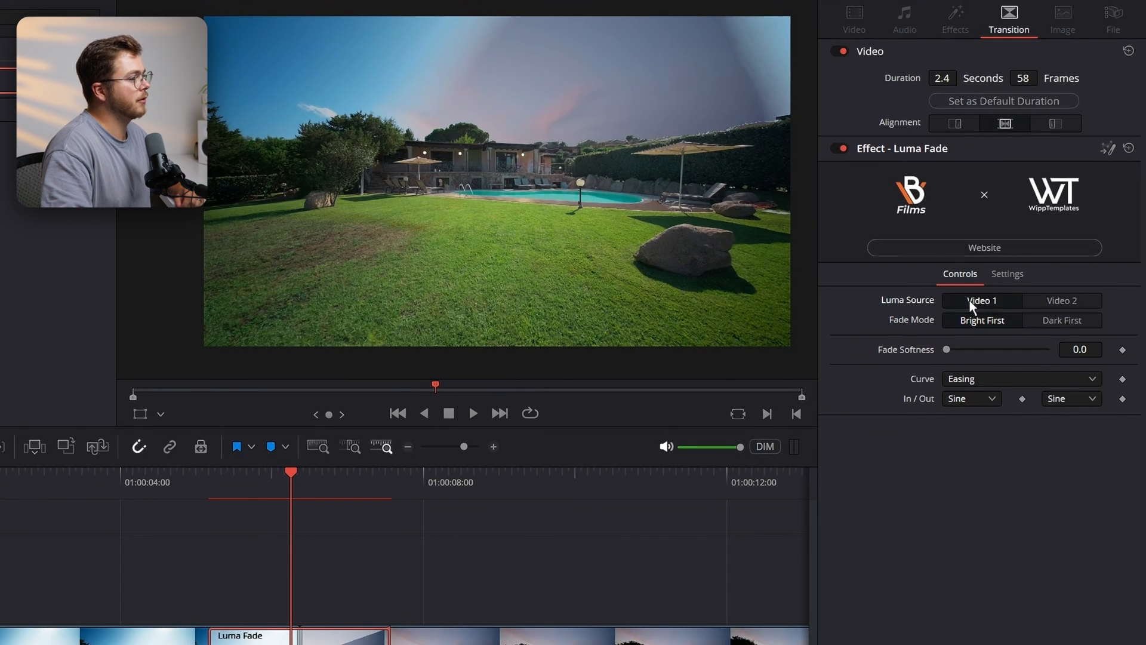
pyautogui.click(1061, 299)
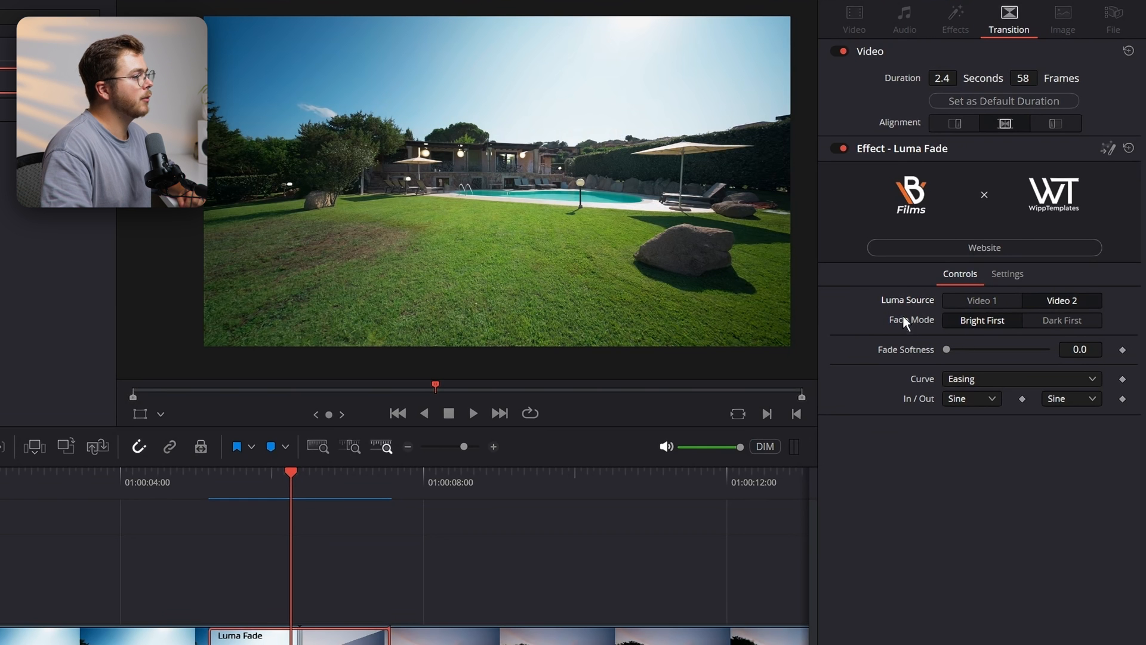
pyautogui.click(1061, 317)
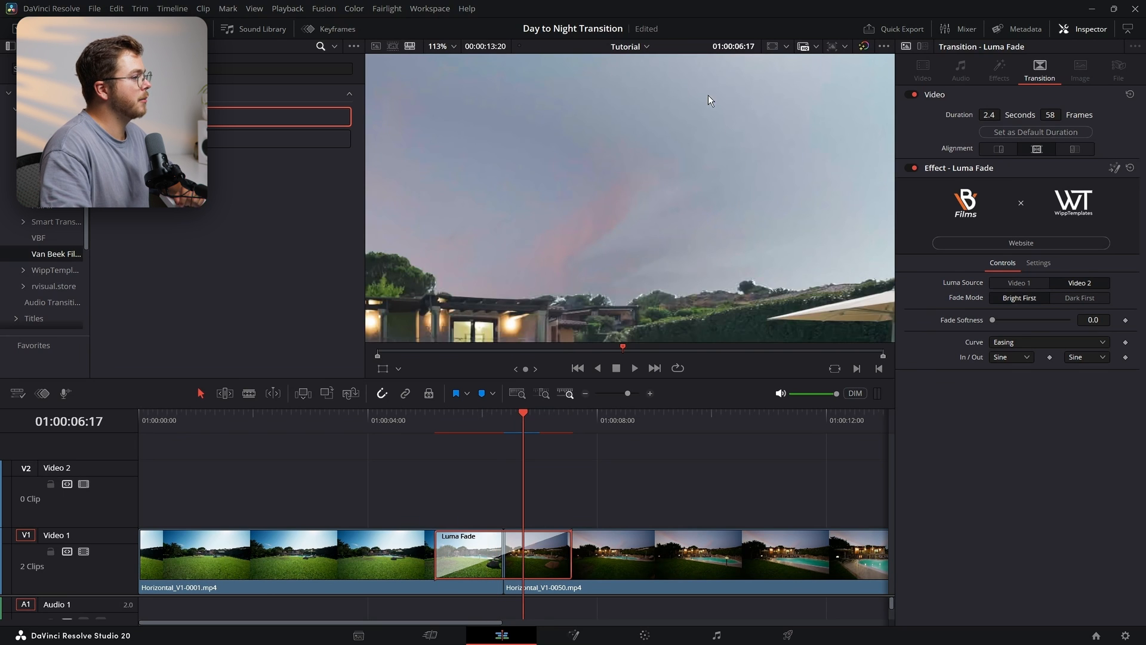
pyautogui.moveTo(992, 319); pyautogui.dragTo(1002, 319)
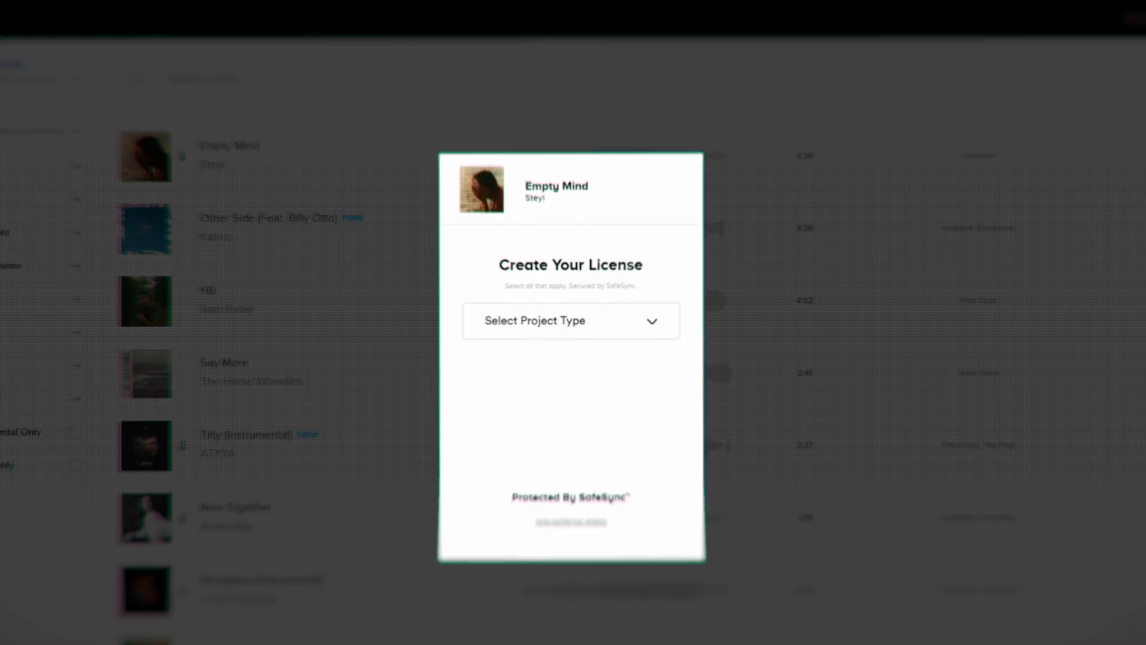
# Set the Empty Mind license project type to Advertisement and choose a distribution.
pyautogui.click(570, 320)
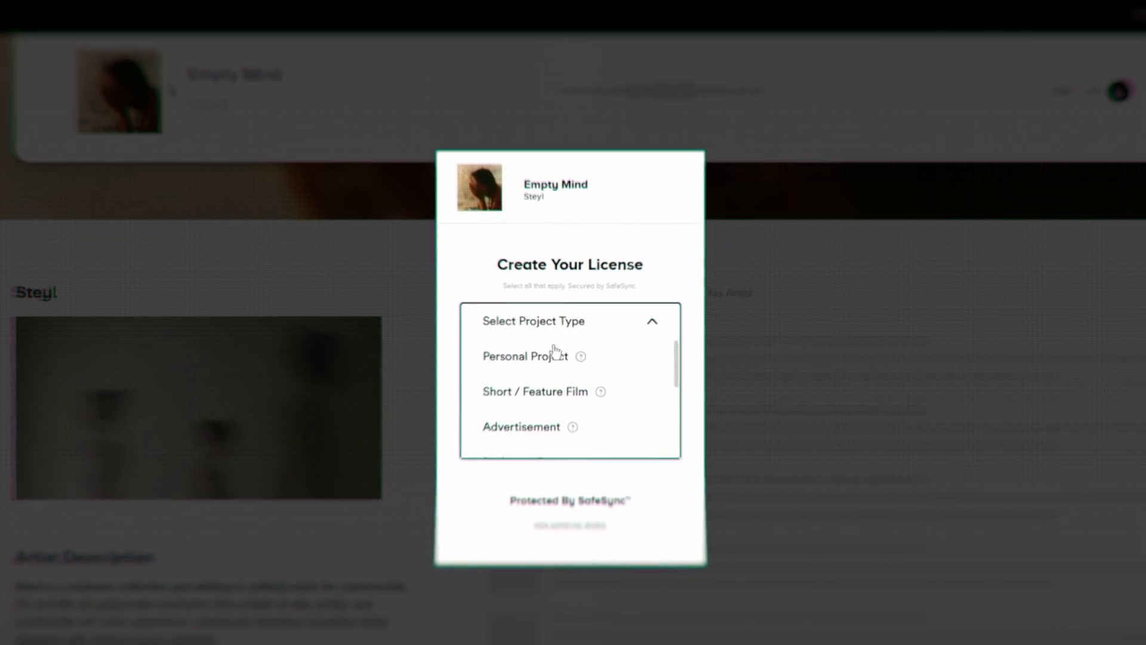
pyautogui.click(521, 426)
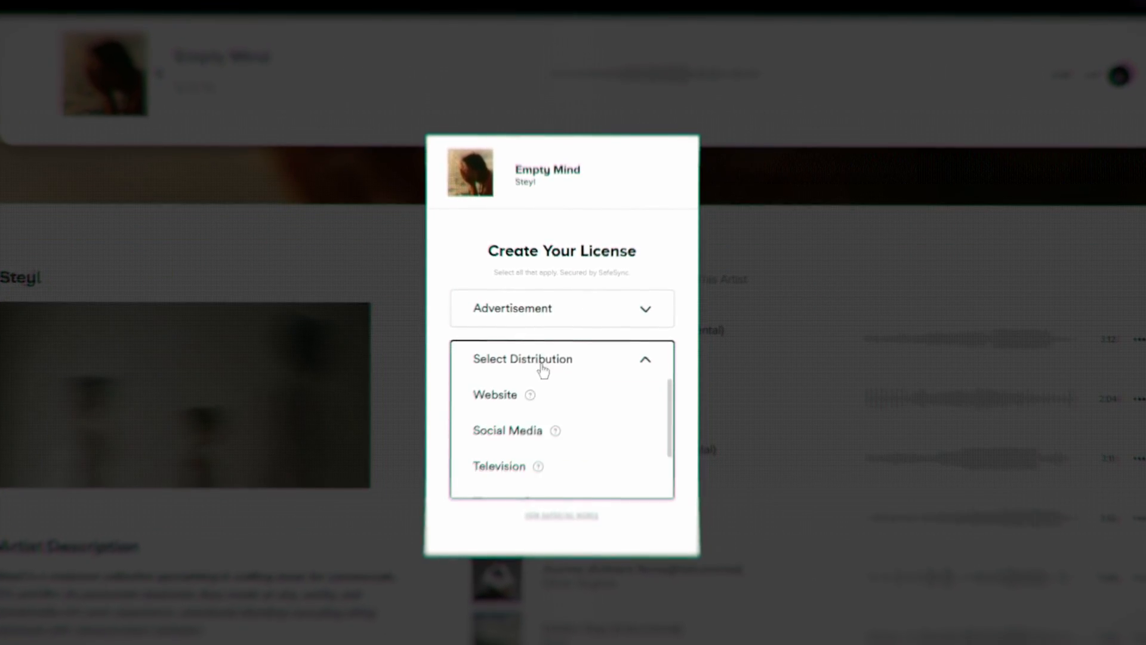
pyautogui.click(495, 394)
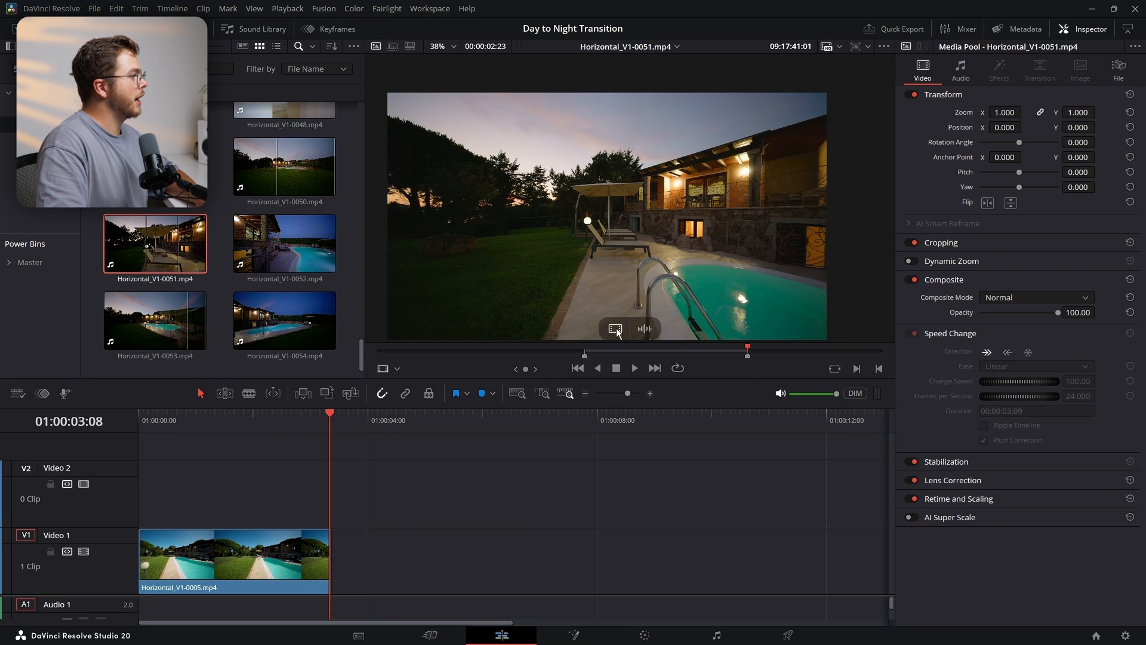
# Append the night clip, lower its opacity to 45 and set Position X 8, Y 15.
pyautogui.moveTo(154, 244); pyautogui.dragTo(414, 559)
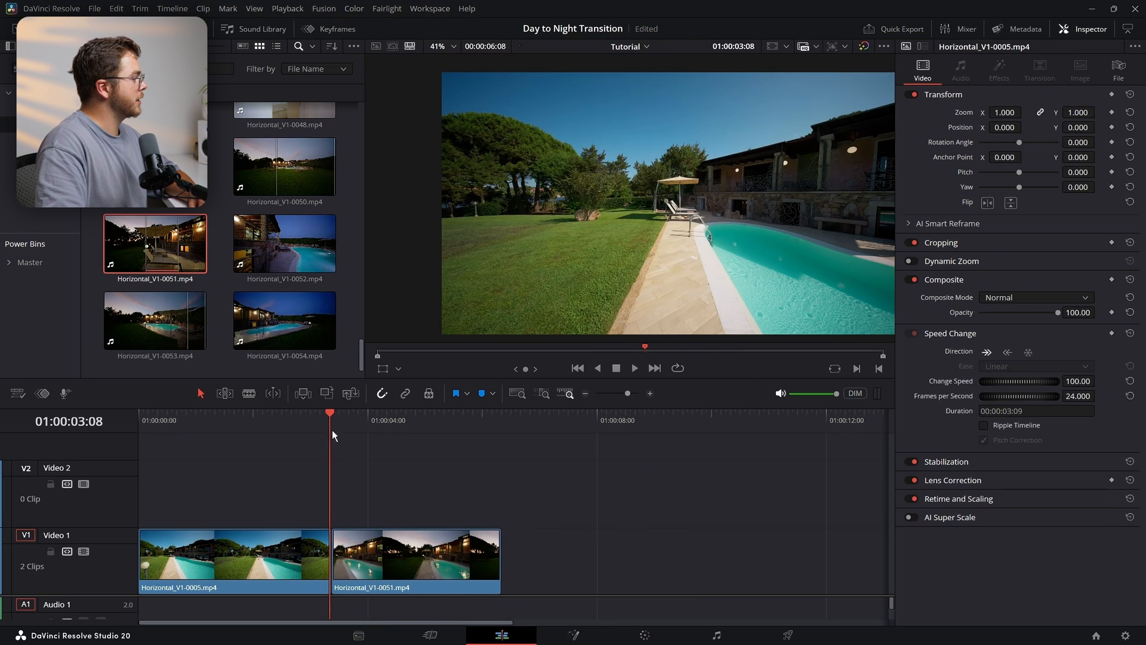
pyautogui.click(372, 413)
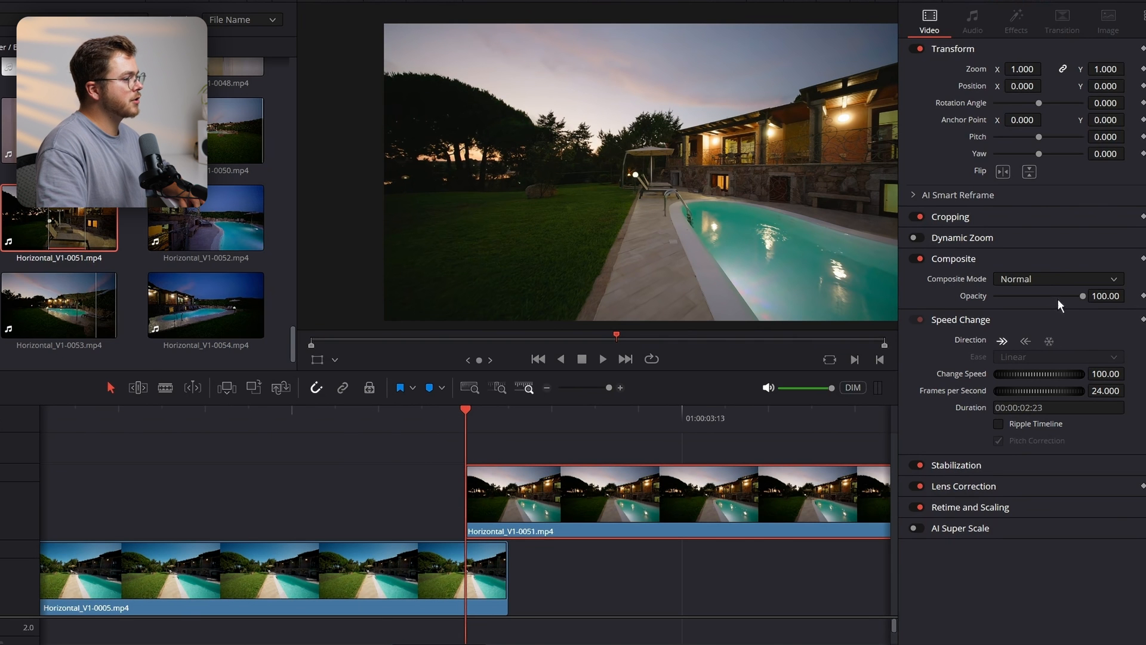
pyautogui.moveTo(1084, 296); pyautogui.dragTo(1033, 296)
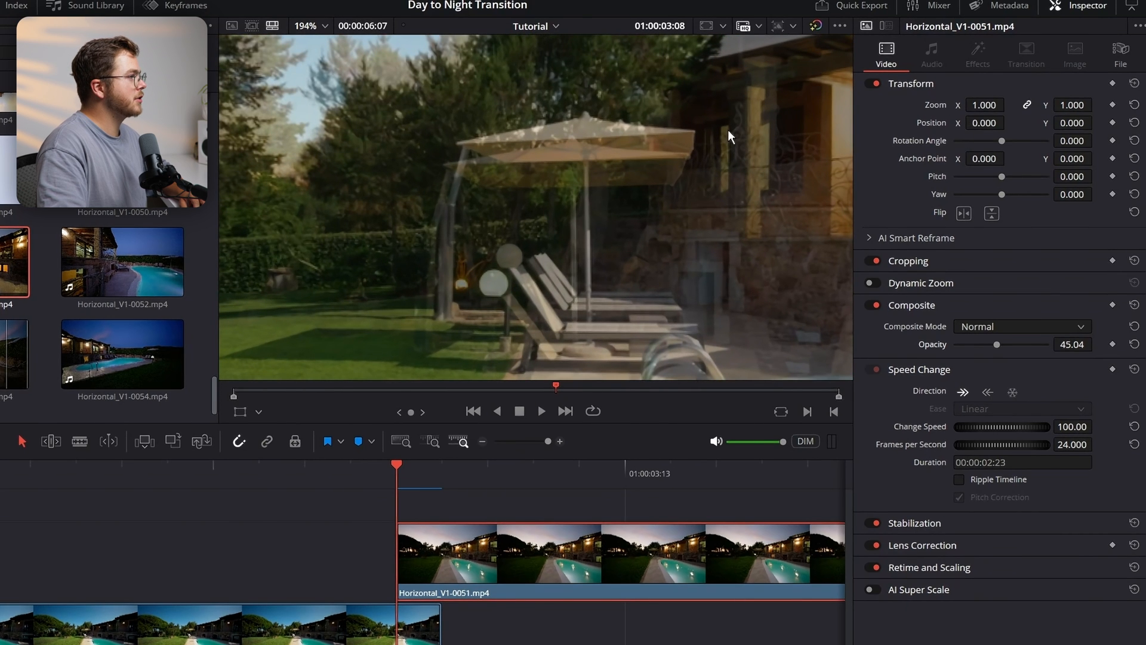
pyautogui.click(1096, 121)
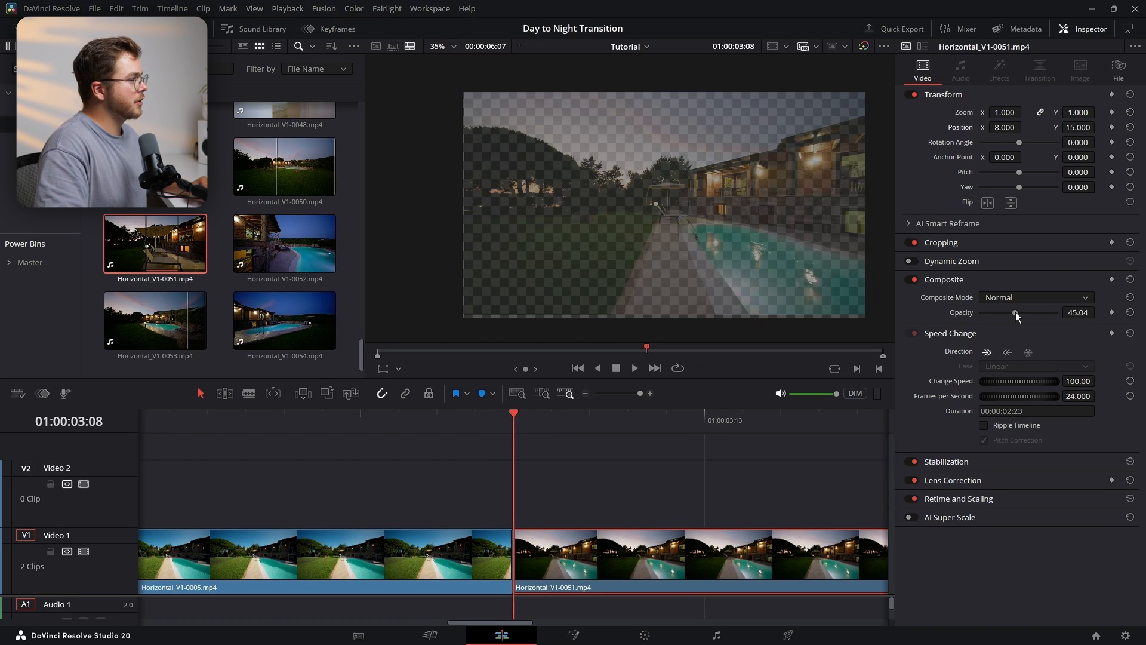
# Drag the night clip's Opacity back up to 100.
pyautogui.moveTo(1015, 313); pyautogui.dragTo(1058, 312)
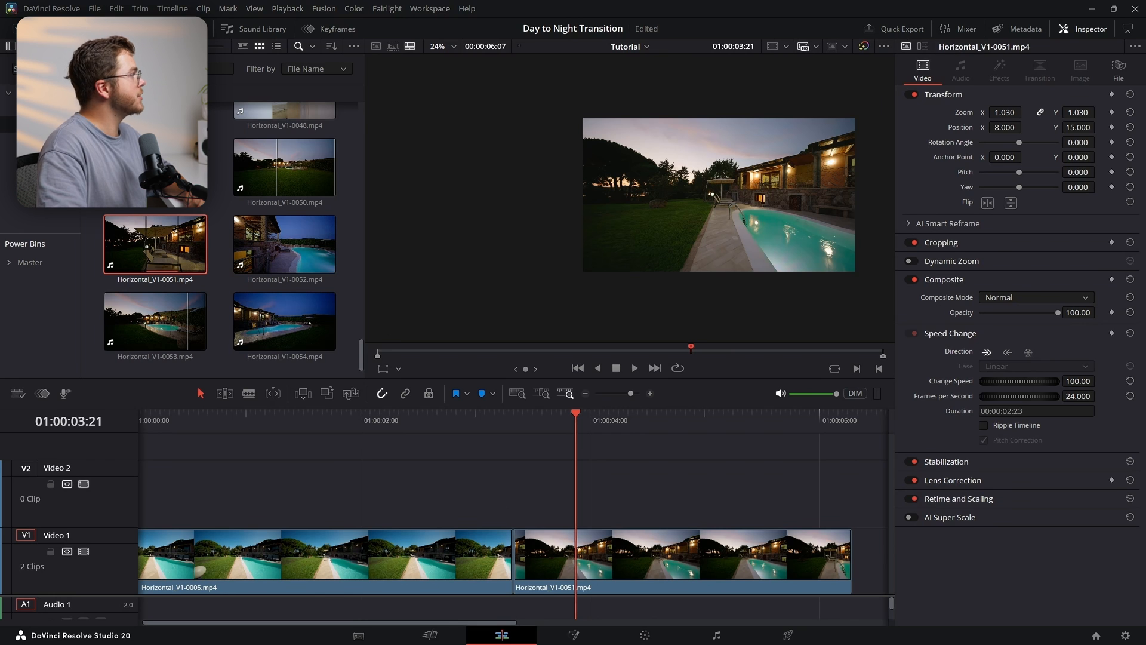
# Place an Adjustment Clip on Video 2 above the day–night cut and select it.
pyautogui.click(153, 32)
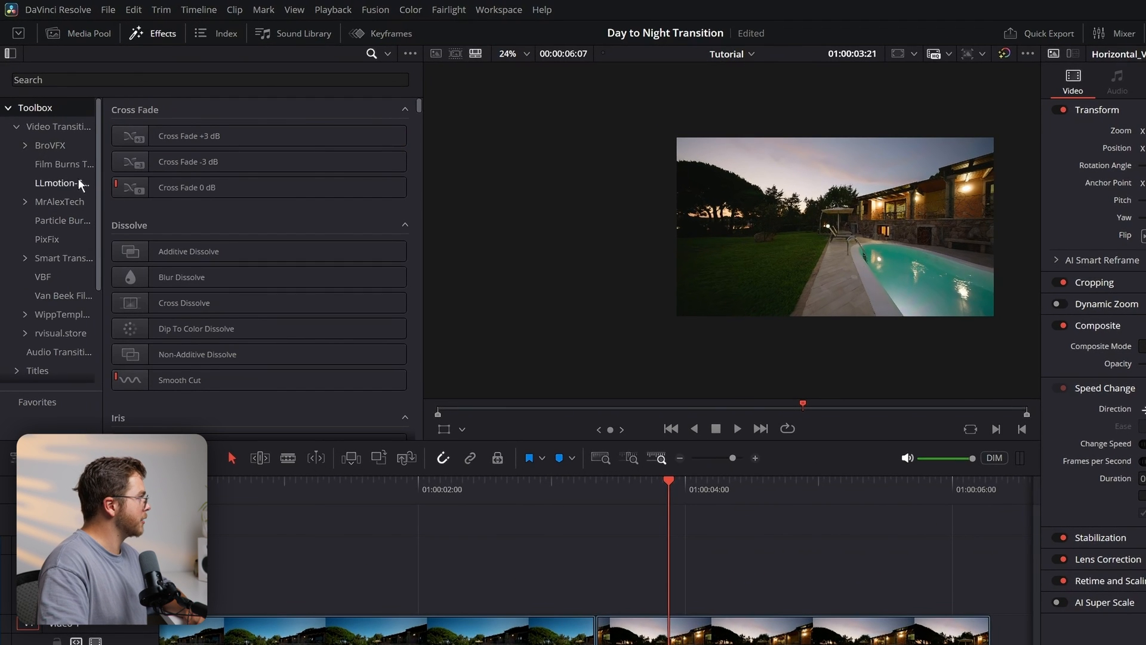
pyautogui.click(16, 126)
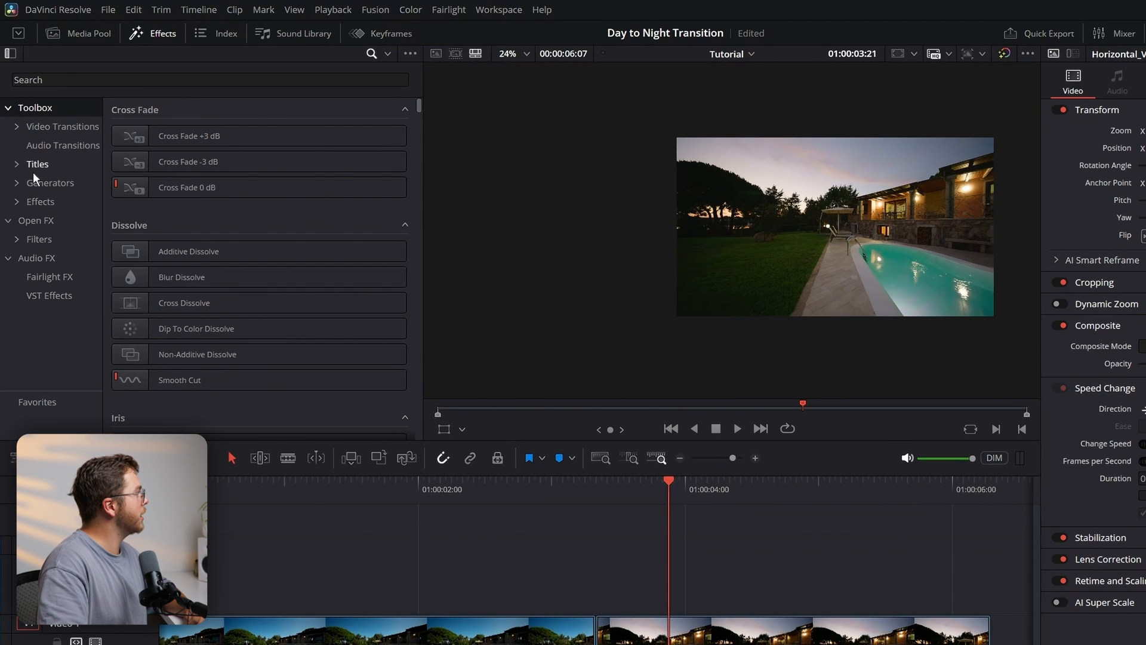
pyautogui.click(40, 201)
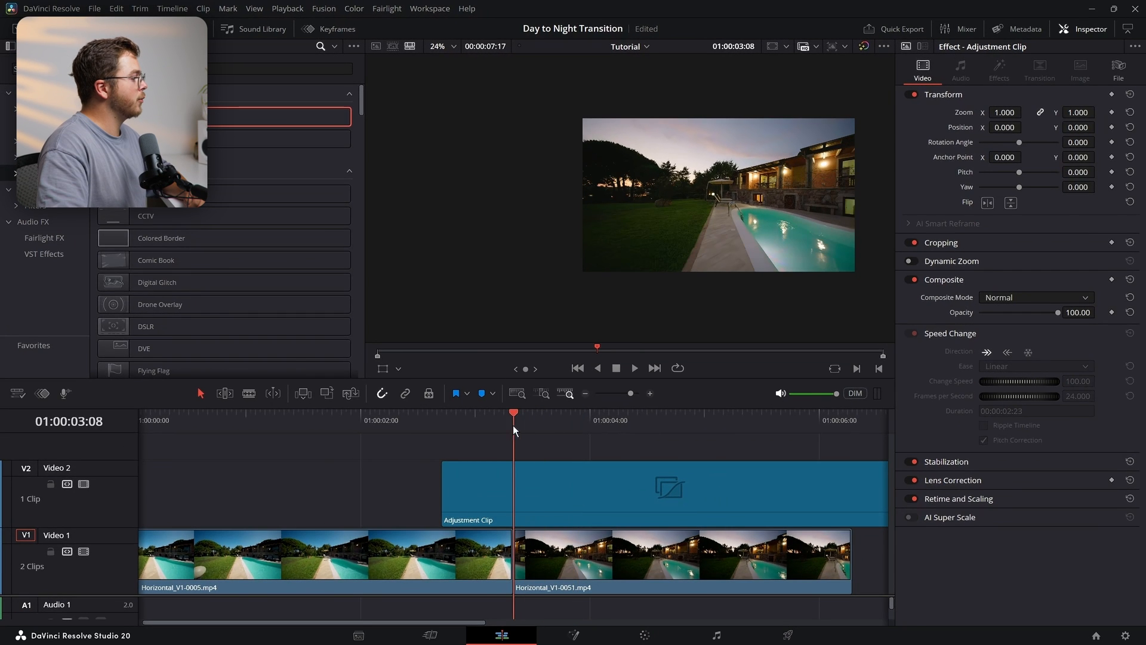
pyautogui.moveTo(512, 432)
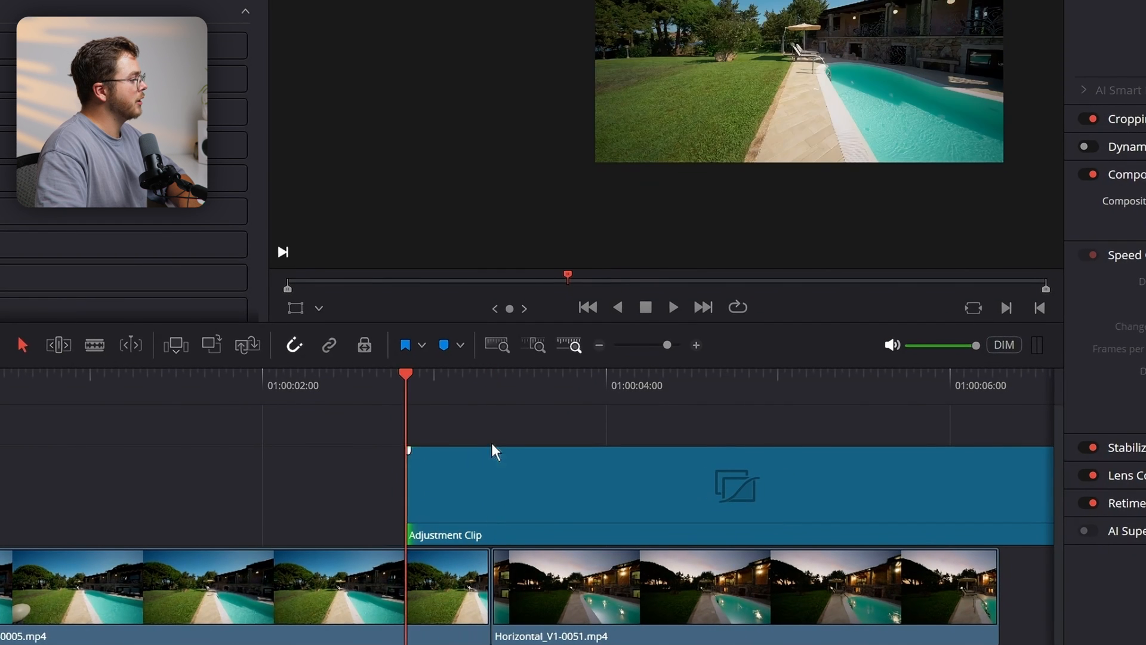
pyautogui.click(491, 376)
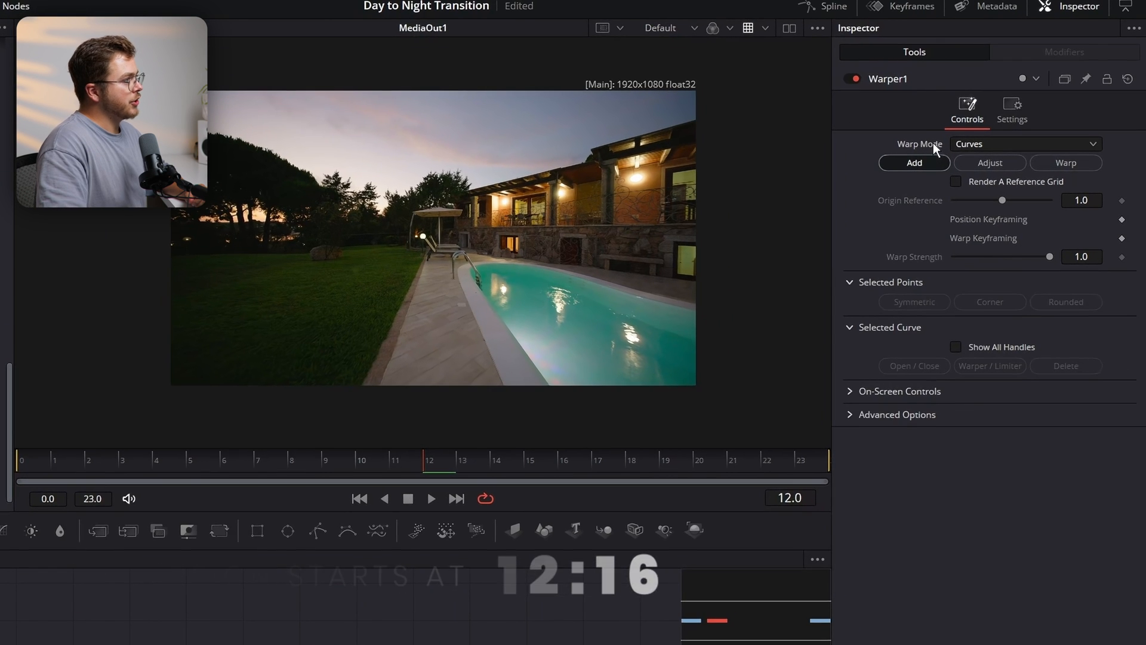
# Set Warper1 to Points mode with Limits set to Around The Edges.
pyautogui.click(1025, 143)
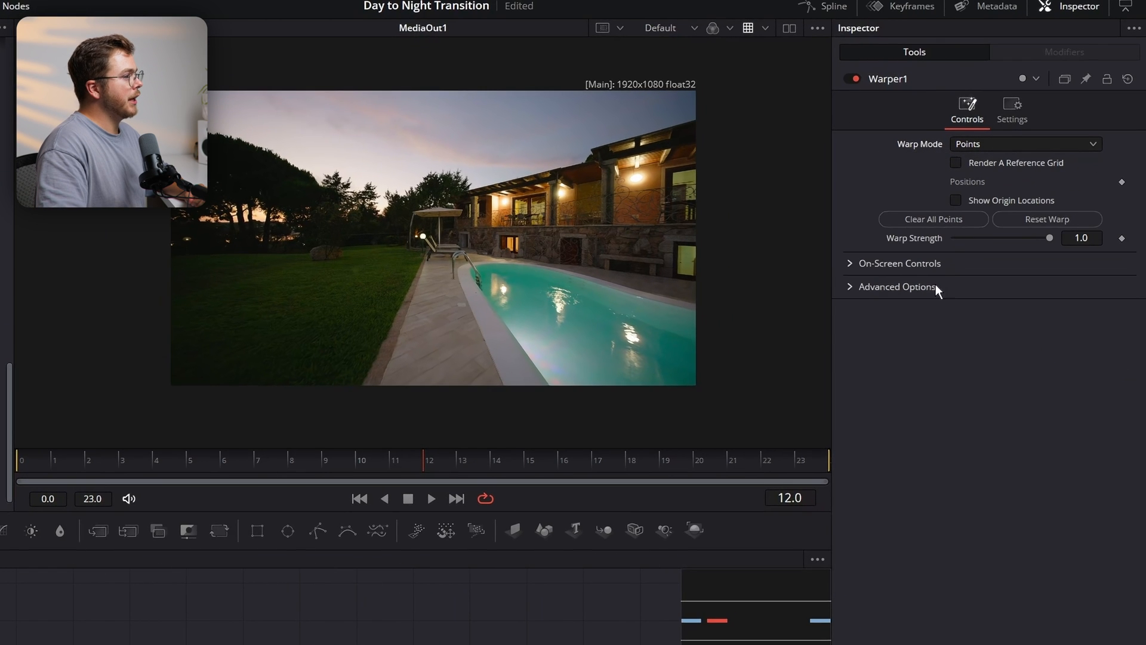
pyautogui.click(896, 286)
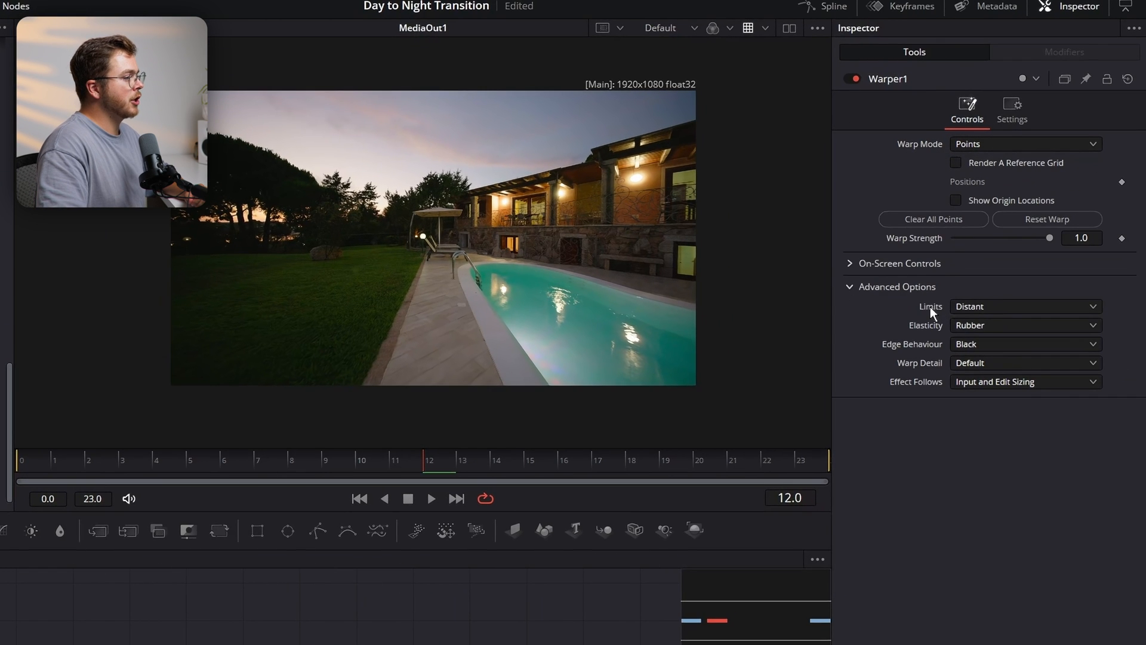
pyautogui.click(1022, 306)
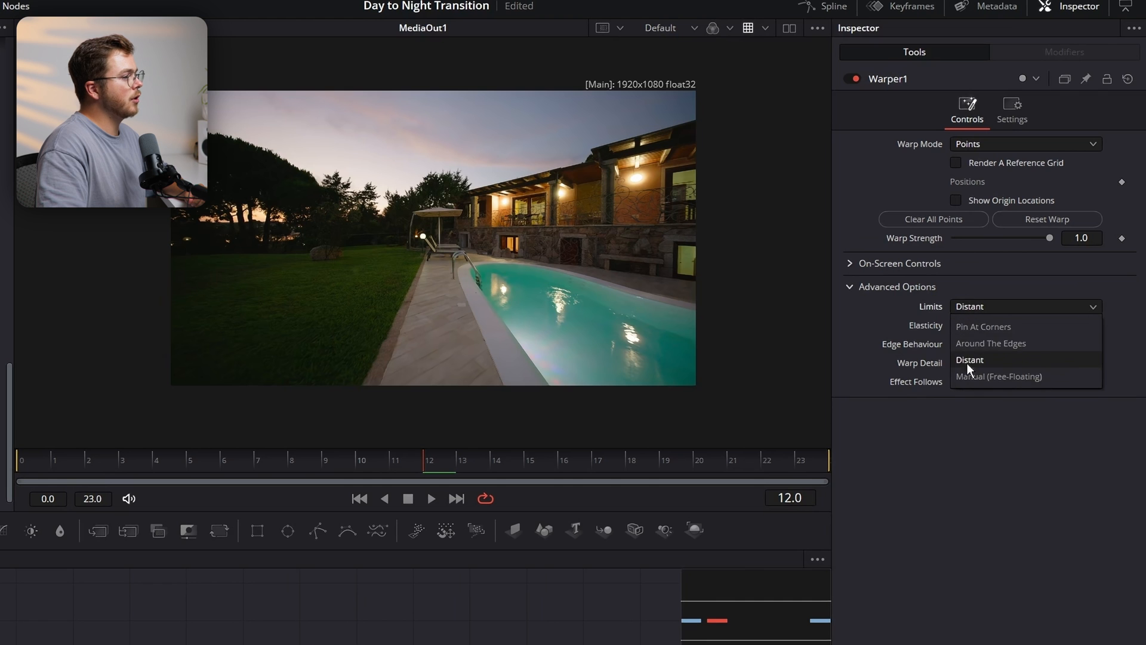
pyautogui.click(990, 343)
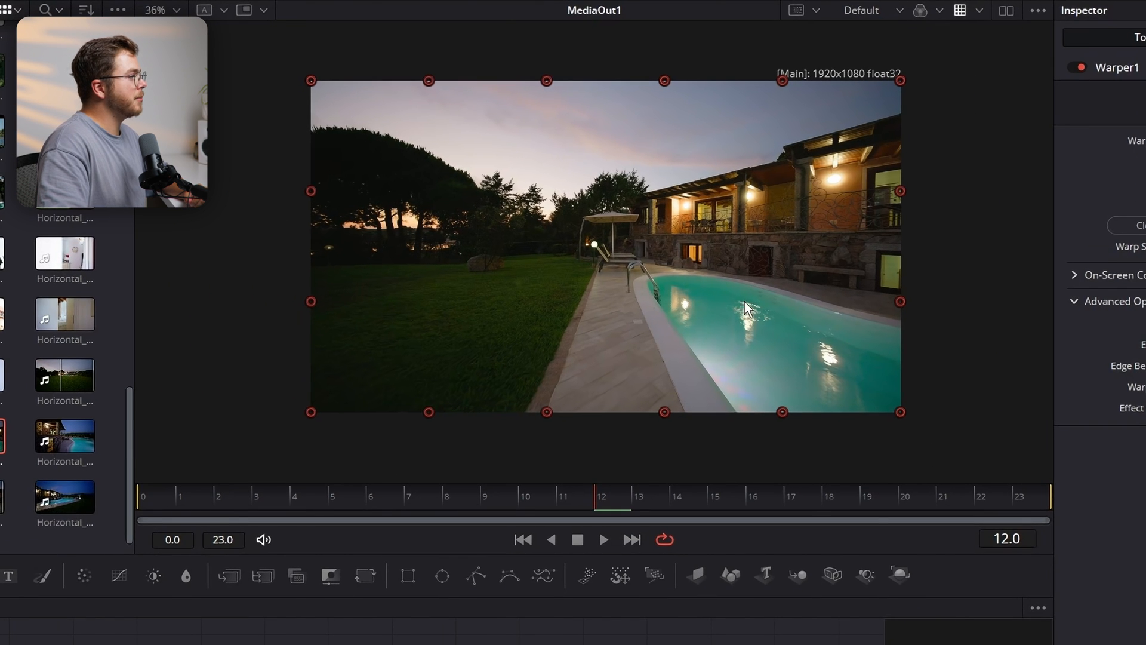
# Drag warp points to bulge the pool image and keyframe Warp Strength at 0.
pyautogui.moveTo(747, 306); pyautogui.dragTo(709, 284)
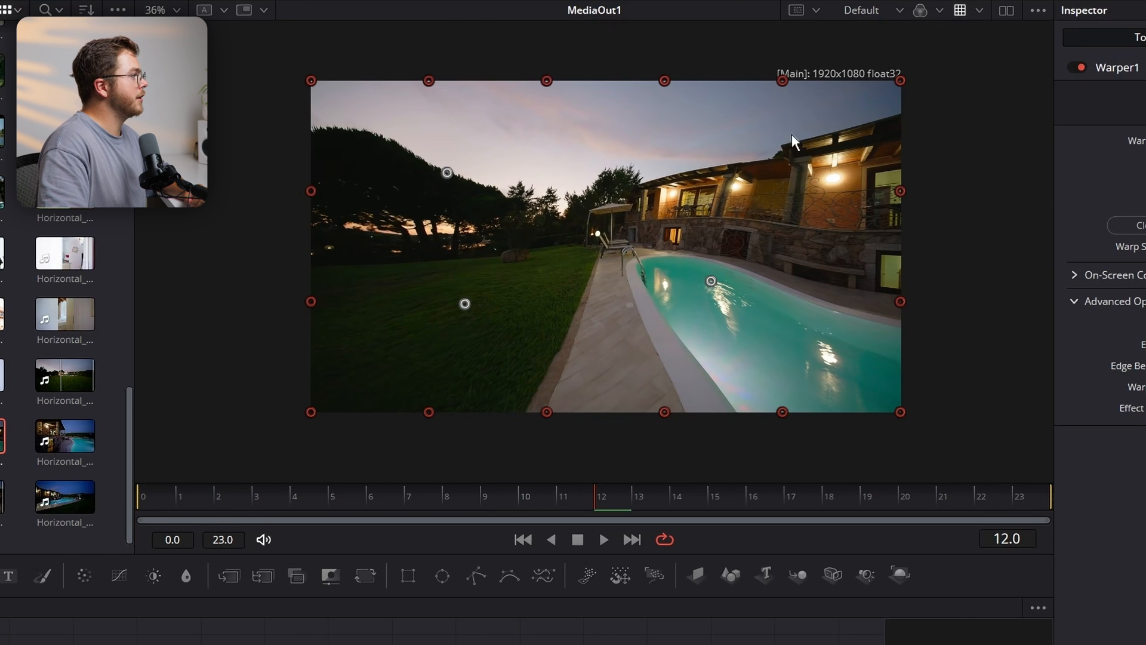
pyautogui.moveTo(794, 139); pyautogui.dragTo(727, 154)
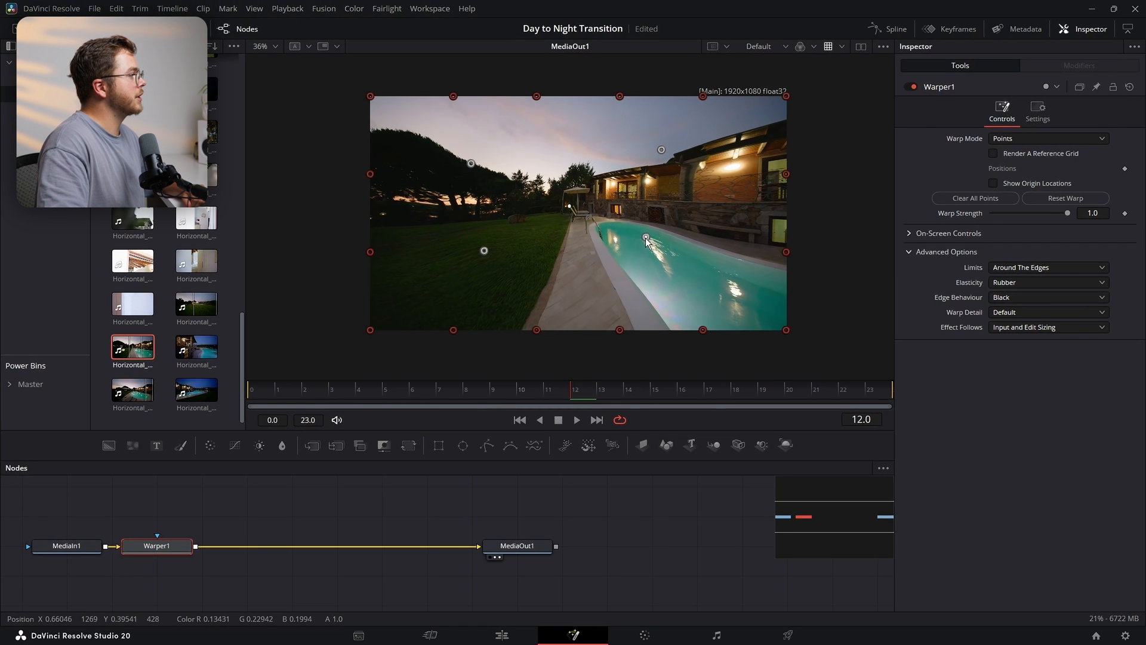
pyautogui.moveTo(1066, 212); pyautogui.dragTo(1029, 212)
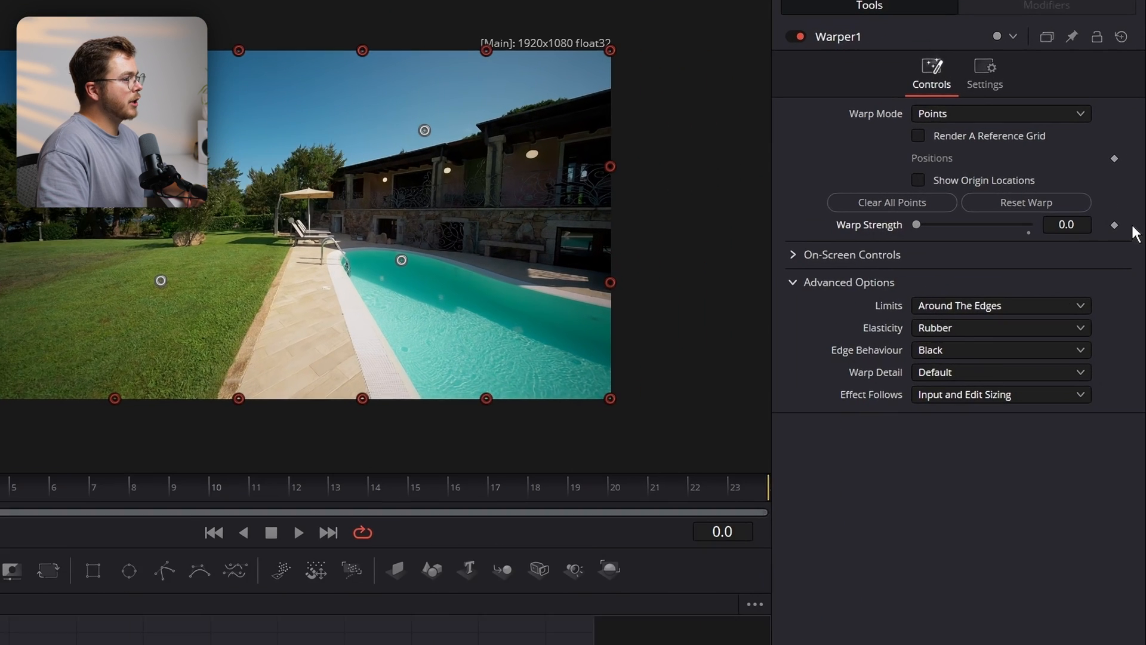
pyautogui.click(290, 497)
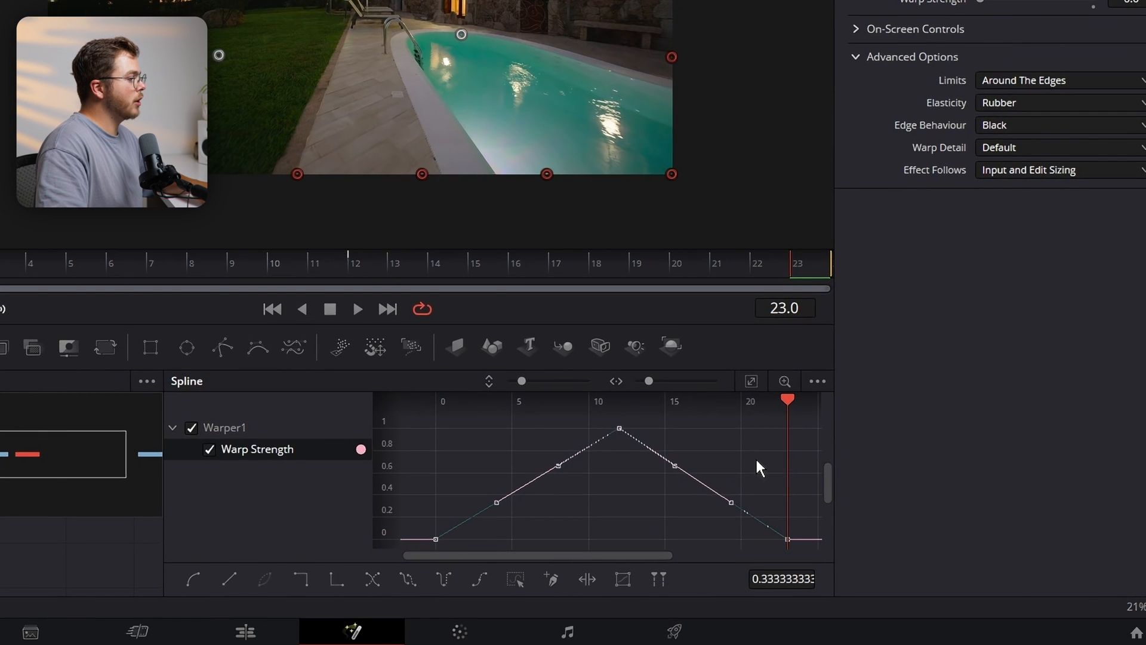
pyautogui.moveTo(663, 495)
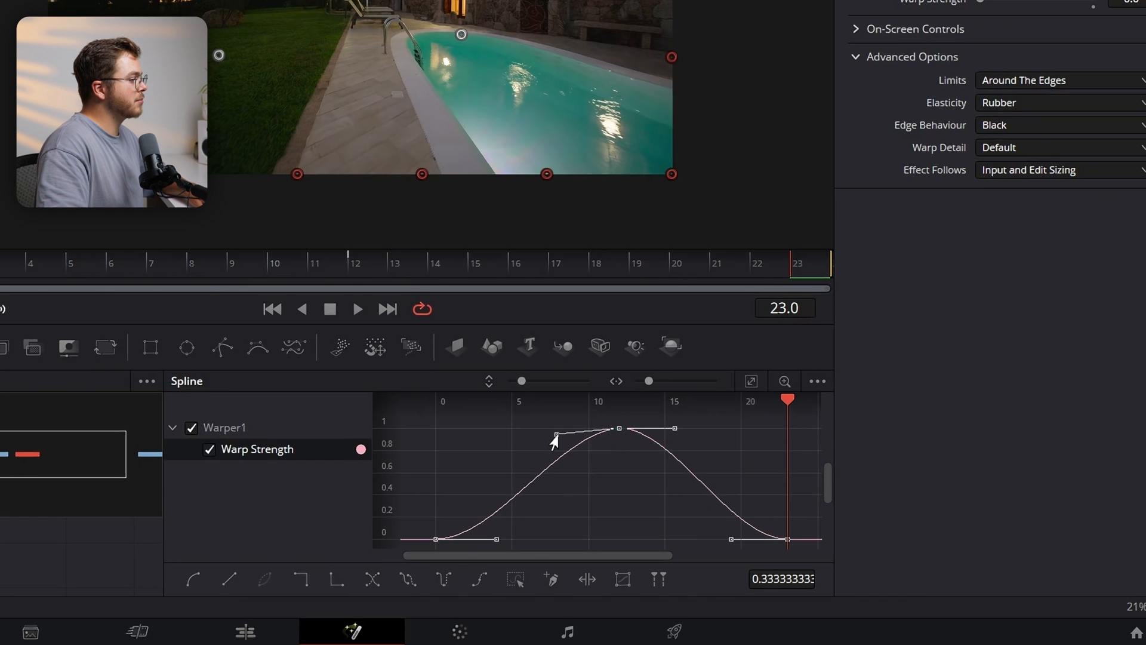
# Sharpen Warper1's strength curve into a mid-transition spike, then return to the edit timeline.
pyautogui.moveTo(556, 439); pyautogui.dragTo(588, 523)
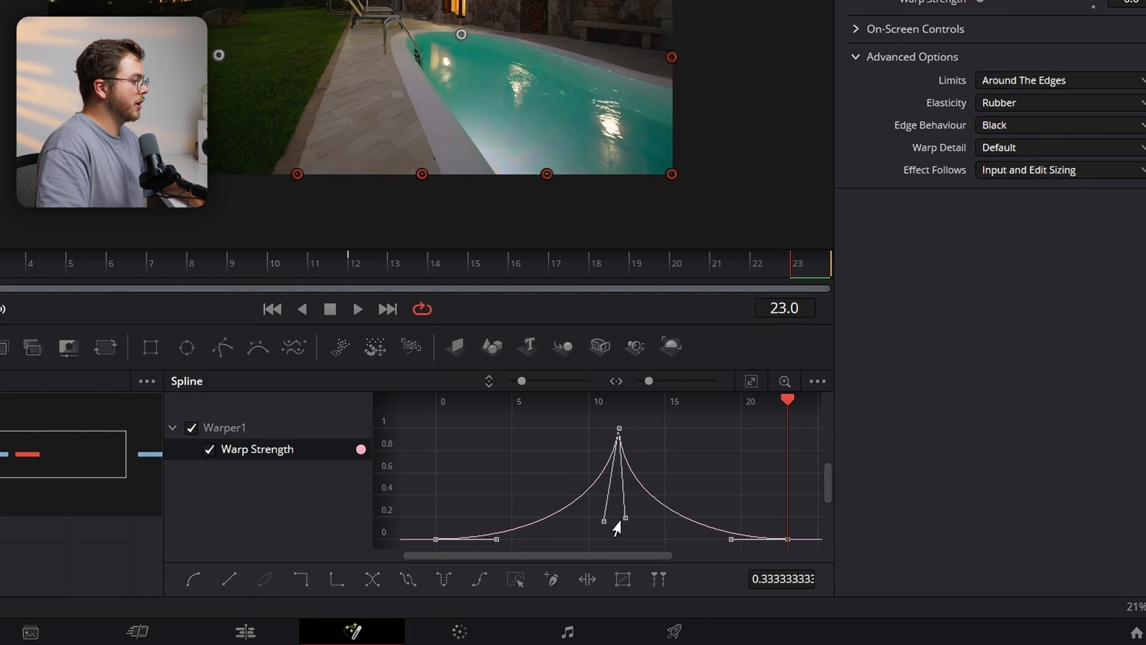
pyautogui.click(500, 632)
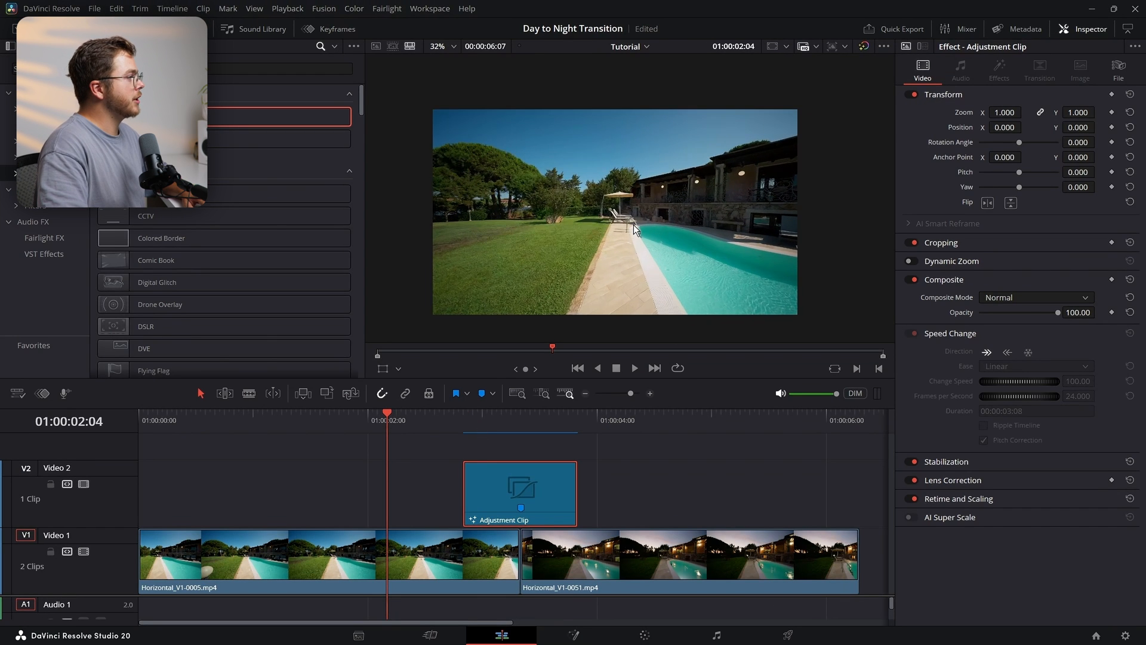
# Swap the adjustment clip for a Warp transition at the V1 day-dusk cut.
pyautogui.click(633, 367)
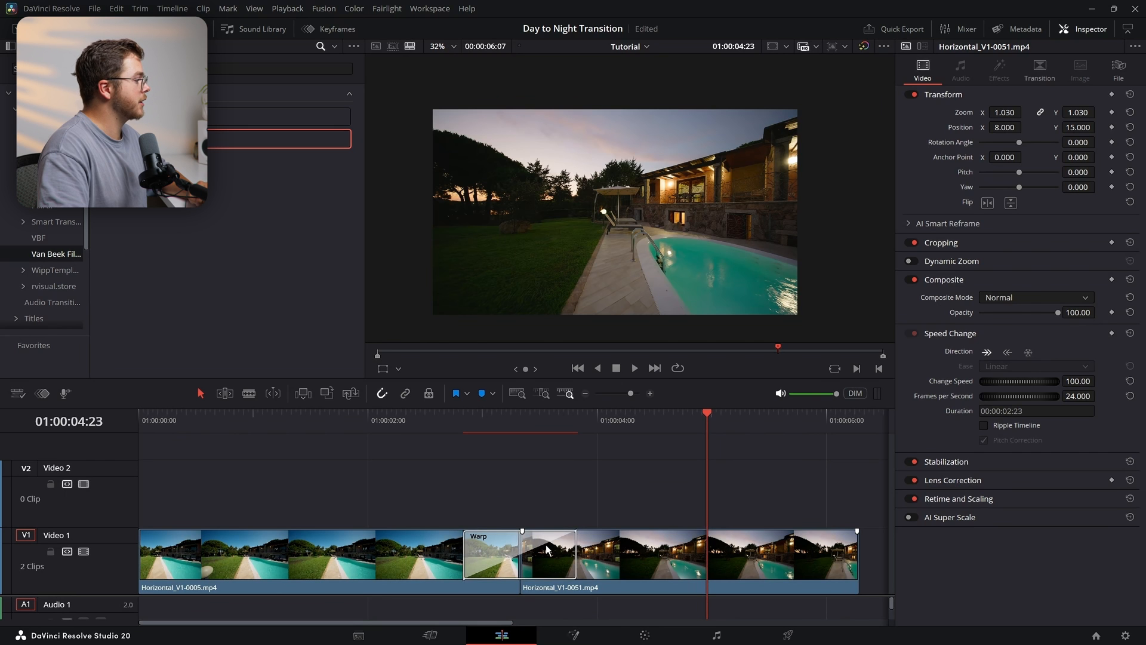
# Select the Warp transition and try Simple Warp 2, then a stronger warp mode.
pyautogui.click(520, 553)
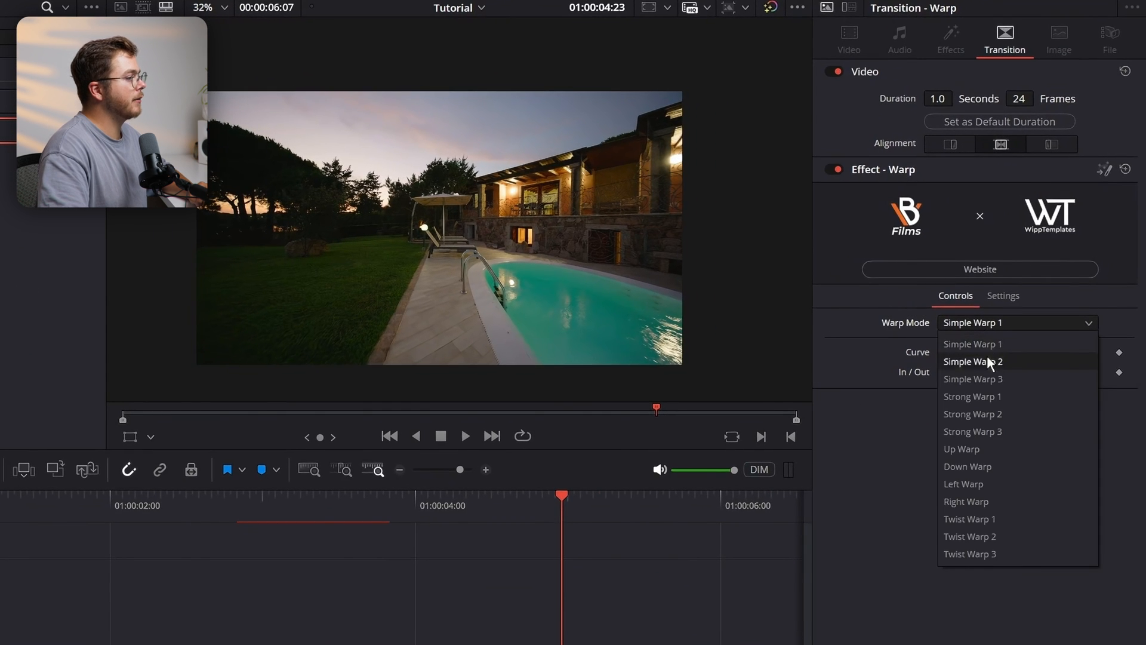
pyautogui.click(973, 343)
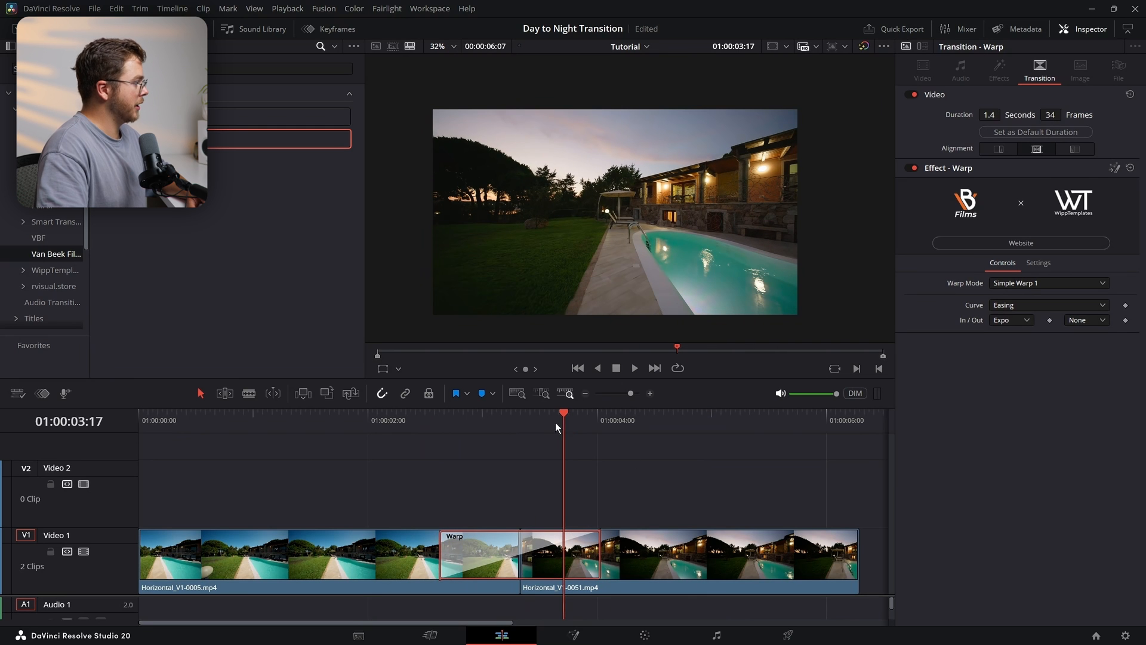
pyautogui.click(1048, 283)
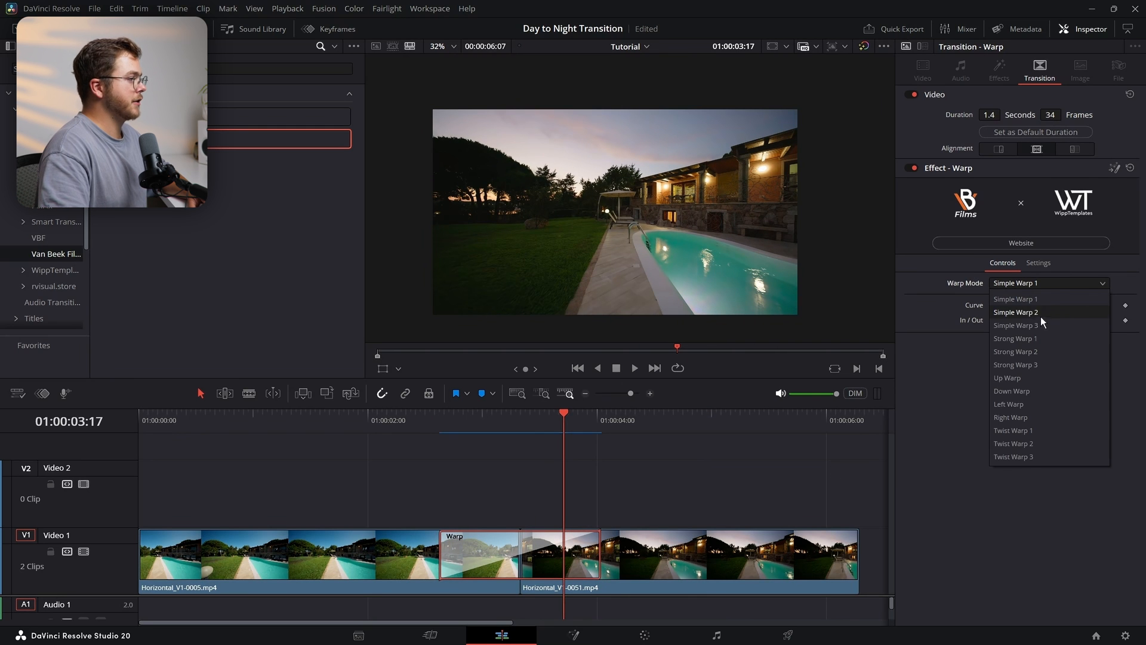
pyautogui.click(1014, 312)
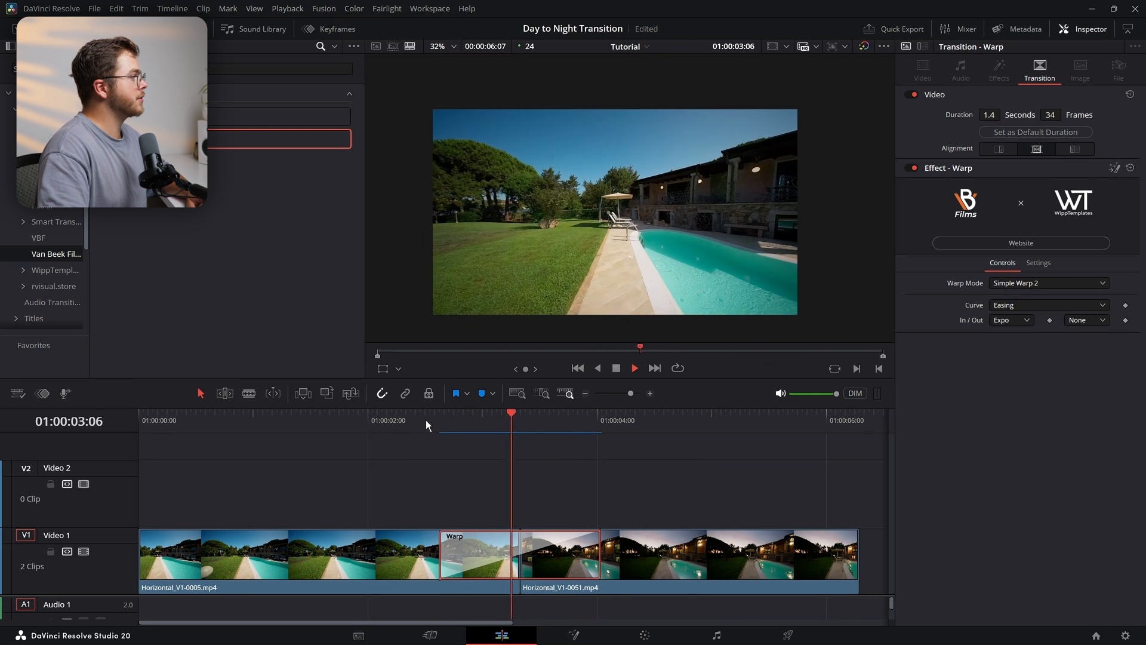
pyautogui.click(1046, 283)
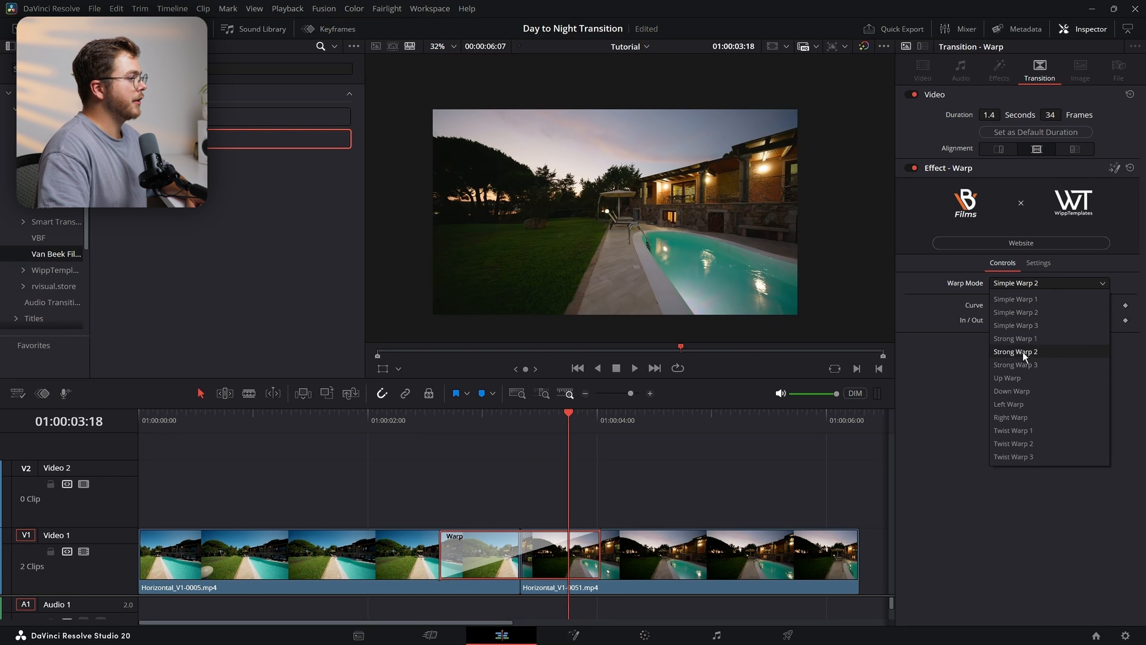
pyautogui.click(1015, 351)
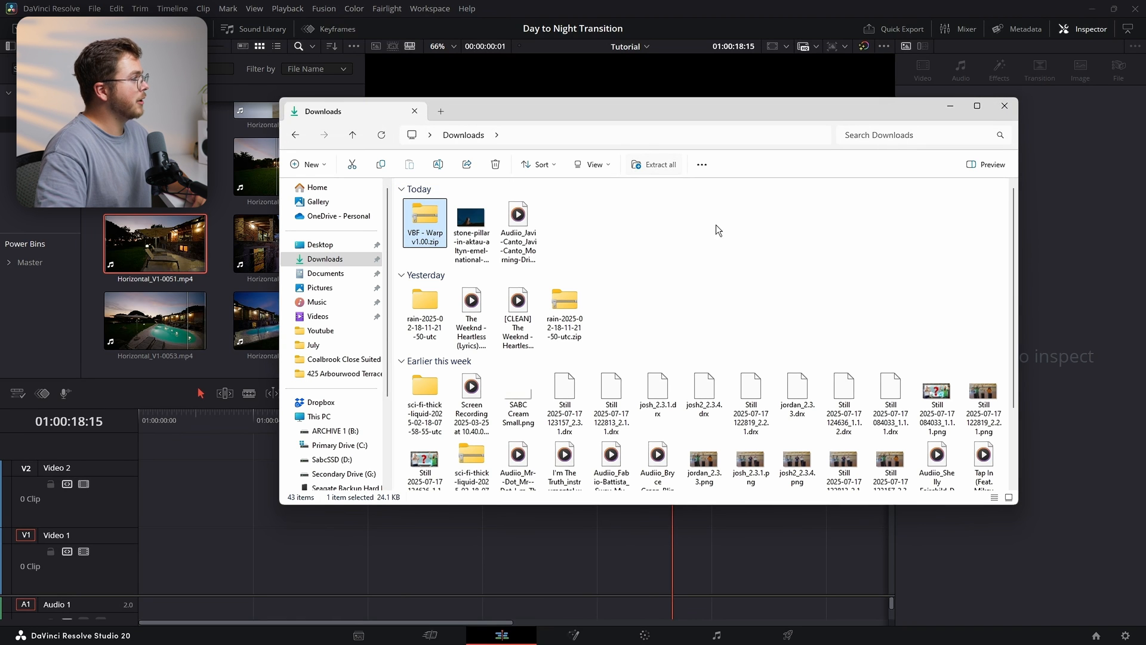
# Extract VBF - Warp v1.00.zip into Downloads and select the VBF - Warp.drfx bundle.
pyautogui.click(657, 164)
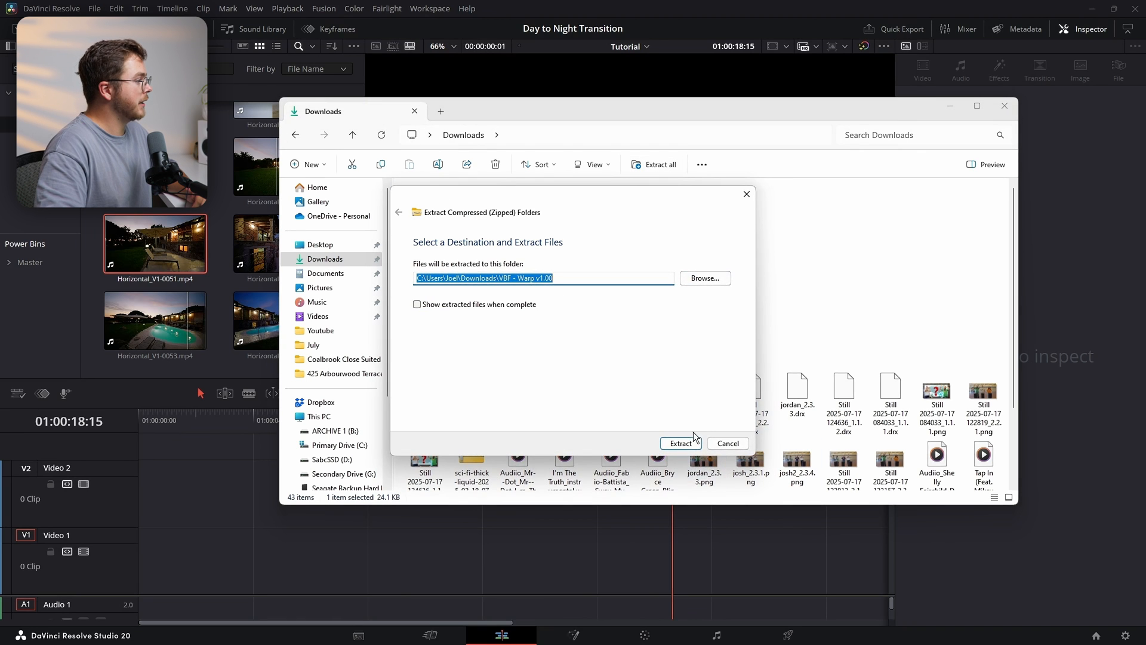
pyautogui.click(679, 443)
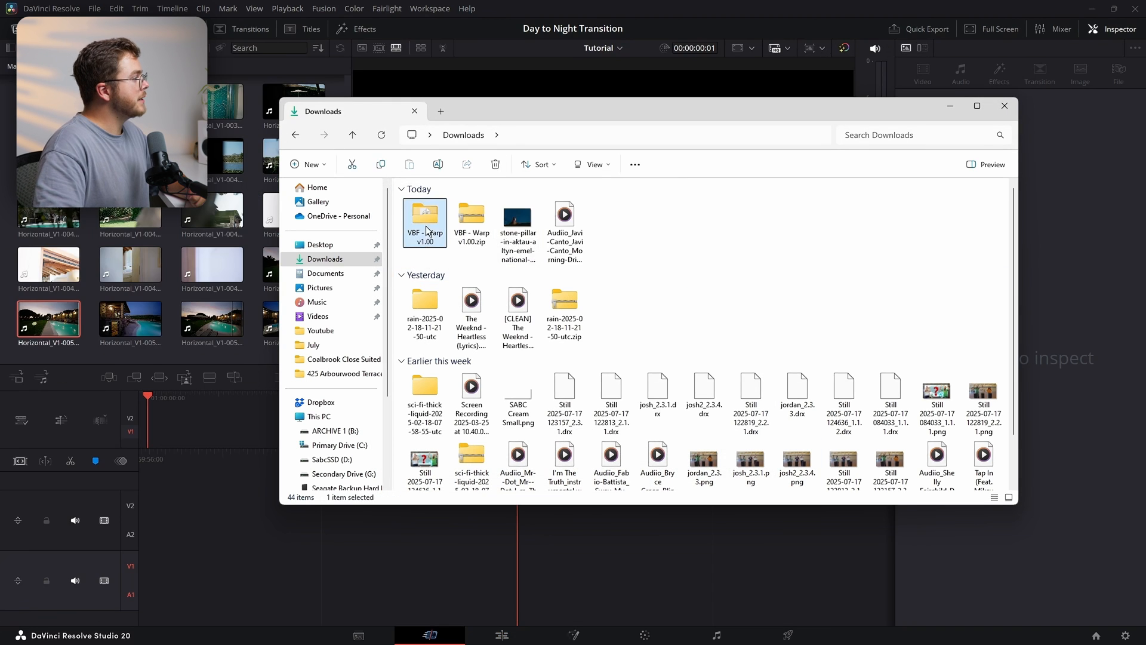
pyautogui.doubleClick(425, 221)
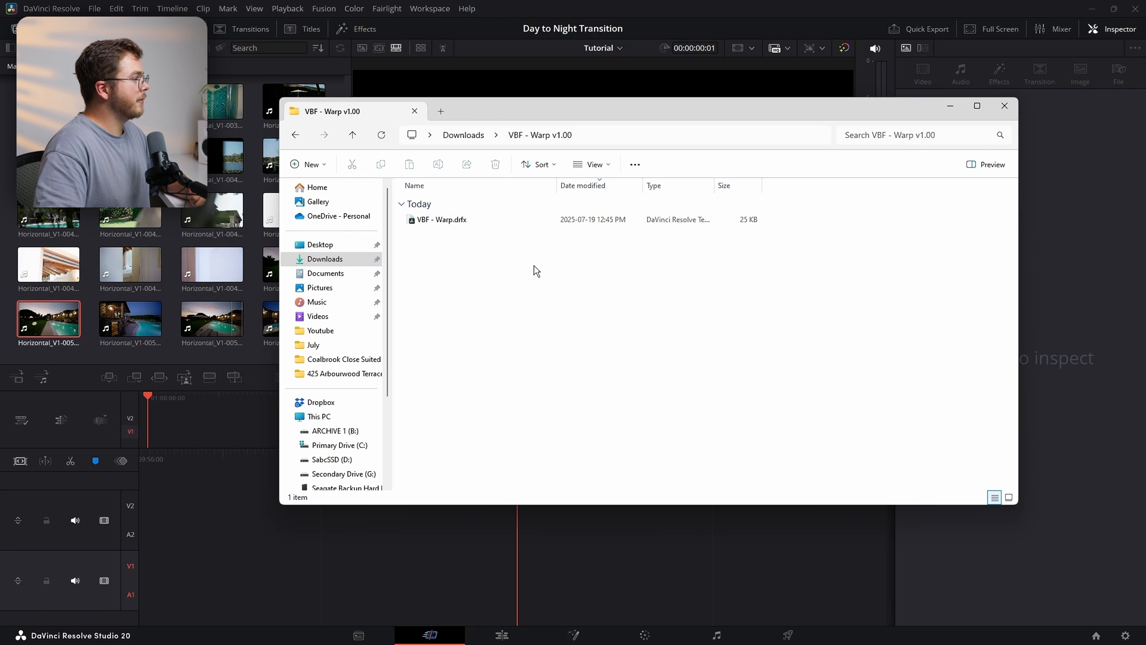
pyautogui.click(441, 219)
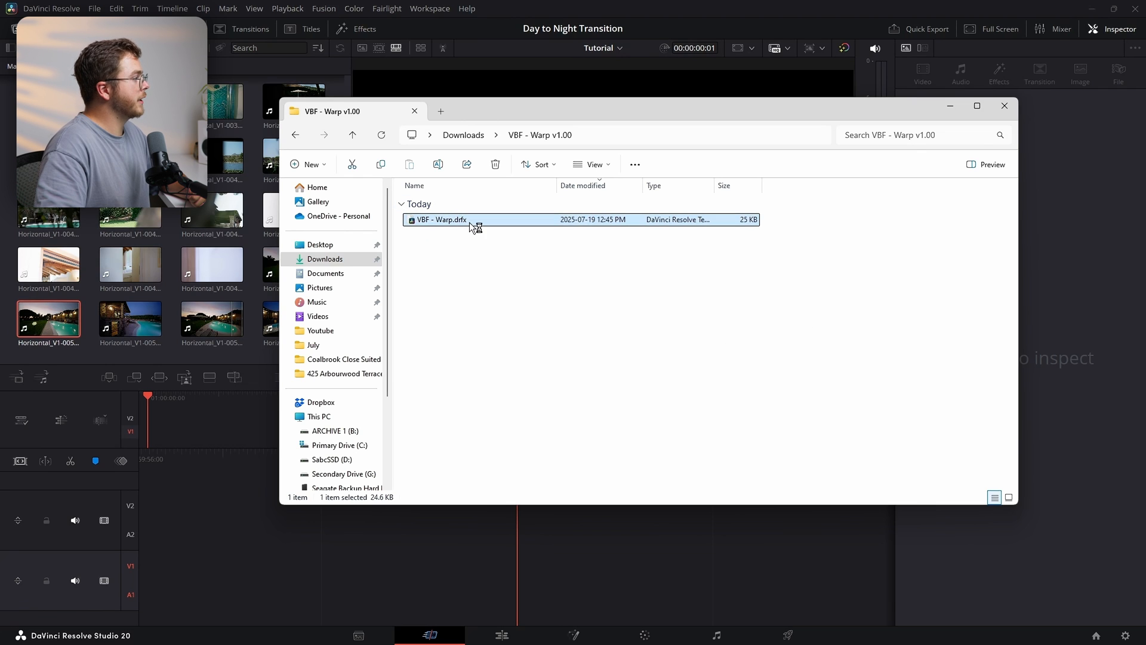
pyautogui.moveTo(247, 427)
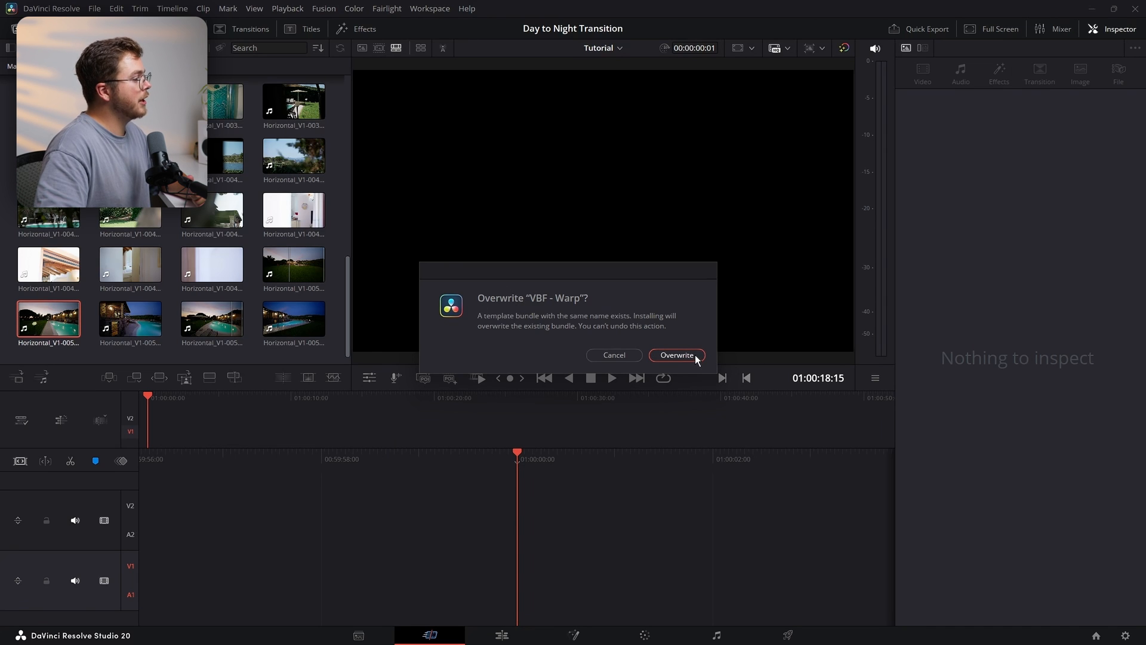
# Overwrite the existing VBF - Warp bundle and show the Van Beek Films transitions.
pyautogui.click(675, 356)
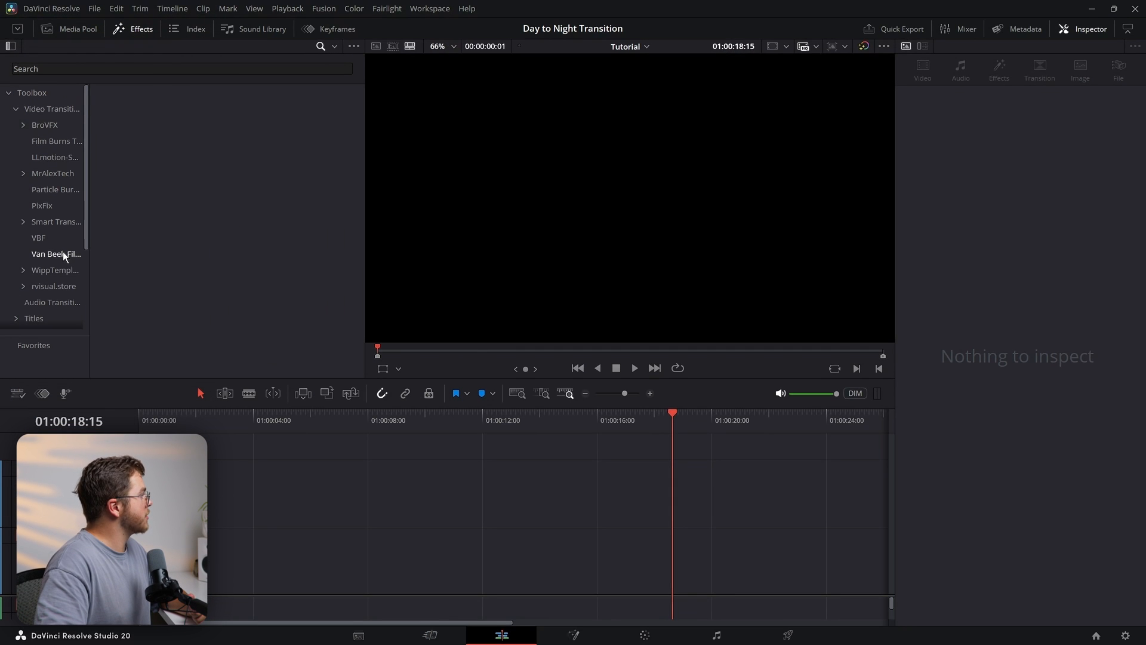
pyautogui.click(56, 253)
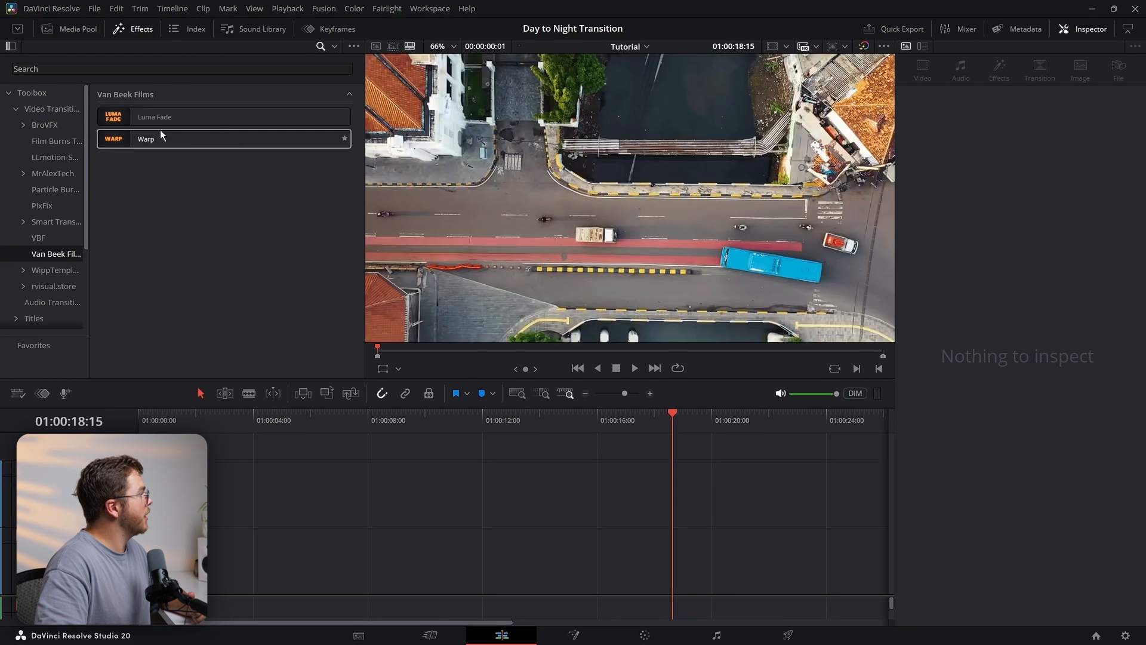